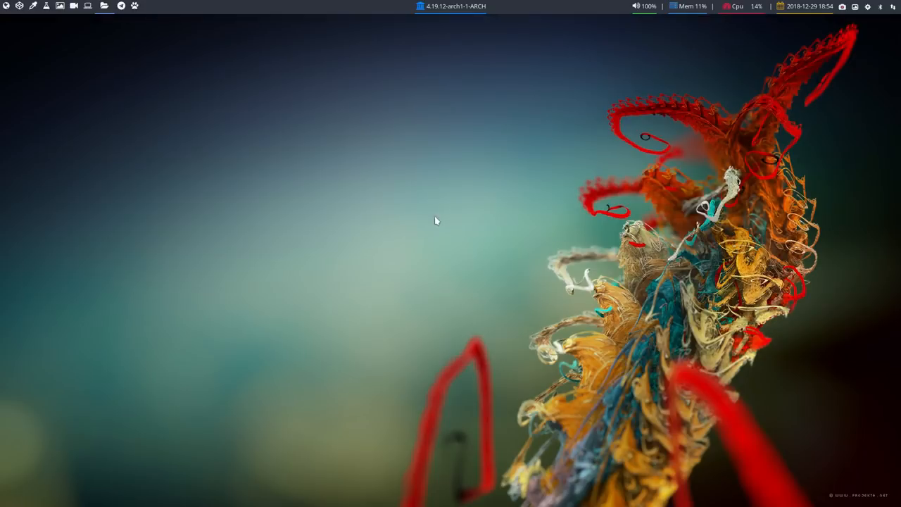
- Launch VirtualBox Manager from its icon in the top panel
{"action": "left_click", "coordinate": [119, 5]}
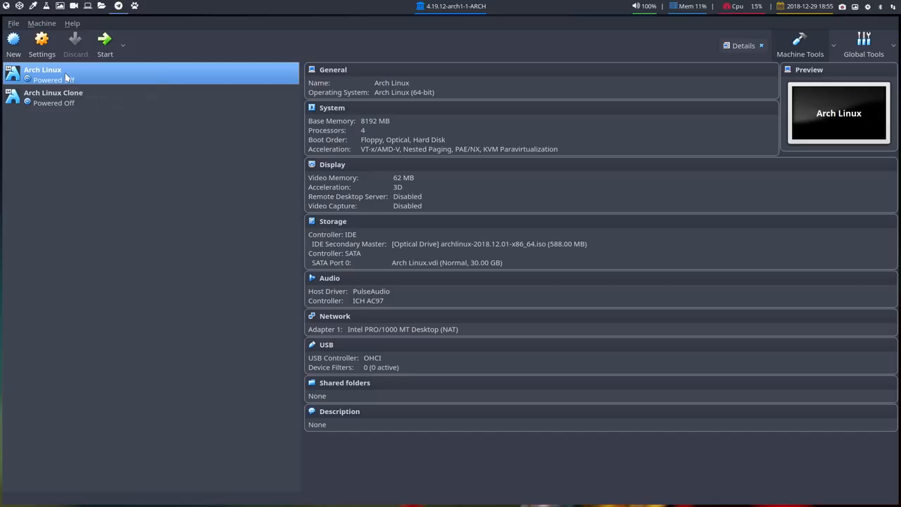
{"action": "mouse_move", "coordinate": [85, 81]}
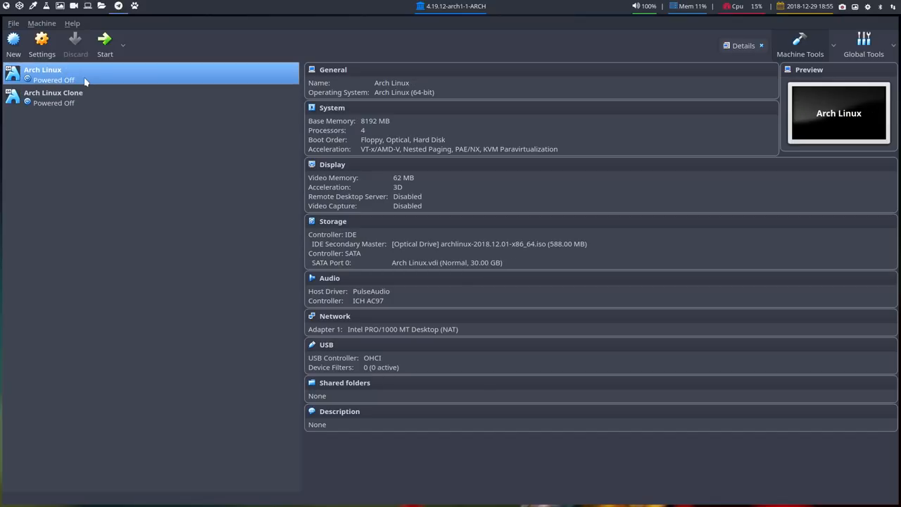
{"action": "mouse_move", "coordinate": [97, 78]}
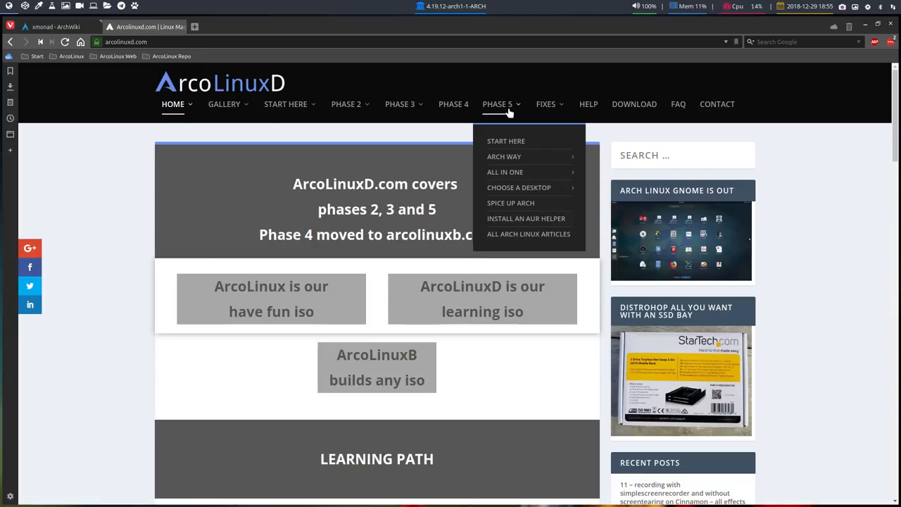
{"action": "mouse_move", "coordinate": [504, 156]}
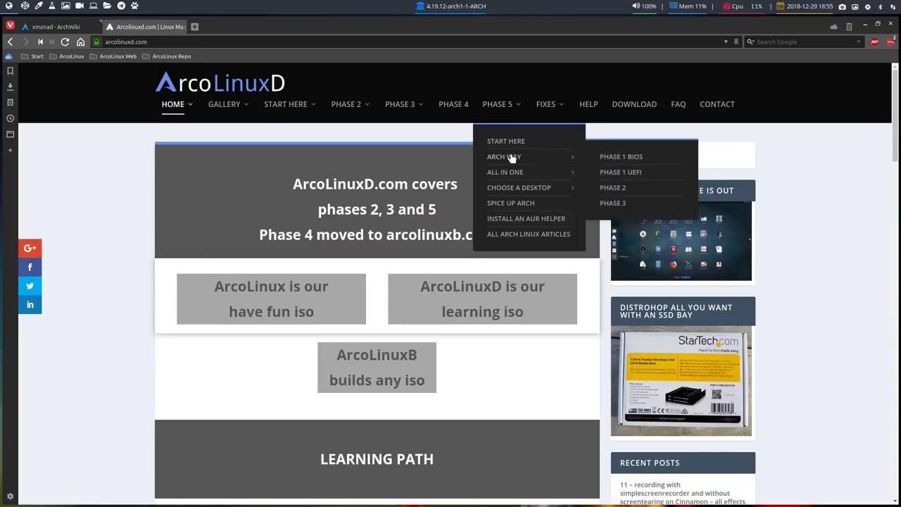
{"action": "mouse_move", "coordinate": [639, 157]}
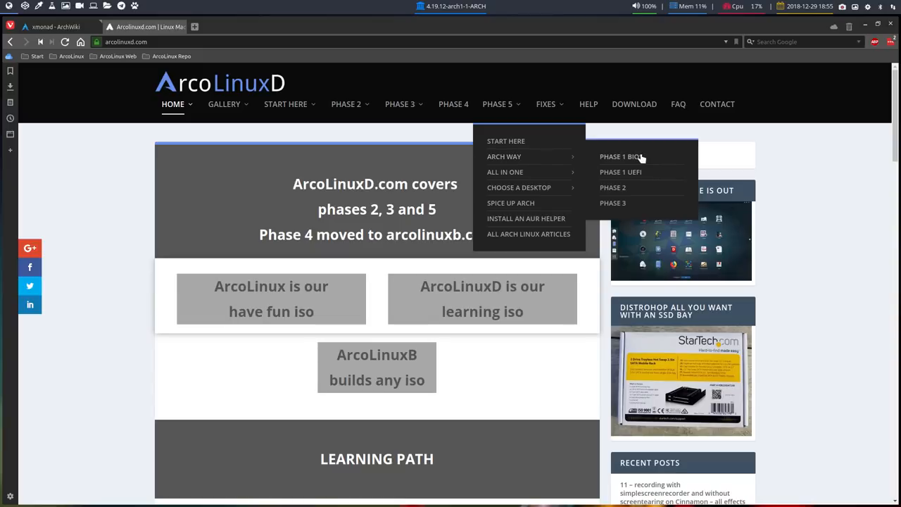
{"action": "mouse_move", "coordinate": [639, 157]}
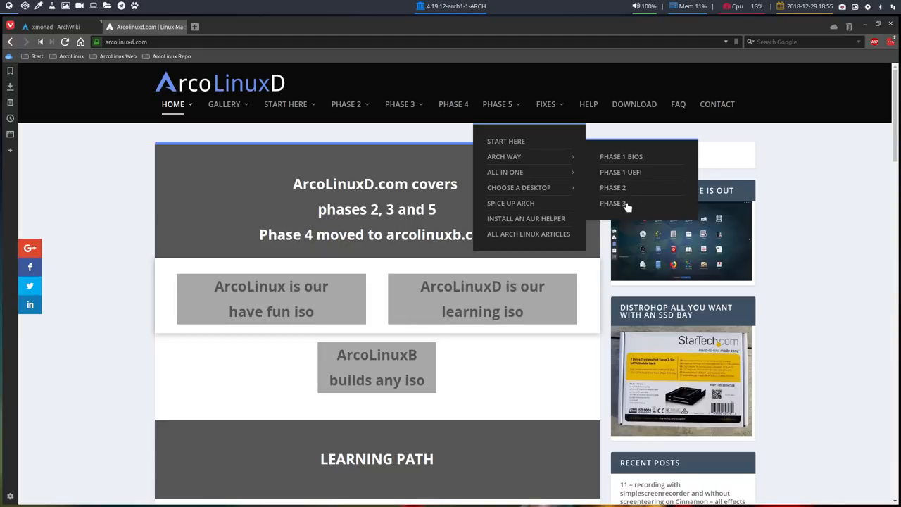
{"action": "mouse_move", "coordinate": [632, 204]}
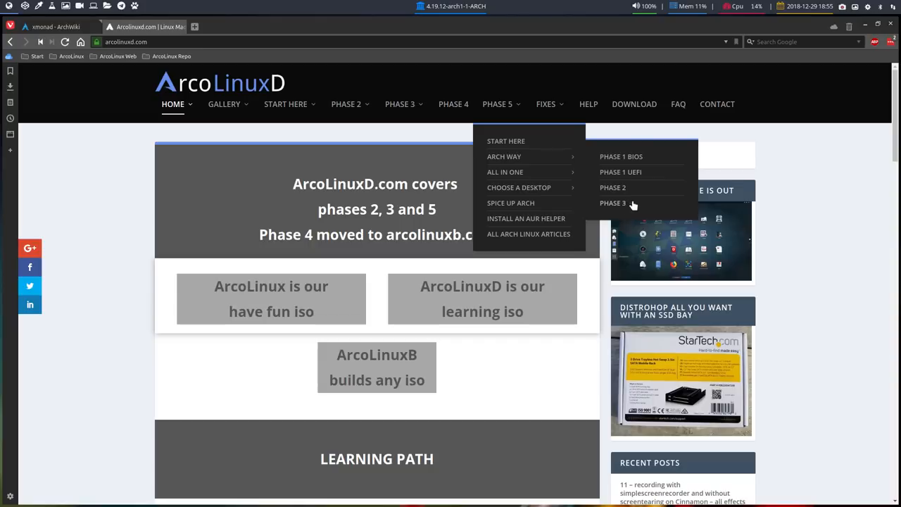
{"action": "mouse_move", "coordinate": [619, 191]}
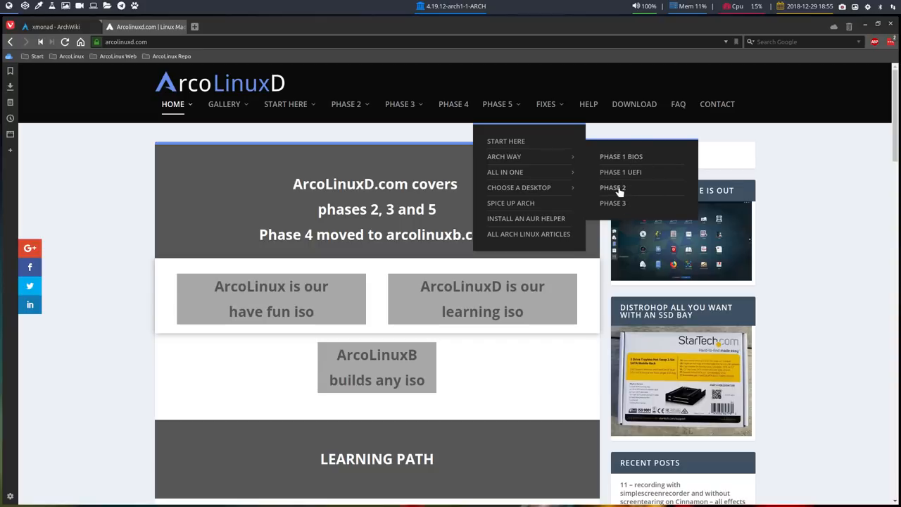
{"action": "mouse_move", "coordinate": [619, 208]}
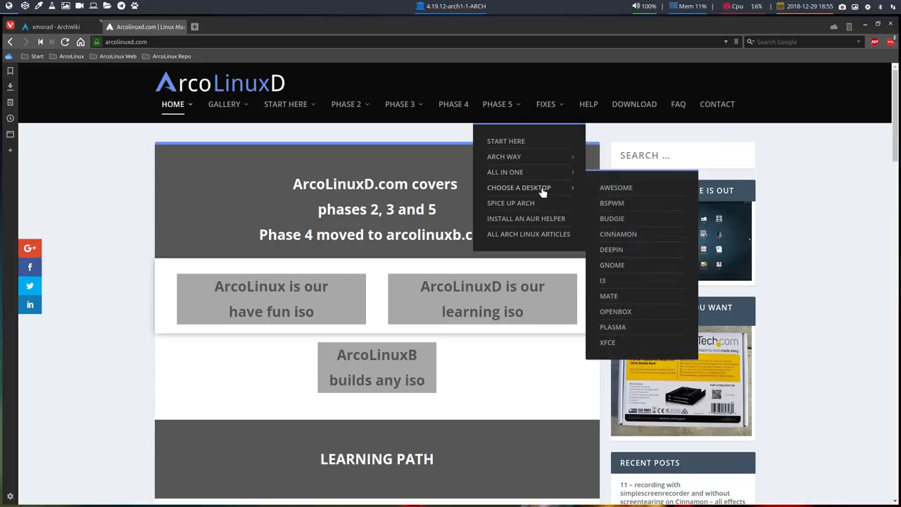
{"action": "mouse_move", "coordinate": [602, 305]}
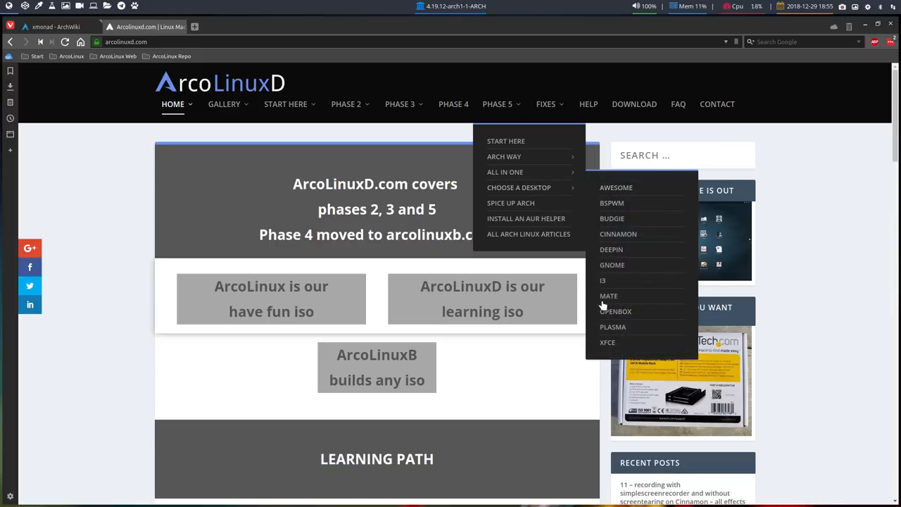
{"action": "mouse_move", "coordinate": [611, 191]}
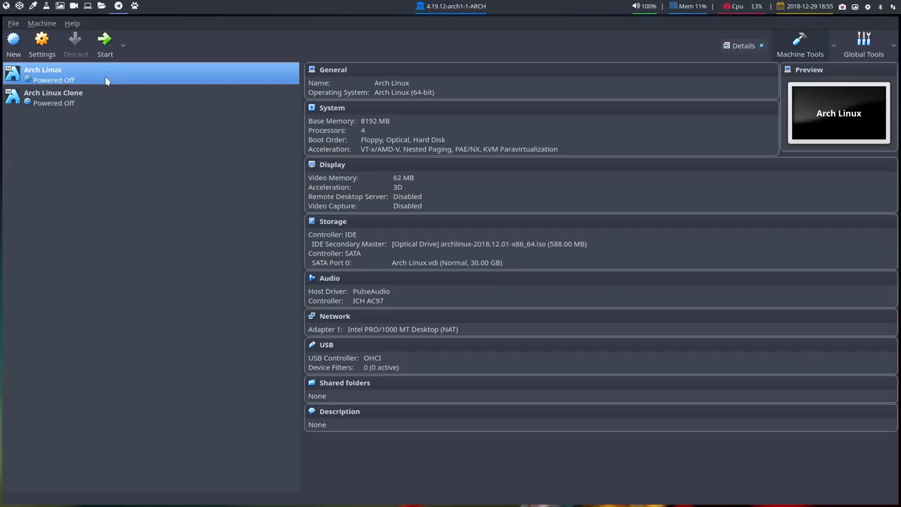
{"action": "mouse_move", "coordinate": [46, 79]}
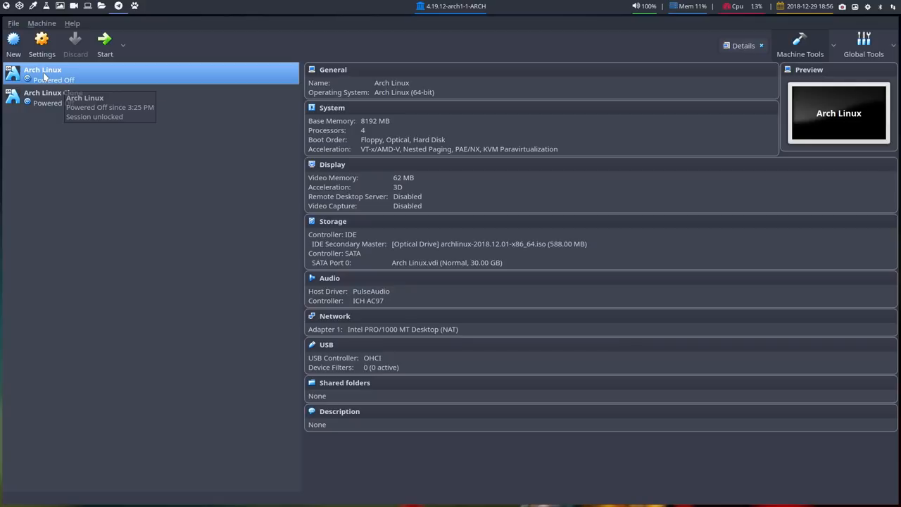
- Switch between Arch Linux and Arch Linux Clone, ending with the Clone's details shown
{"action": "right_click", "coordinate": [42, 74]}
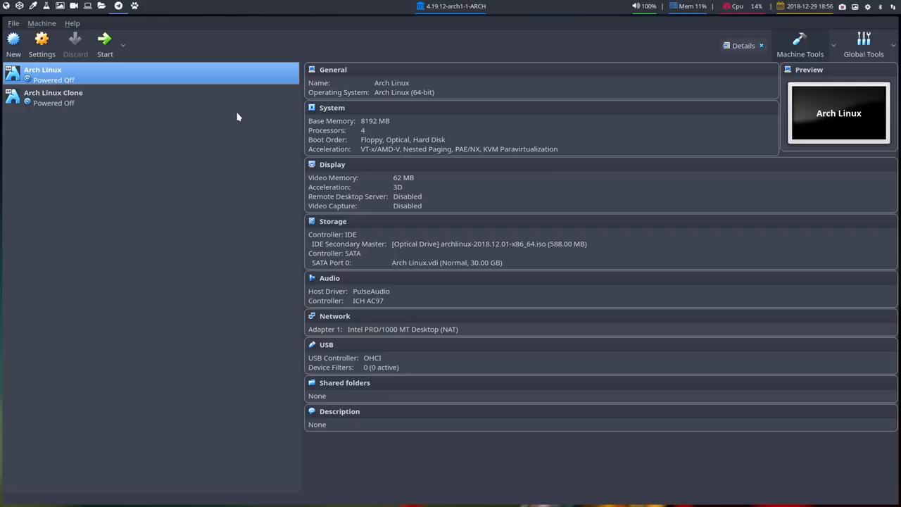
{"action": "left_click", "coordinate": [52, 97]}
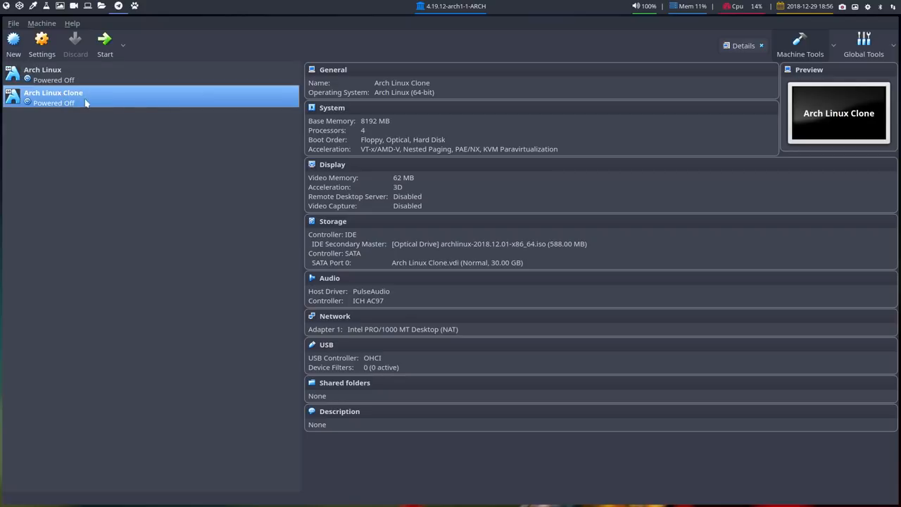
{"action": "mouse_move", "coordinate": [87, 98]}
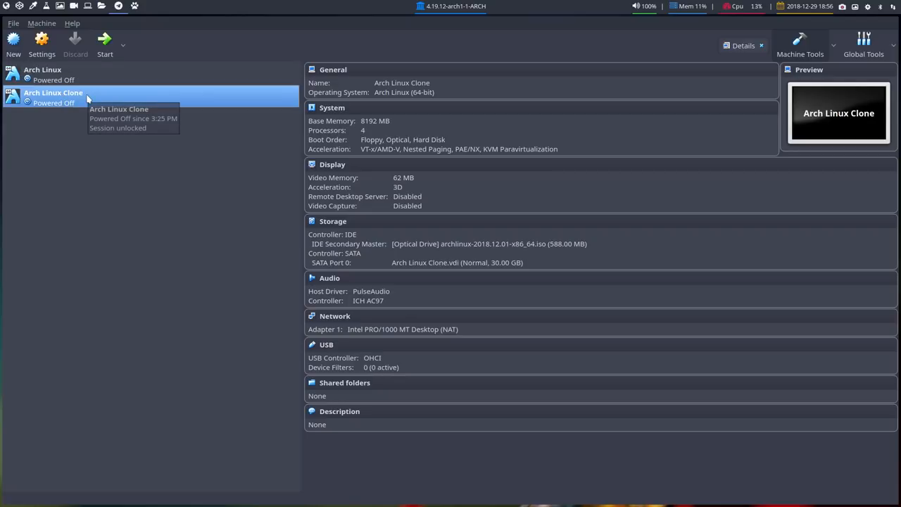
{"action": "left_click", "coordinate": [43, 73]}
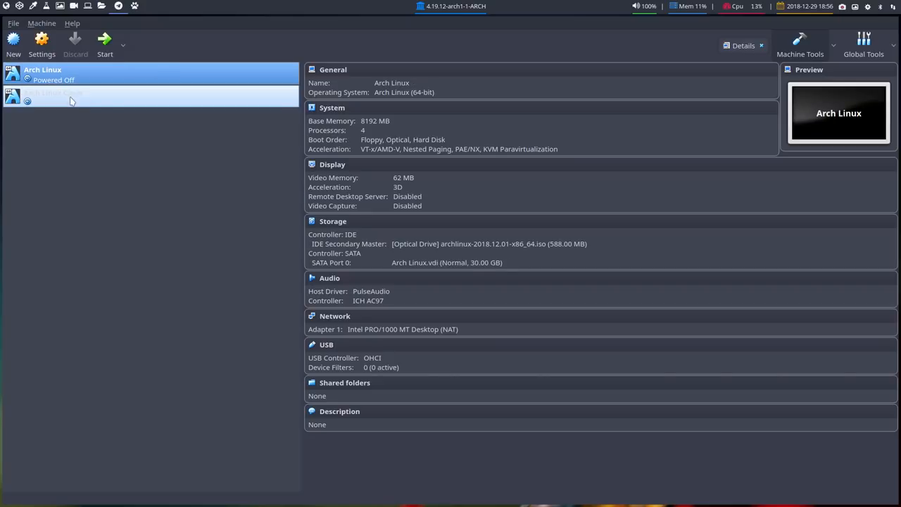
{"action": "right_click", "coordinate": [53, 97]}
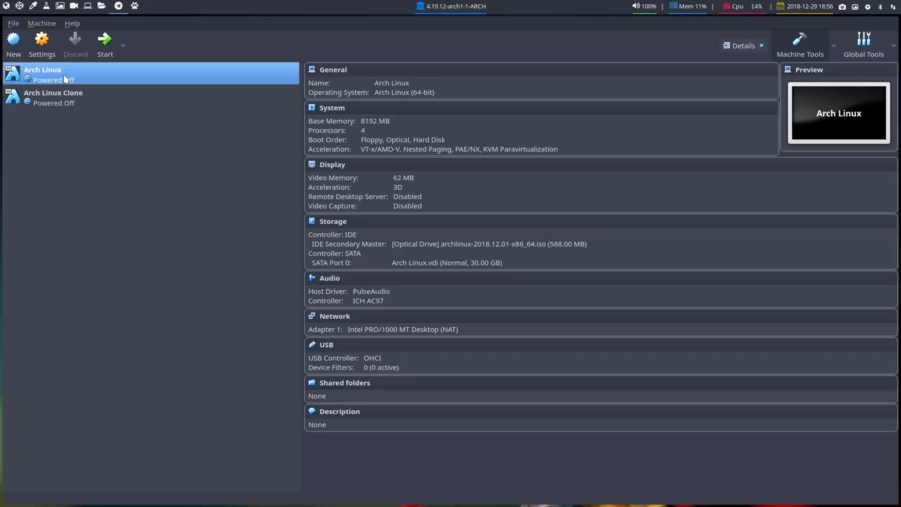
{"action": "left_click", "coordinate": [53, 97]}
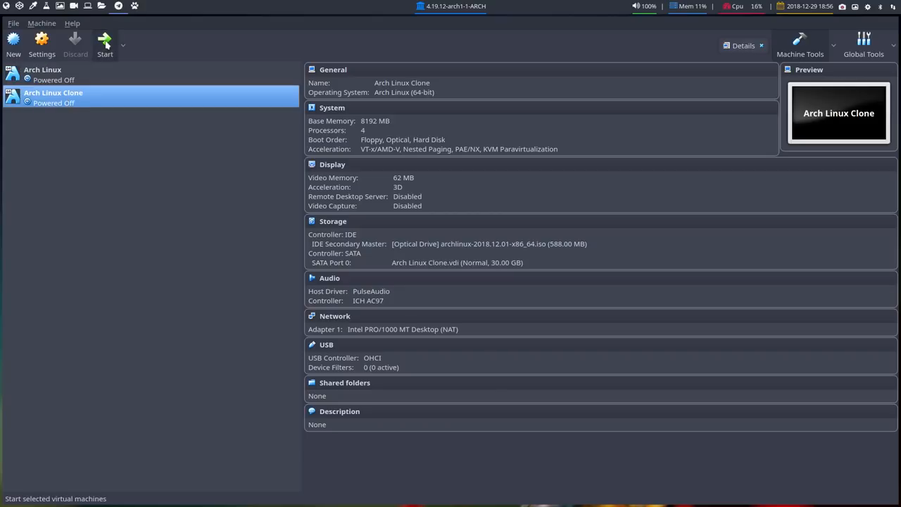
- Check the Clone's optical drive disk options and close them, leaving the drive empty
{"action": "left_click", "coordinate": [105, 45]}
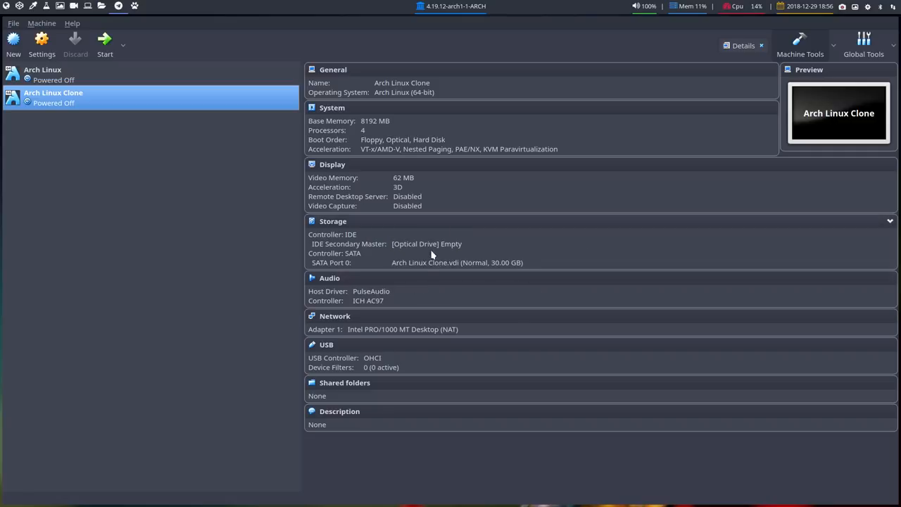
{"action": "left_click", "coordinate": [426, 243]}
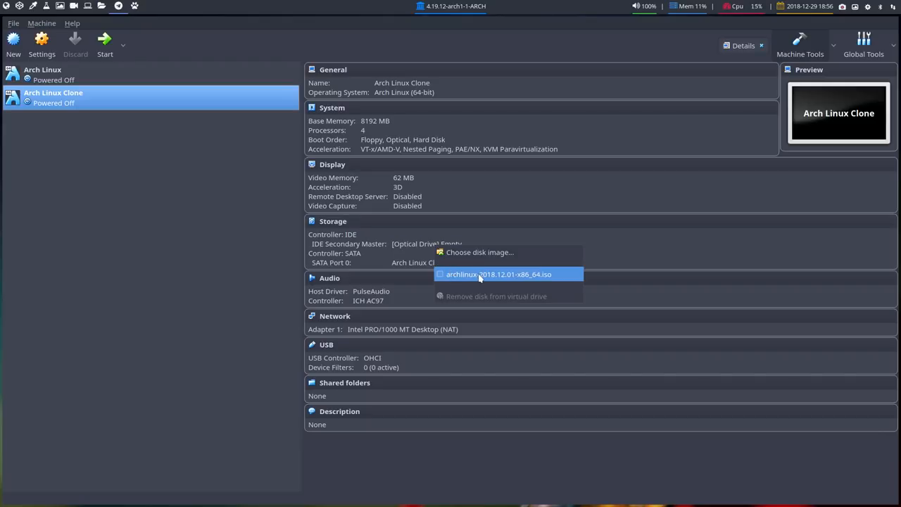
{"action": "mouse_move", "coordinate": [499, 274]}
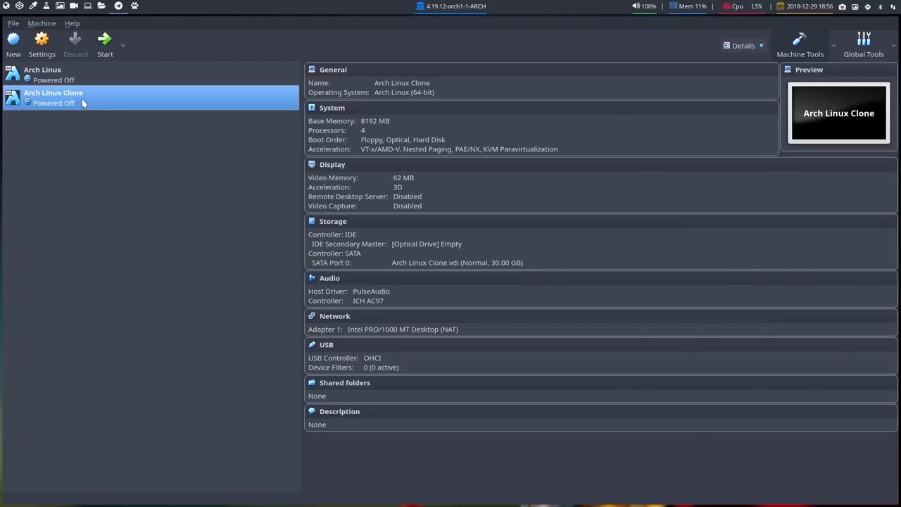
{"action": "left_click", "coordinate": [104, 44]}
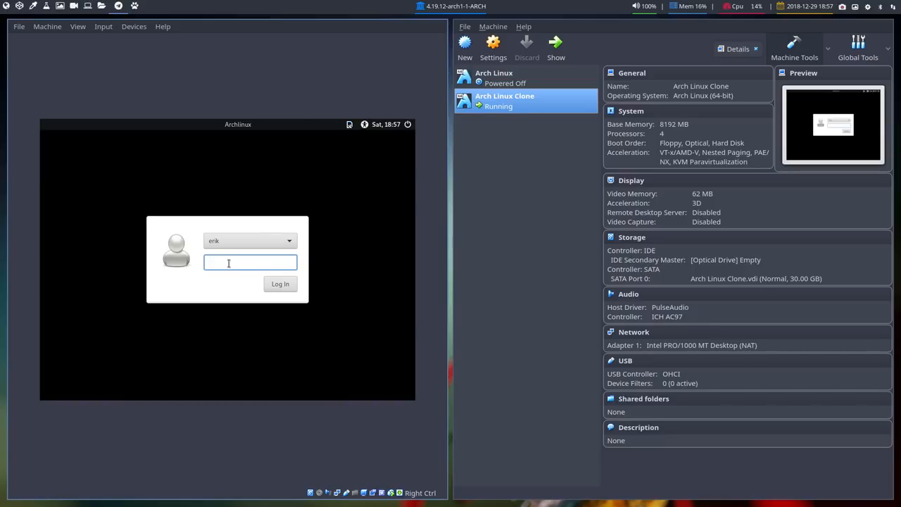
- Attempt to log in to the Clone at the LightDM greeter
{"action": "left_click", "coordinate": [280, 284]}
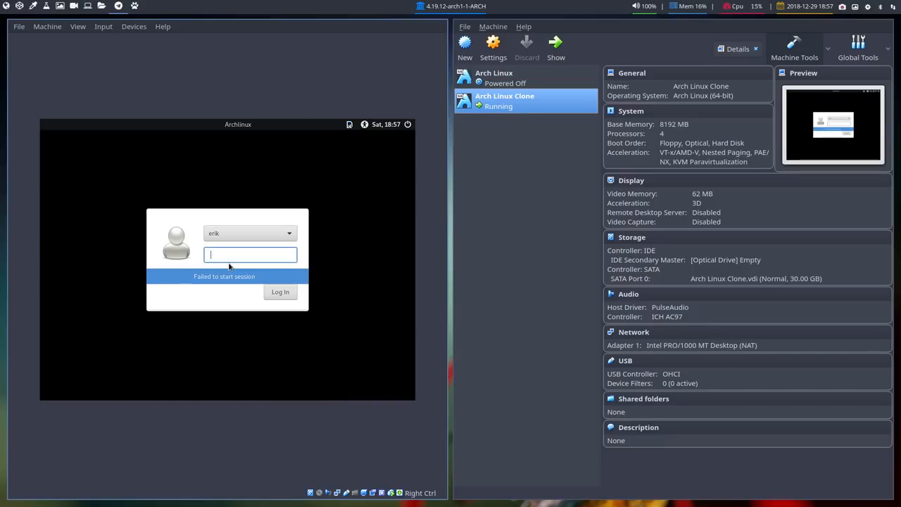
{"action": "mouse_move", "coordinate": [273, 188]}
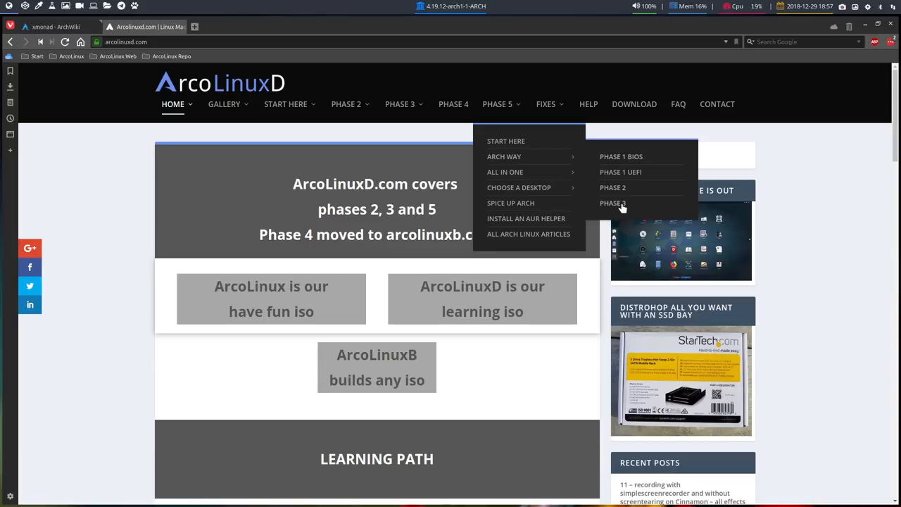
- Open the Arch Linux Phase 3 installation article and scroll down its desktop list
{"action": "left_click", "coordinate": [612, 203]}
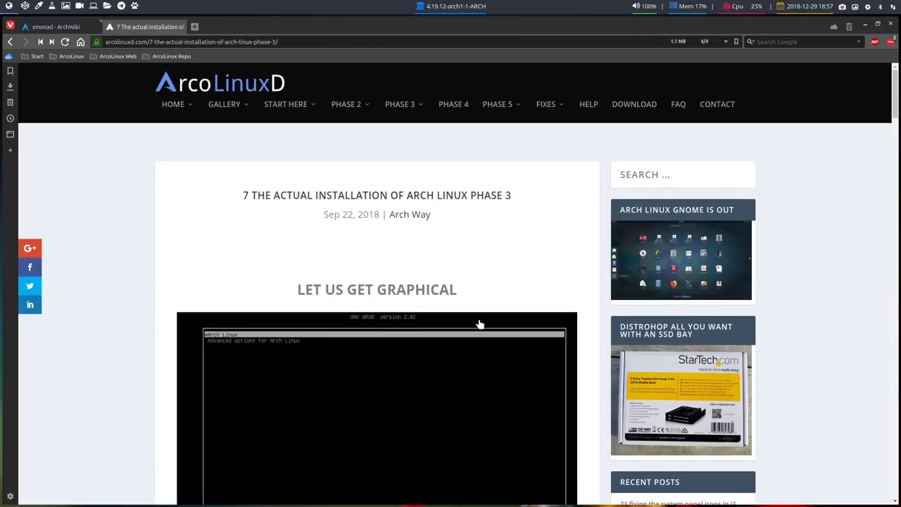
{"action": "scroll", "scroll_direction": "down", "scroll_amount": 3}
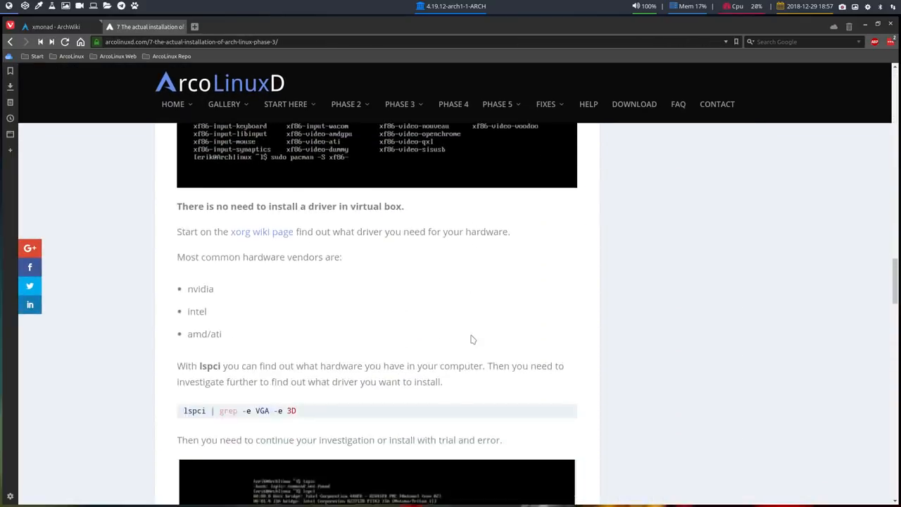
{"action": "scroll", "scroll_direction": "down", "scroll_amount": 3}
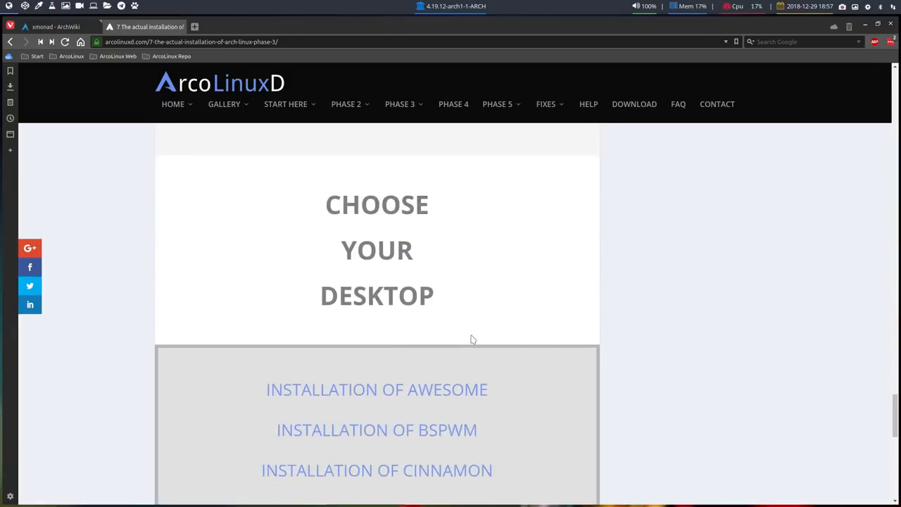
{"action": "scroll", "scroll_direction": "down", "scroll_amount": 3}
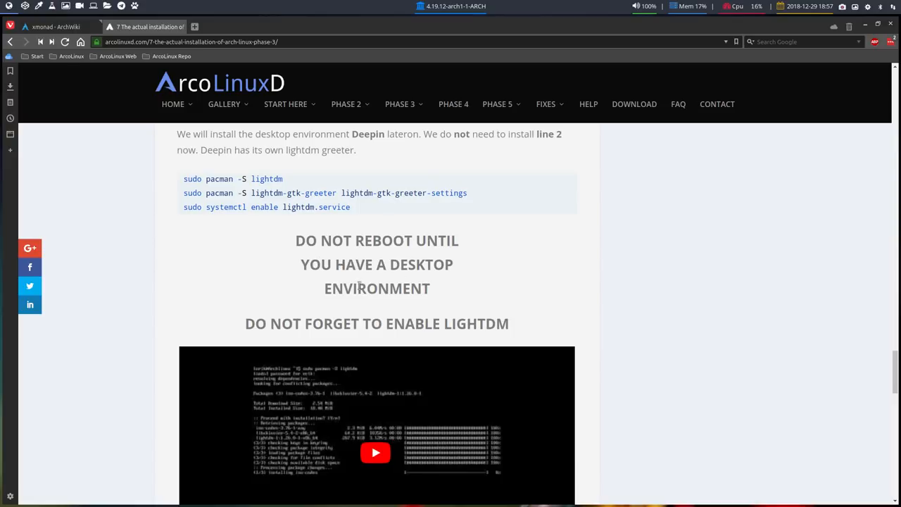
{"action": "scroll", "scroll_direction": "down", "scroll_amount": 3}
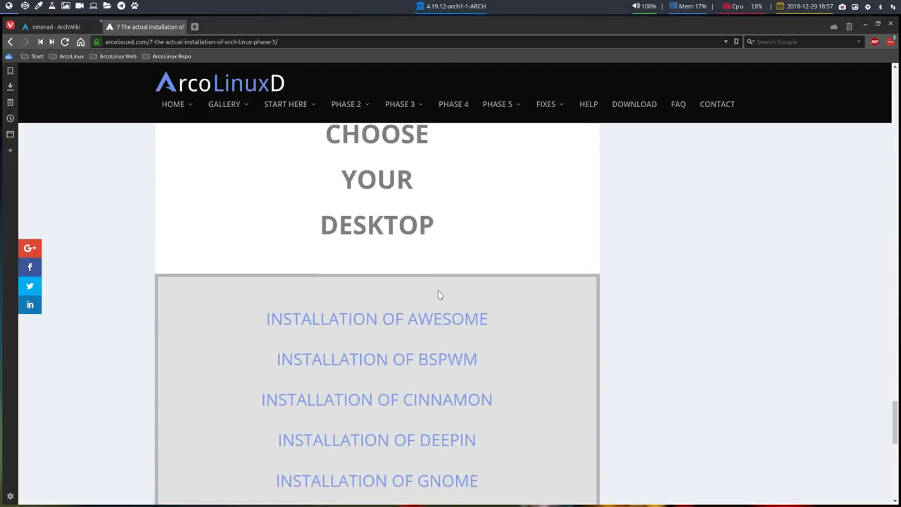
{"action": "scroll", "scroll_direction": "down", "scroll_amount": 3}
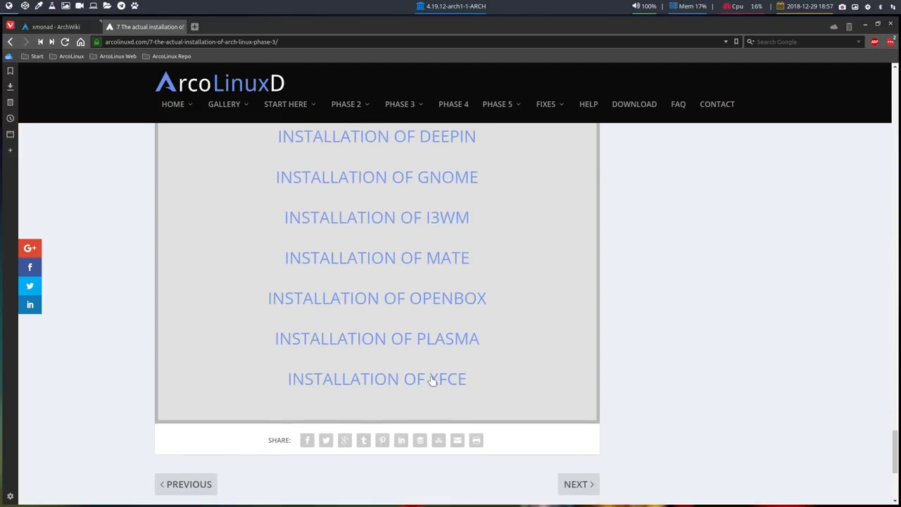
- Open the Installation of XFCE article in a new tab and scroll through it
{"action": "left_click", "coordinate": [376, 379]}
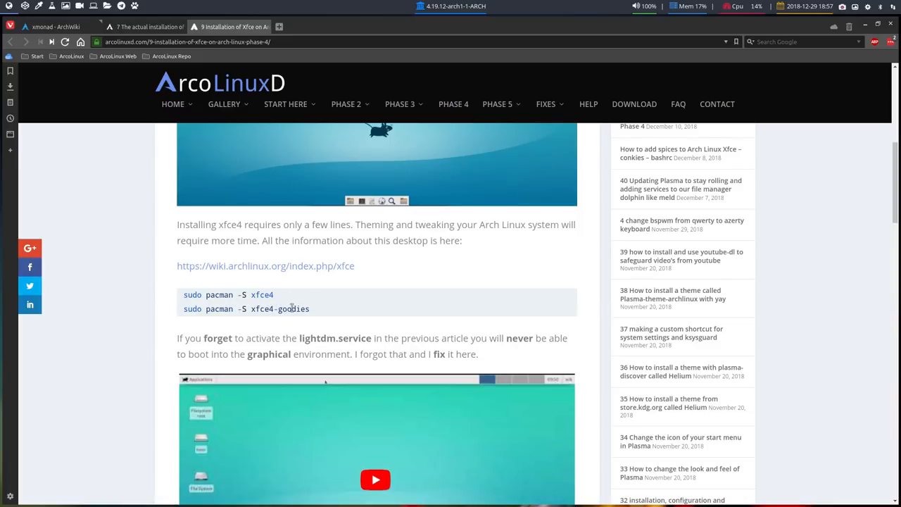
{"action": "scroll", "scroll_direction": "down", "scroll_amount": 3}
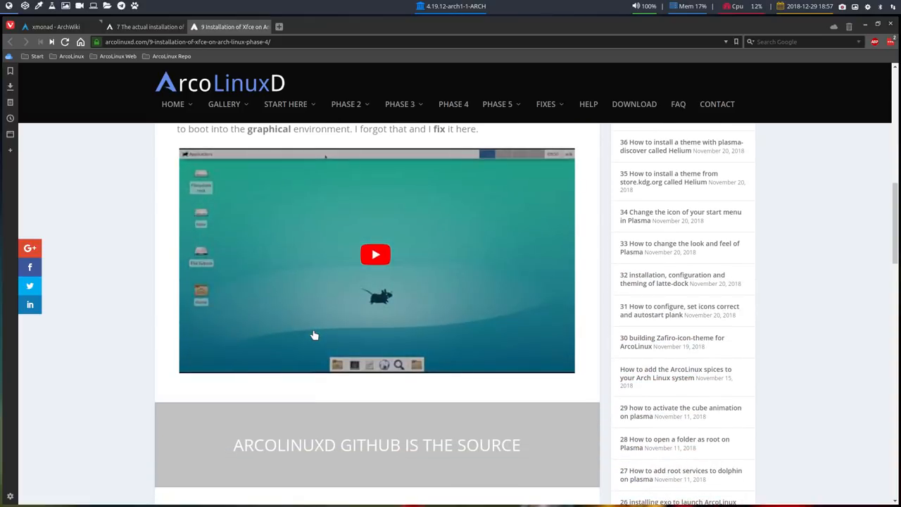
{"action": "scroll", "scroll_direction": "down", "scroll_amount": 3}
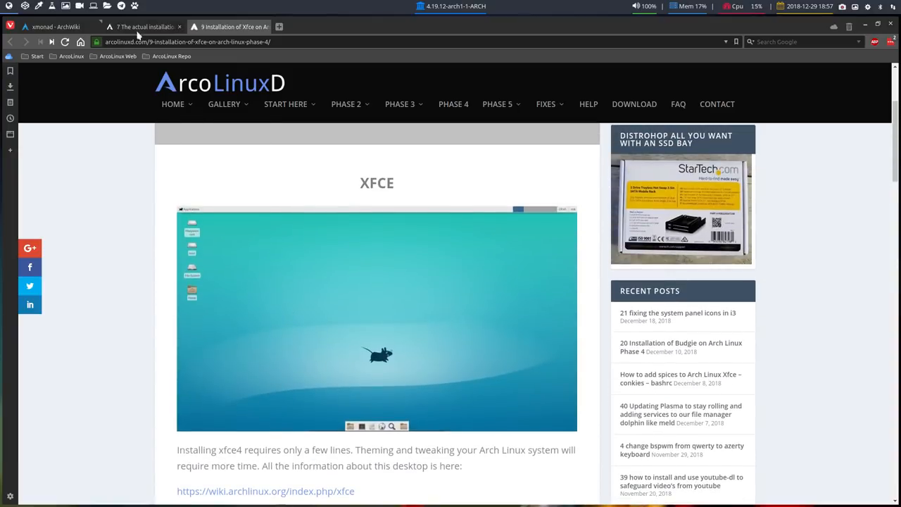
{"action": "mouse_move", "coordinate": [144, 27]}
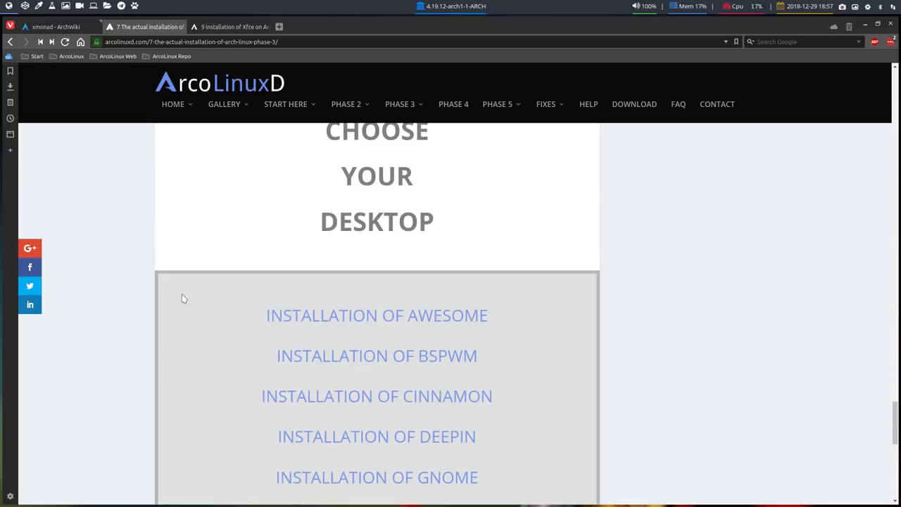
{"action": "scroll", "scroll_direction": "down", "scroll_amount": 3}
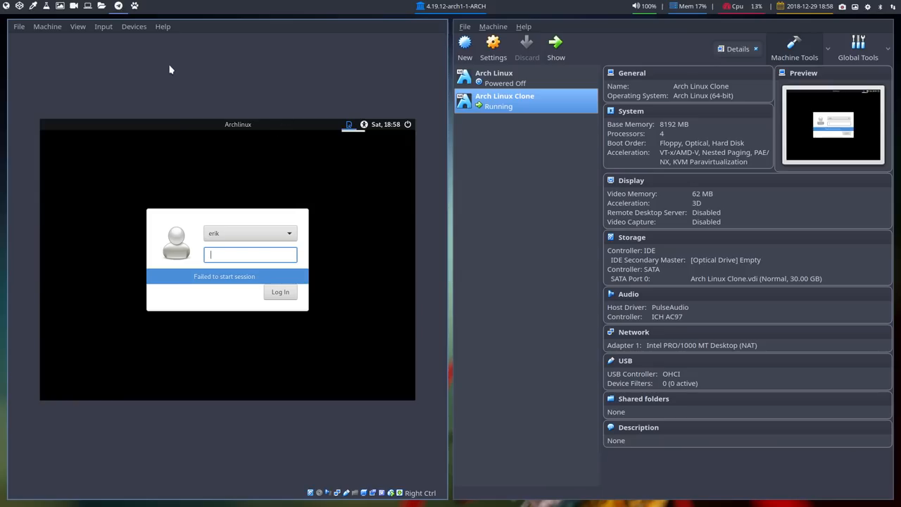
{"action": "mouse_move", "coordinate": [483, 164]}
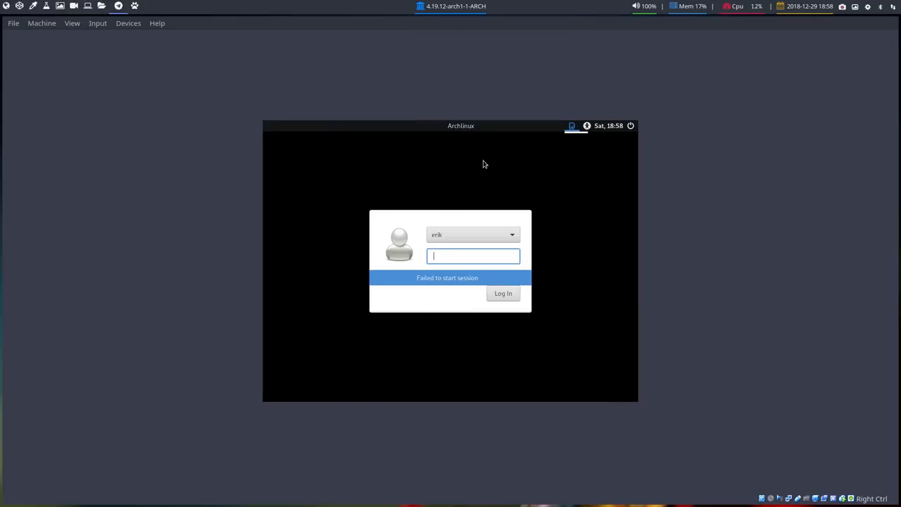
{"action": "mouse_move", "coordinate": [432, 146]}
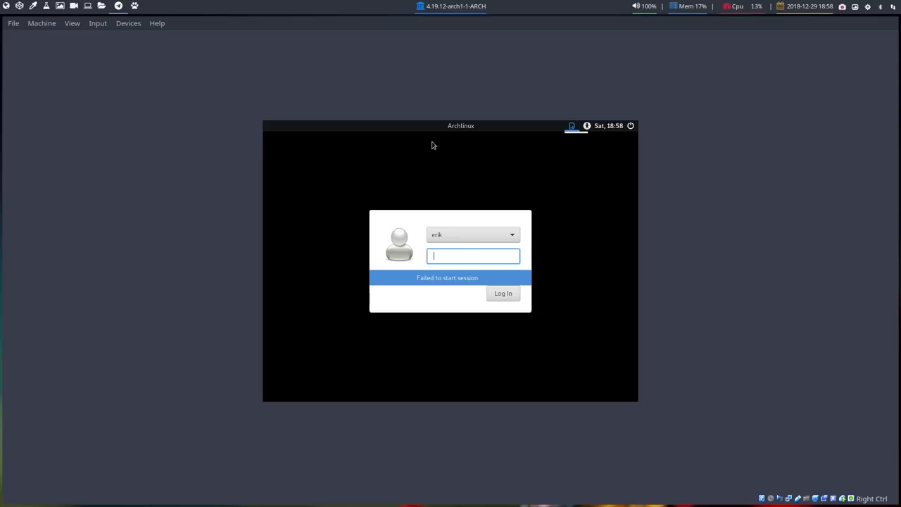
- Open the login screen's power options menu over the failed session
{"action": "left_click", "coordinate": [631, 125]}
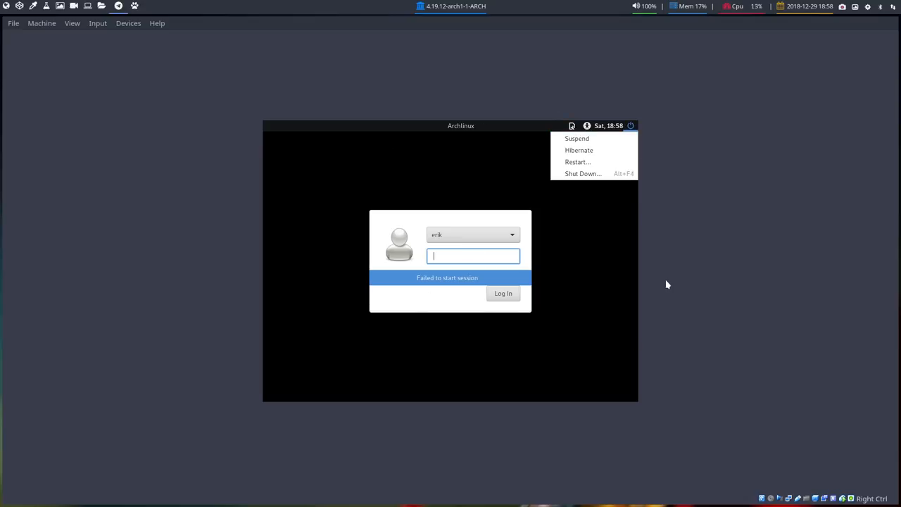
{"action": "mouse_move", "coordinate": [577, 161]}
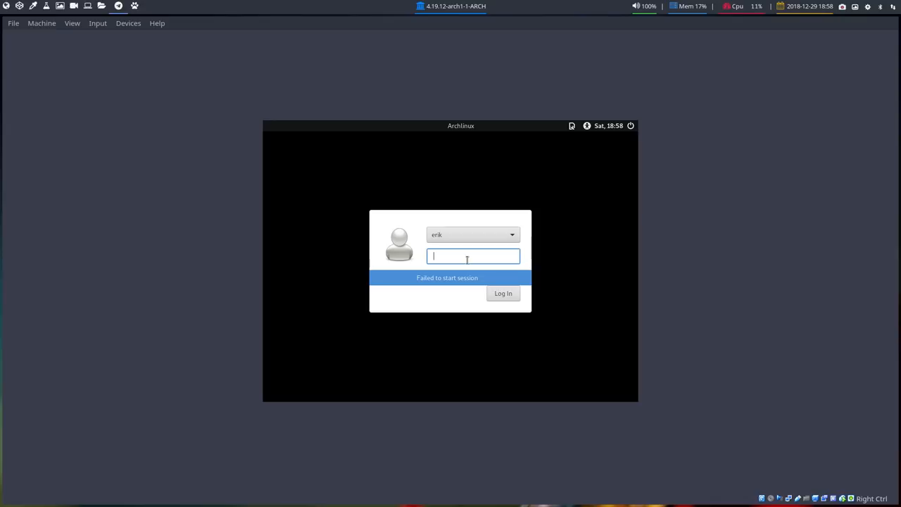
{"action": "mouse_move", "coordinate": [640, 292]}
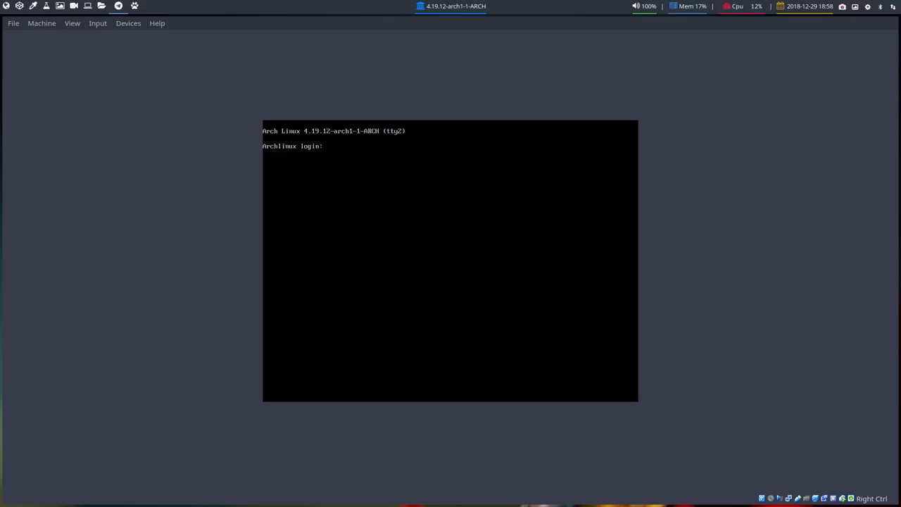
- Log in at the tty2 console as erik, succeeding after one incorrect attempt
{"action": "type", "text": "erik"}
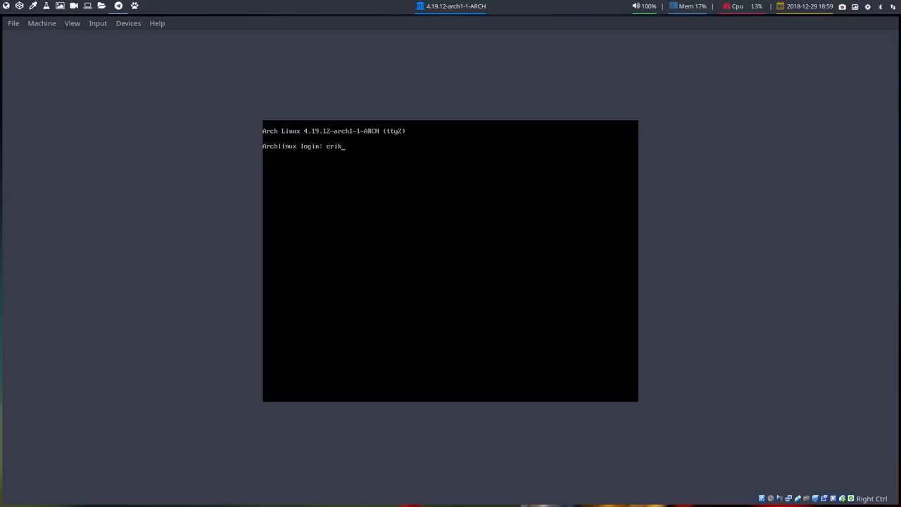
{"action": "key", "text": "Return"}
{"action": "type", "text": "e"}
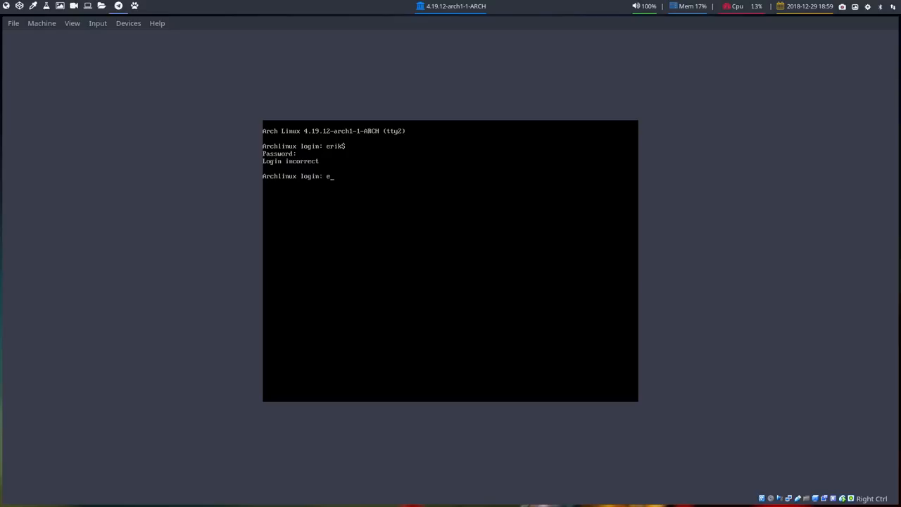
{"action": "type", "text": "rik"}
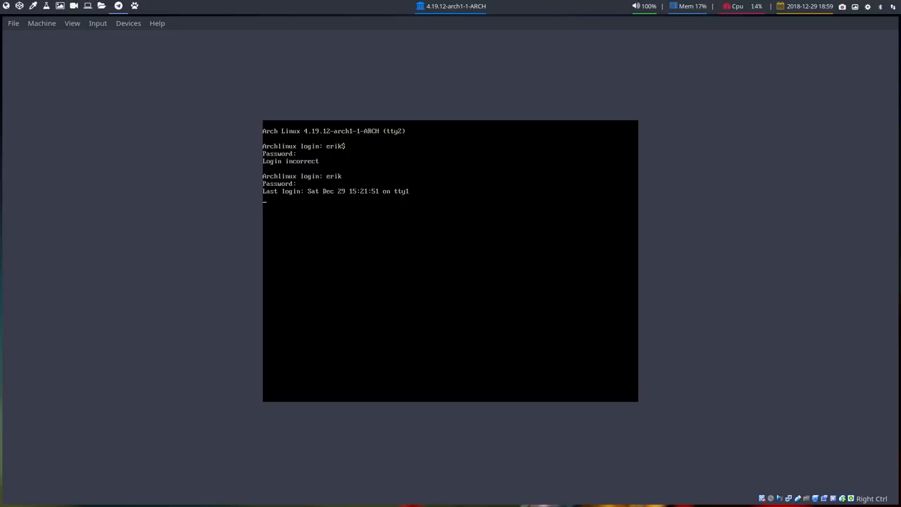
{"action": "key", "text": "Return"}
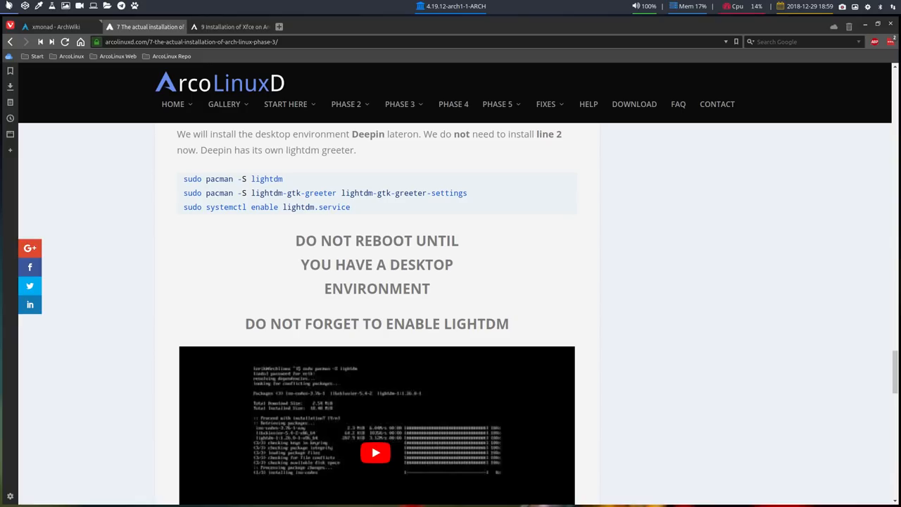
- Switch to the xmonad ArchWiki tab and scroll to its Installation section
{"action": "left_click", "coordinate": [53, 27]}
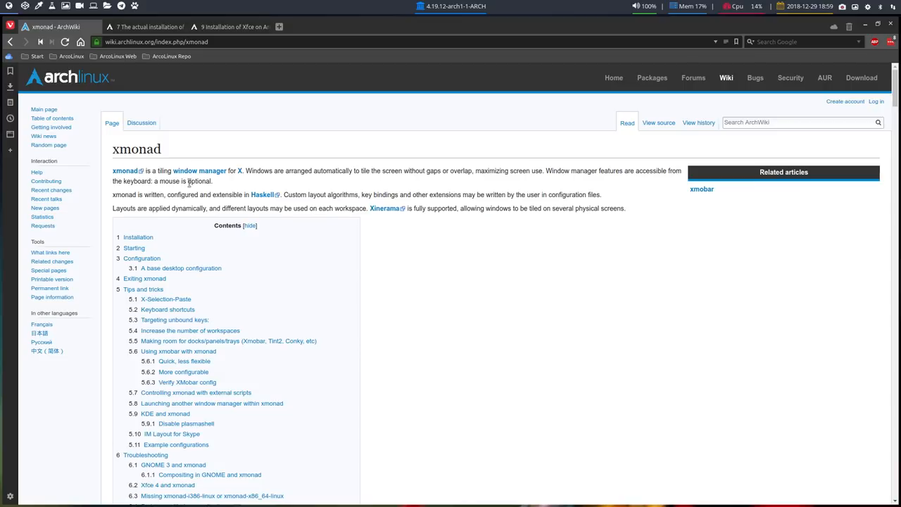
{"action": "scroll", "scroll_direction": "down", "scroll_amount": 3}
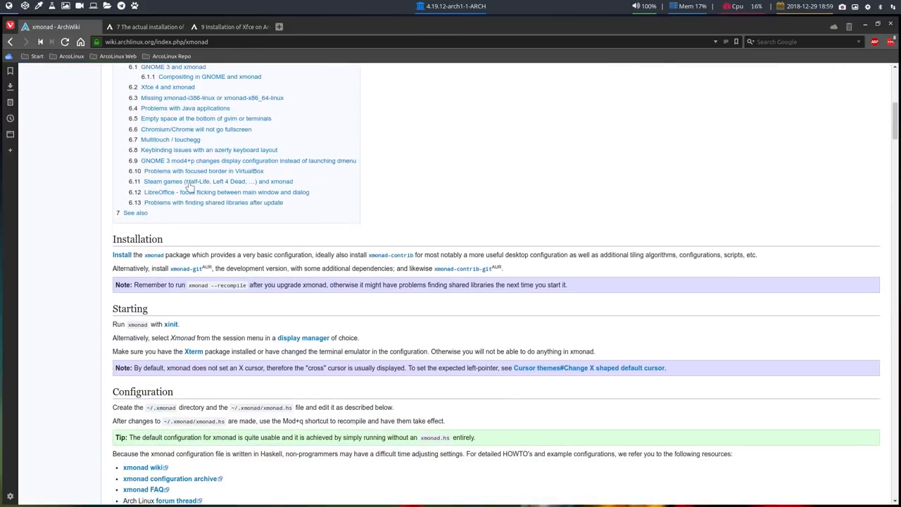
{"action": "scroll", "scroll_direction": "down", "scroll_amount": 3}
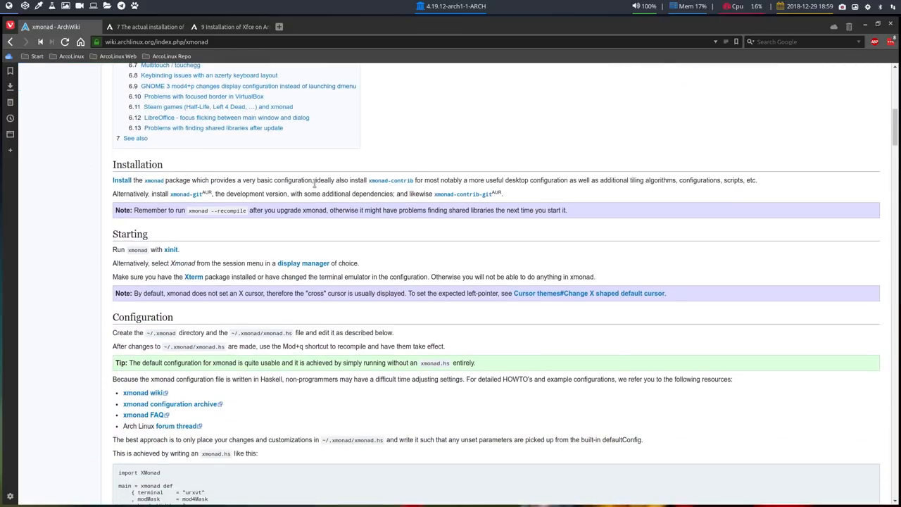
{"action": "mouse_move", "coordinate": [263, 188]}
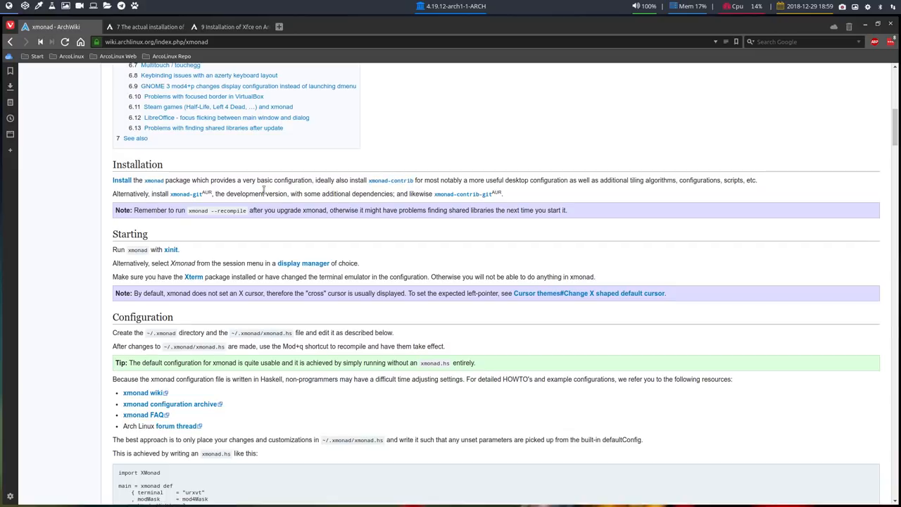
{"action": "mouse_move", "coordinate": [266, 193]}
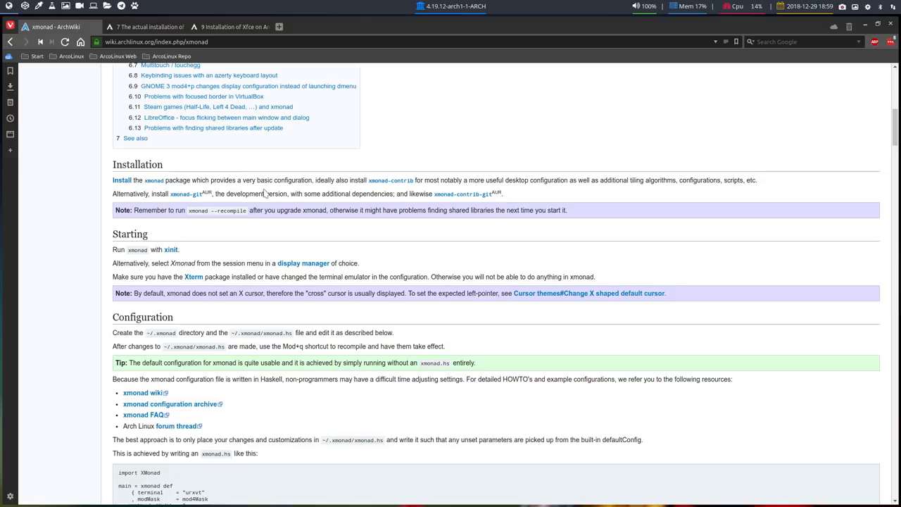
- Find 'xmobar' on the xmonad page and step through four of its matches
{"action": "key", "text": "ctrl+f"}
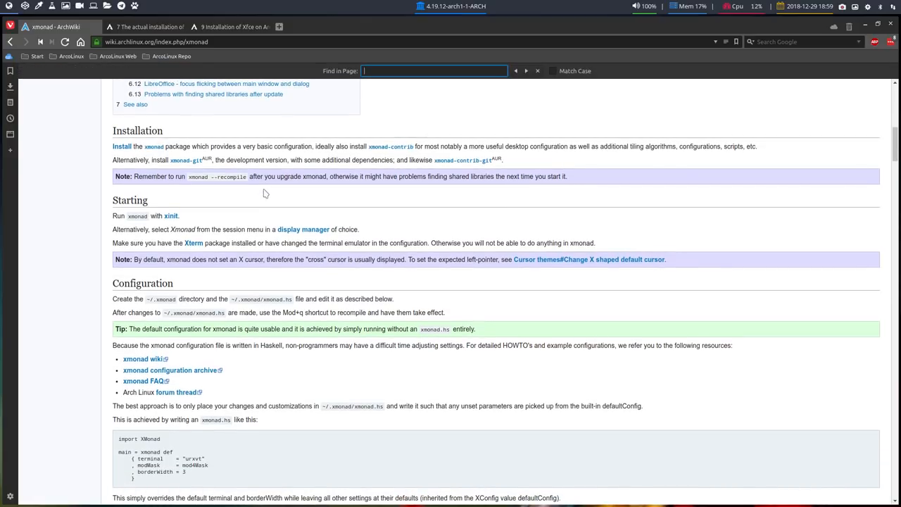
{"action": "type", "text": "xmobar"}
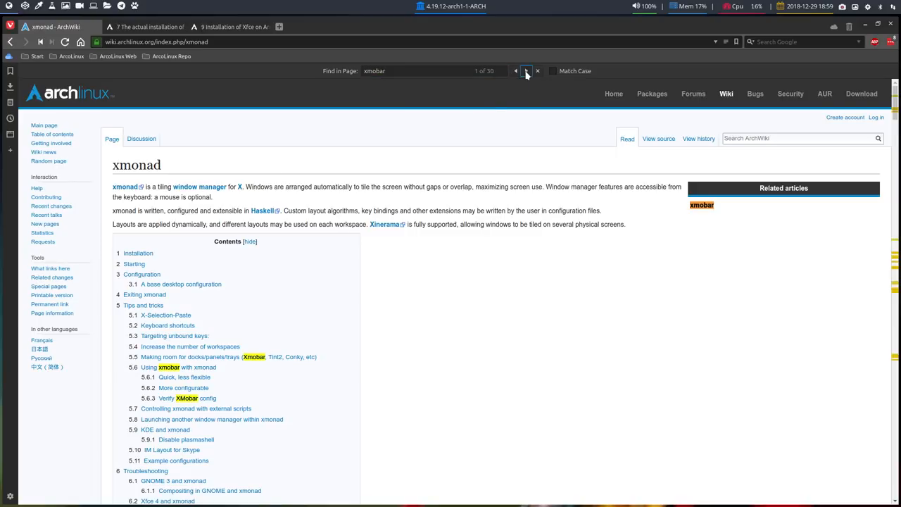
{"action": "left_click", "coordinate": [526, 70]}
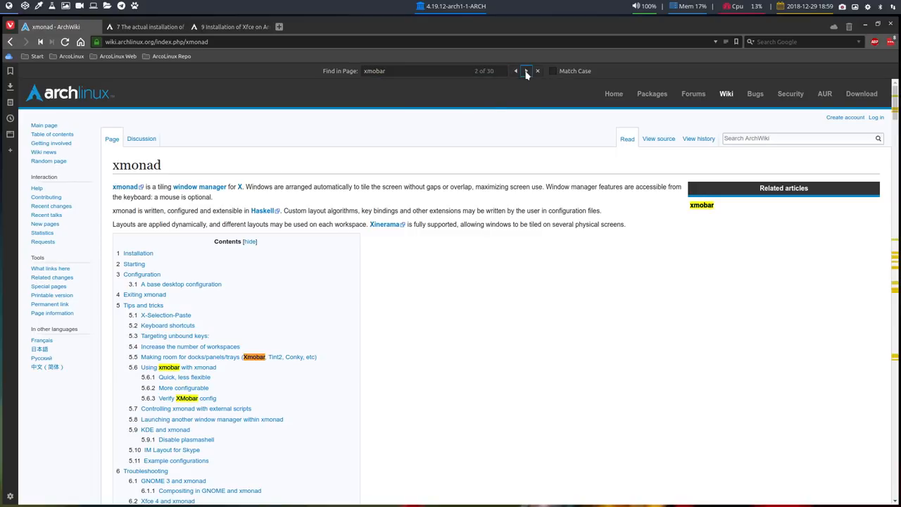
{"action": "left_click", "coordinate": [525, 71]}
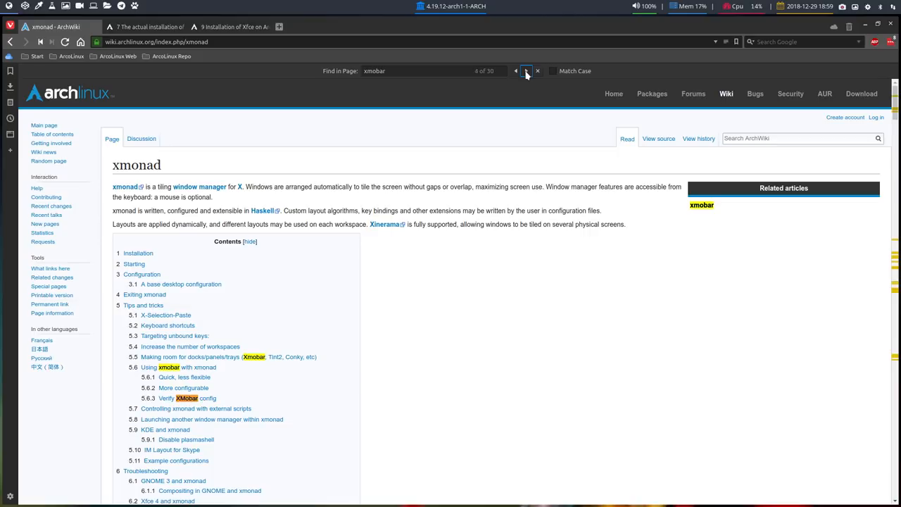
{"action": "left_click", "coordinate": [525, 71]}
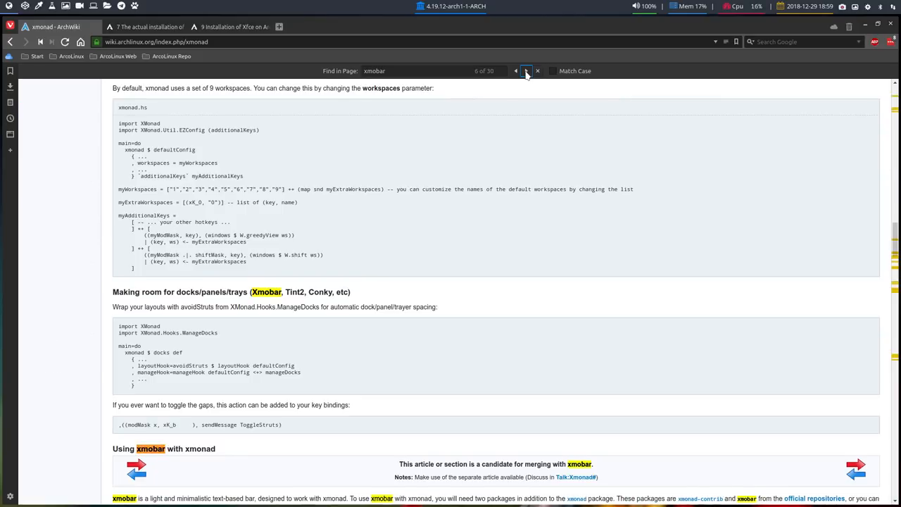
{"action": "left_click", "coordinate": [526, 70]}
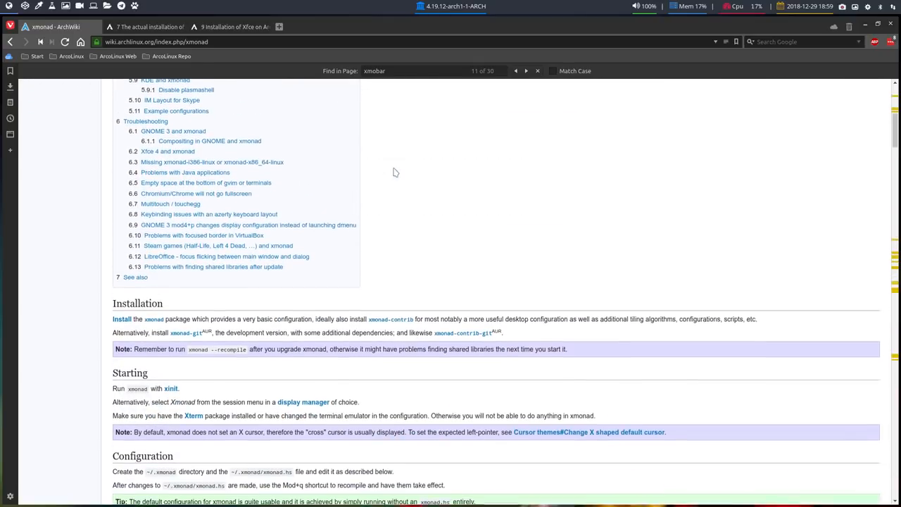
{"action": "scroll", "scroll_direction": "down", "scroll_amount": 3}
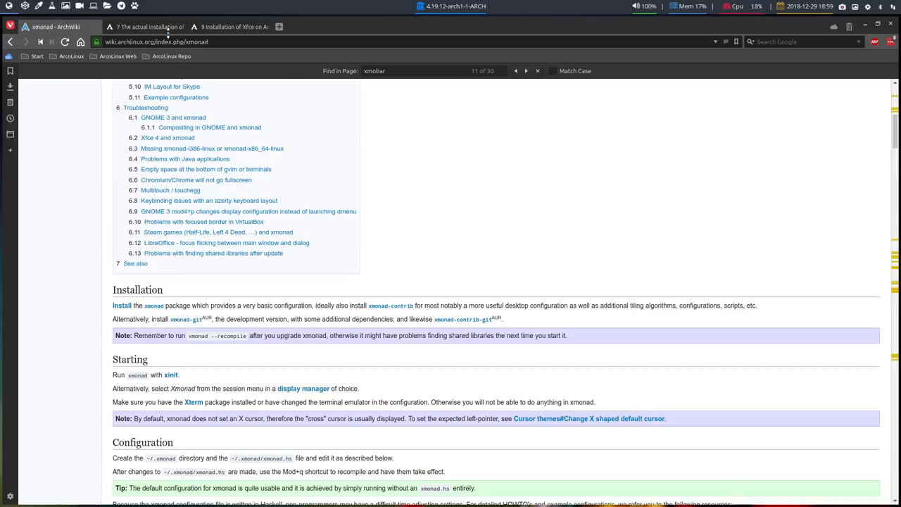
{"action": "left_click", "coordinate": [225, 27]}
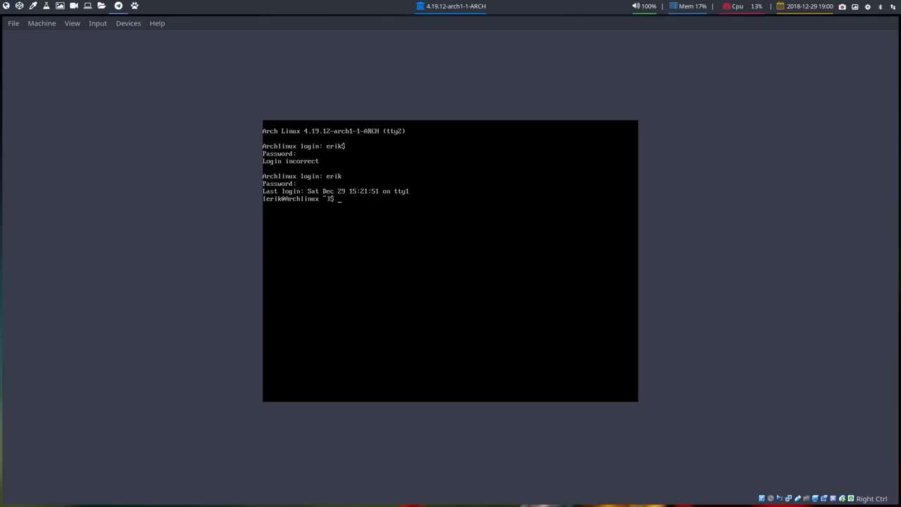
- Run 'sudo pacman -S xmonad xmonad-contrib xmonad-utils xmobar' and submit the sudo password
{"action": "type", "text": "sudo pacman"}
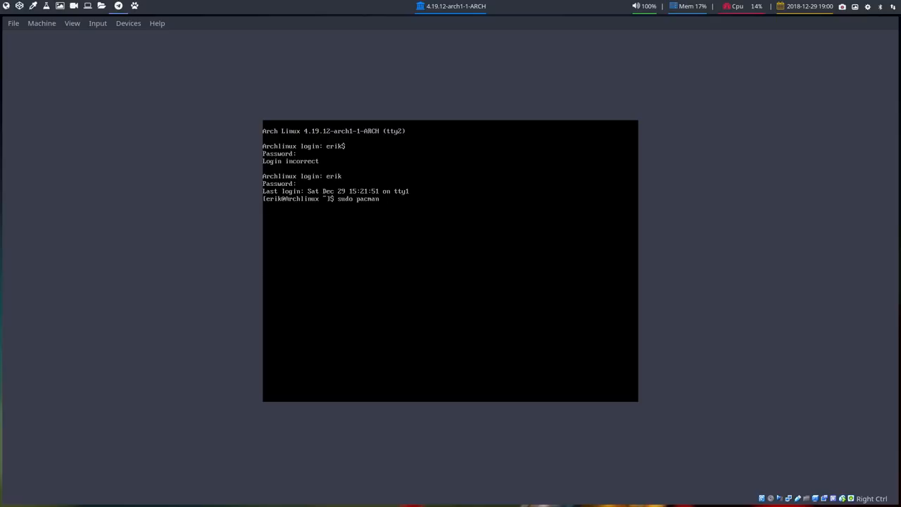
{"action": "type", "text": "-S xmonad xmonad-contrib"}
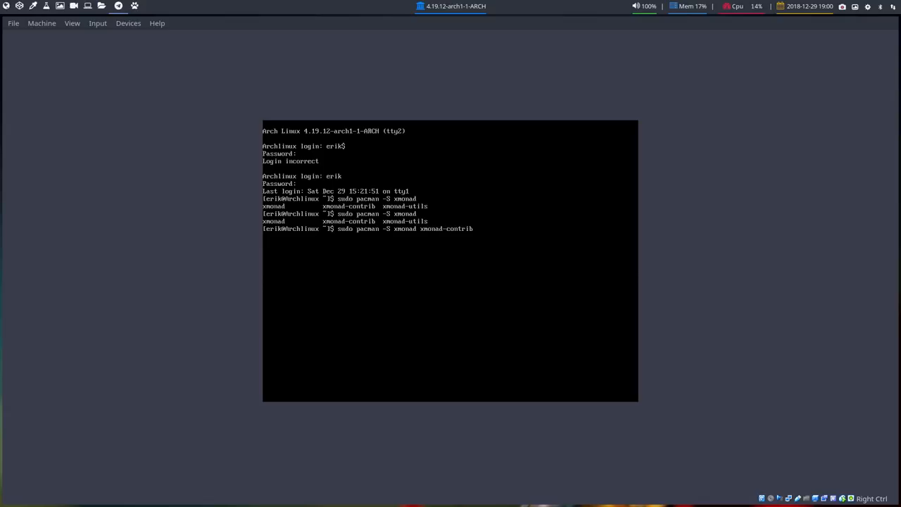
{"action": "type", "text": "xmonad-utils"}
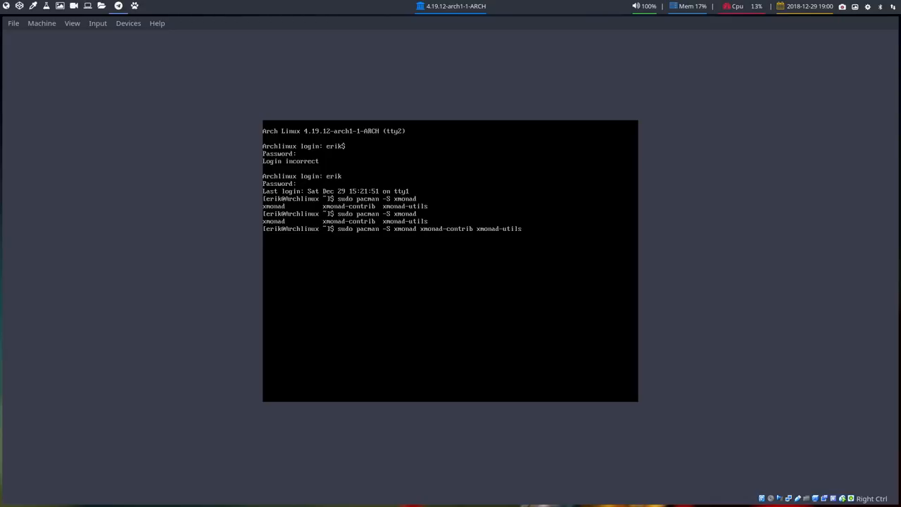
{"action": "type", "text": "xmobar"}
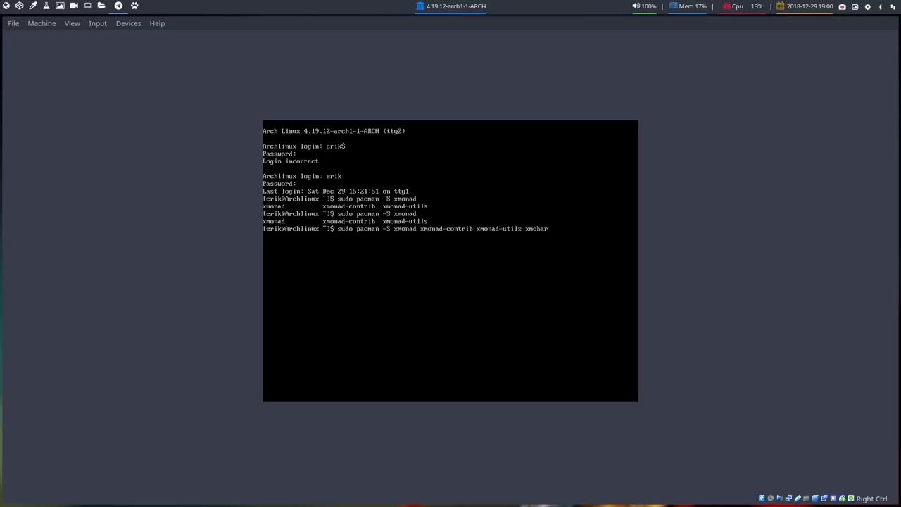
{"action": "key", "text": "Return"}
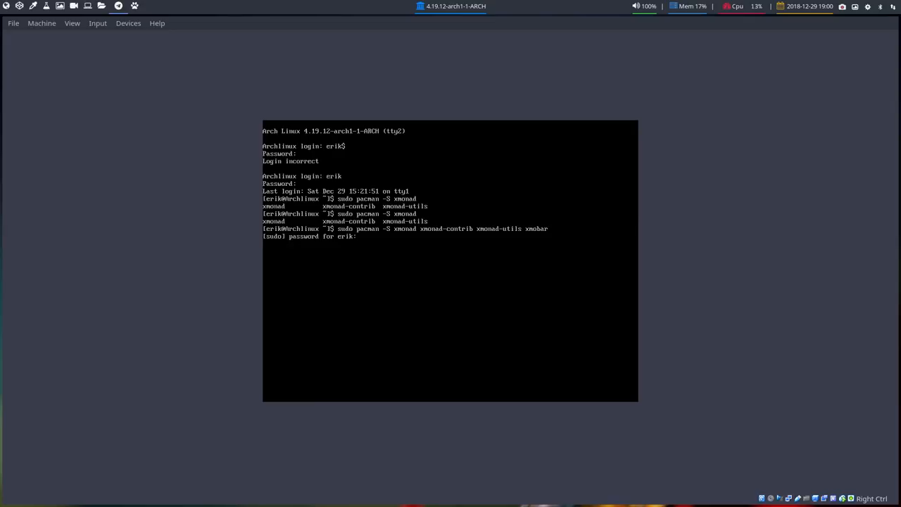
{"action": "key", "text": "Return"}
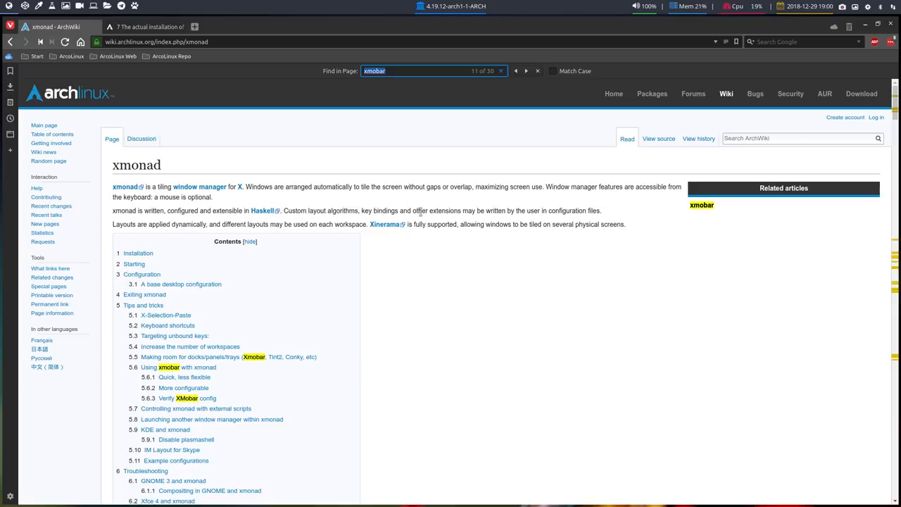
{"action": "mouse_move", "coordinate": [535, 211]}
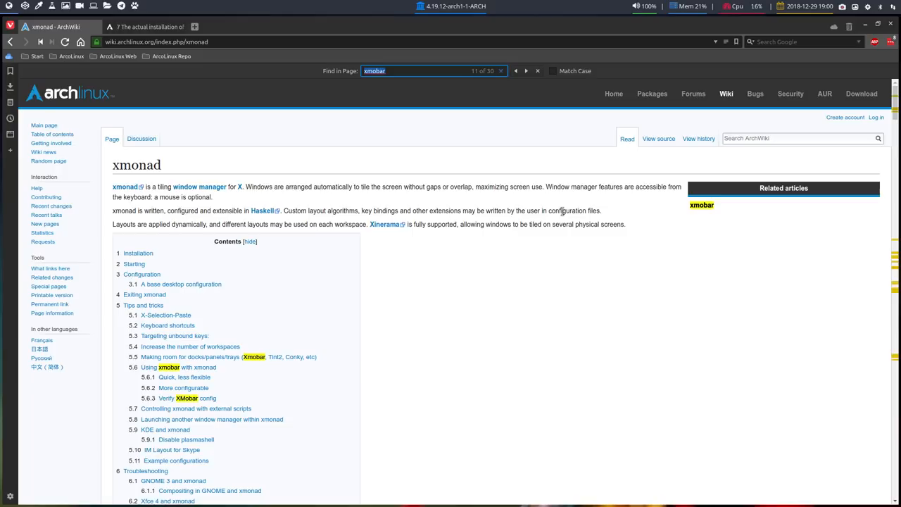
{"action": "mouse_move", "coordinate": [435, 225]}
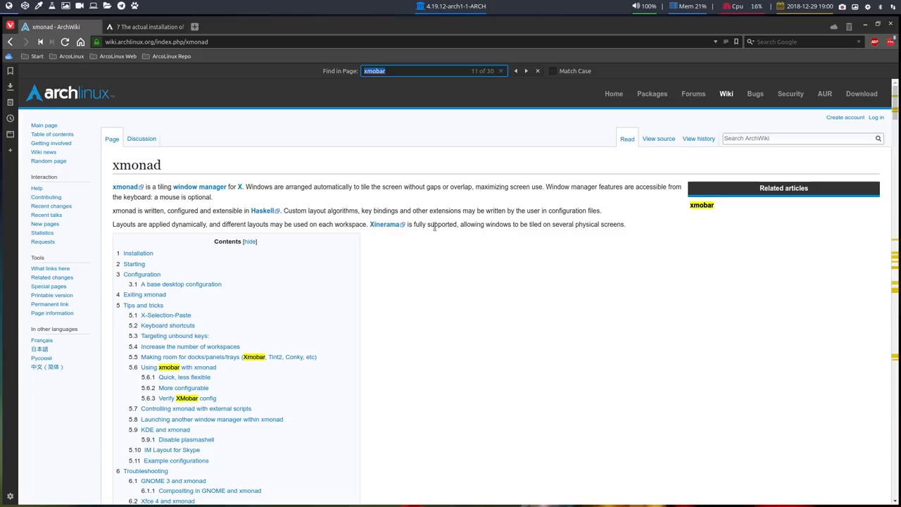
{"action": "mouse_move", "coordinate": [497, 307]}
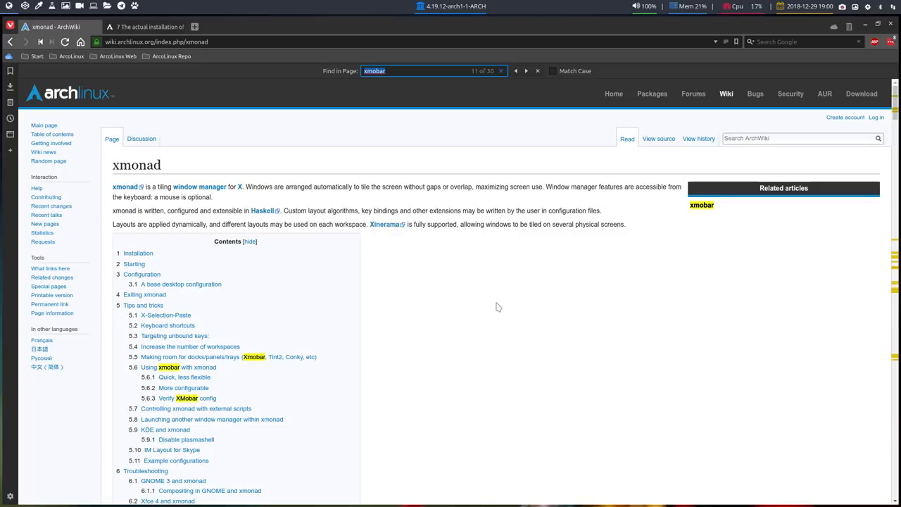
- Scroll the xmonad ArchWiki page past the contents to Installation and Starting
{"action": "scroll", "scroll_direction": "down", "scroll_amount": 3}
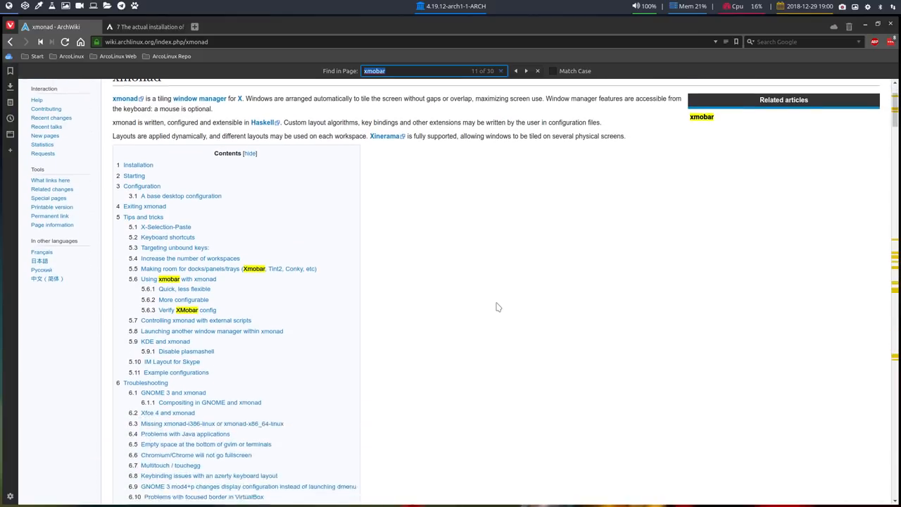
{"action": "scroll", "scroll_direction": "down", "scroll_amount": 3}
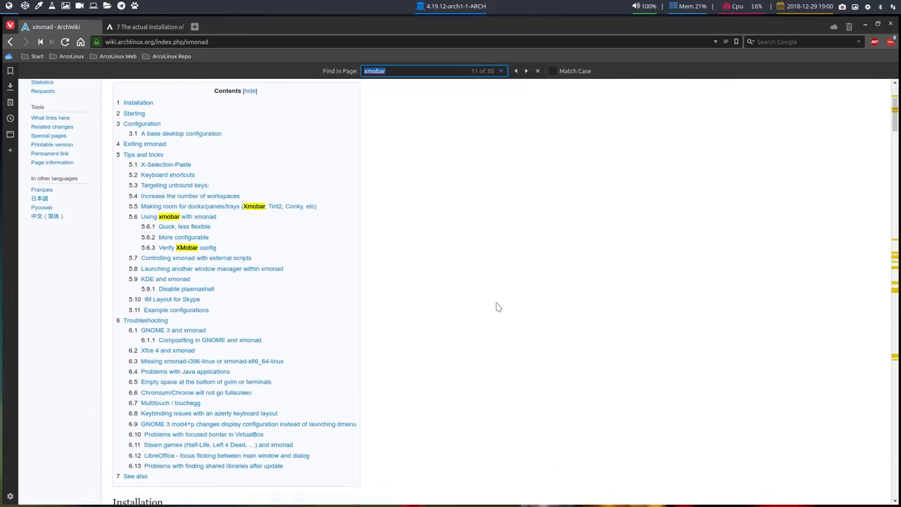
{"action": "scroll", "scroll_direction": "down", "scroll_amount": 3}
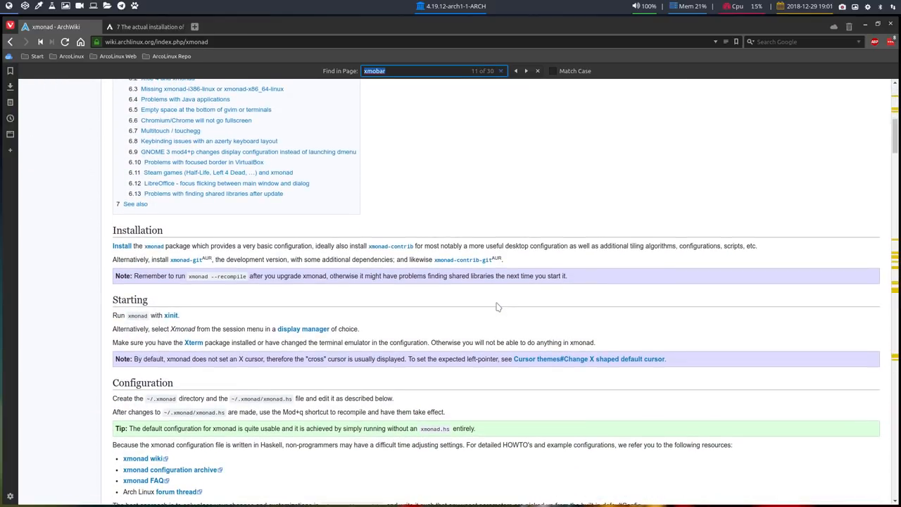
{"action": "scroll", "scroll_direction": "down", "scroll_amount": 3}
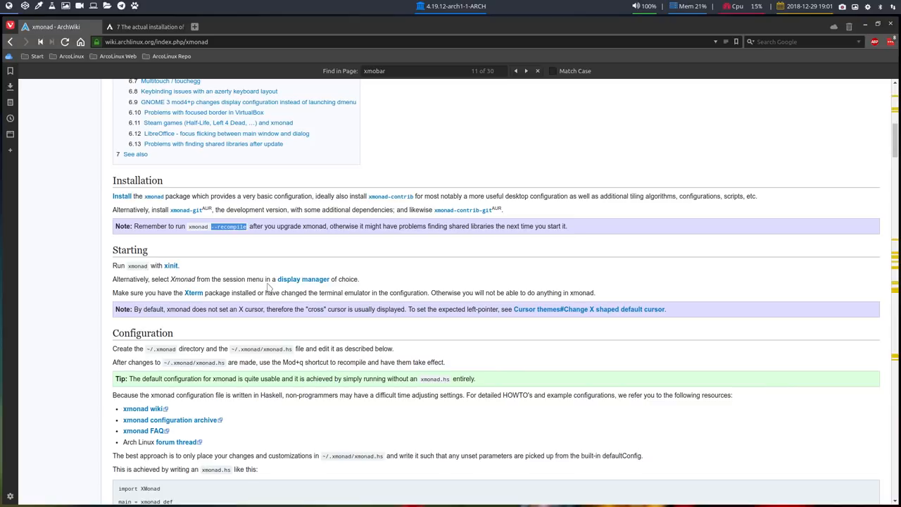
- Scroll past Starting into Configuration to reach the sample xmonad.hs code
{"action": "scroll", "scroll_direction": "down", "scroll_amount": 3}
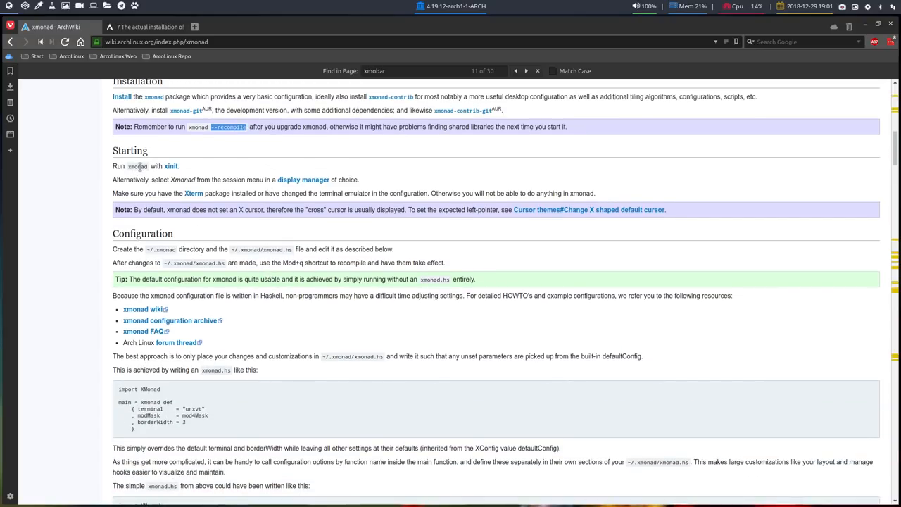
{"action": "mouse_move", "coordinate": [303, 180]}
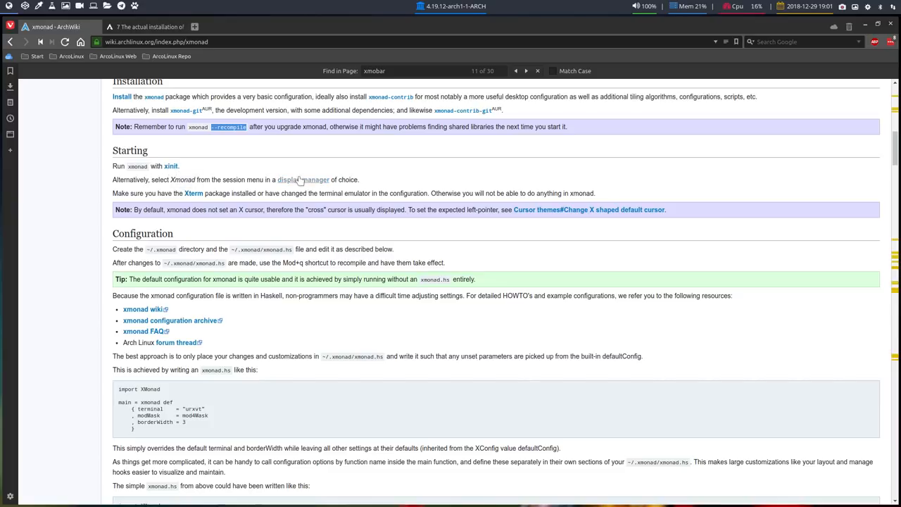
{"action": "mouse_move", "coordinate": [303, 179]}
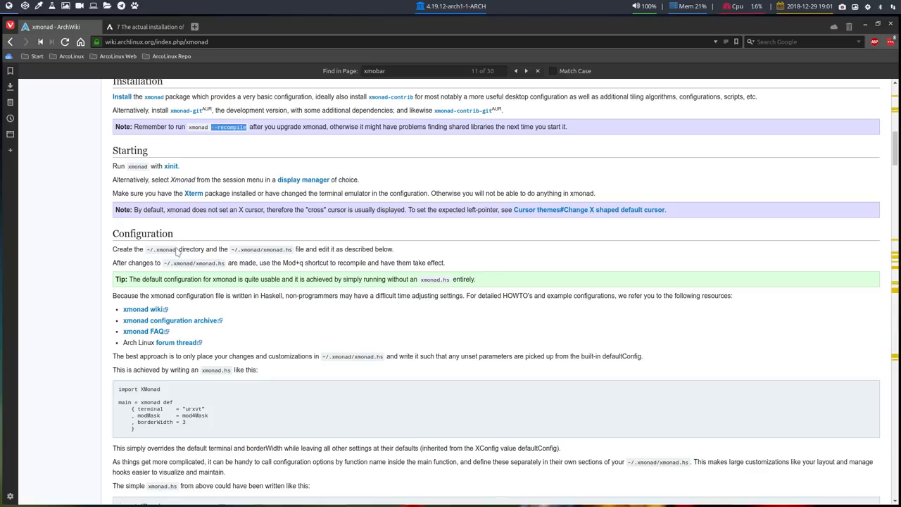
{"action": "scroll", "scroll_direction": "down", "scroll_amount": 3}
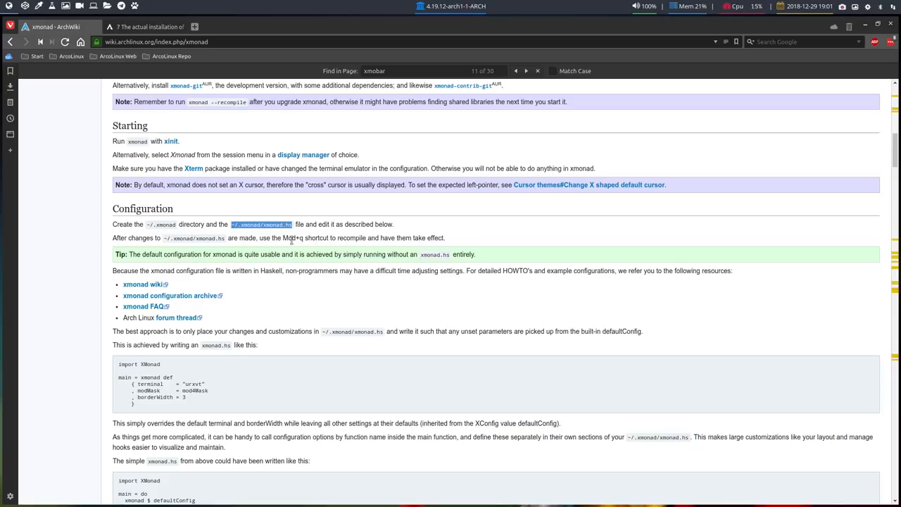
{"action": "mouse_move", "coordinate": [287, 283]}
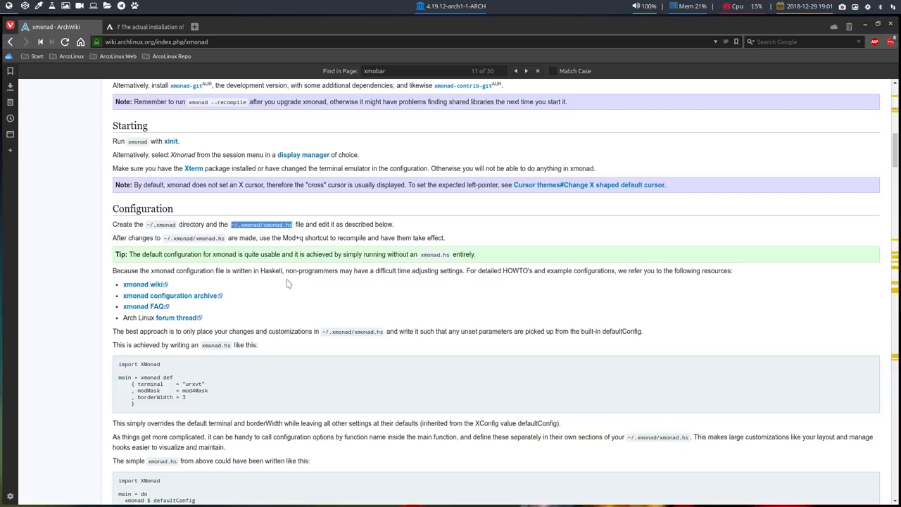
{"action": "scroll", "scroll_direction": "down", "scroll_amount": 3}
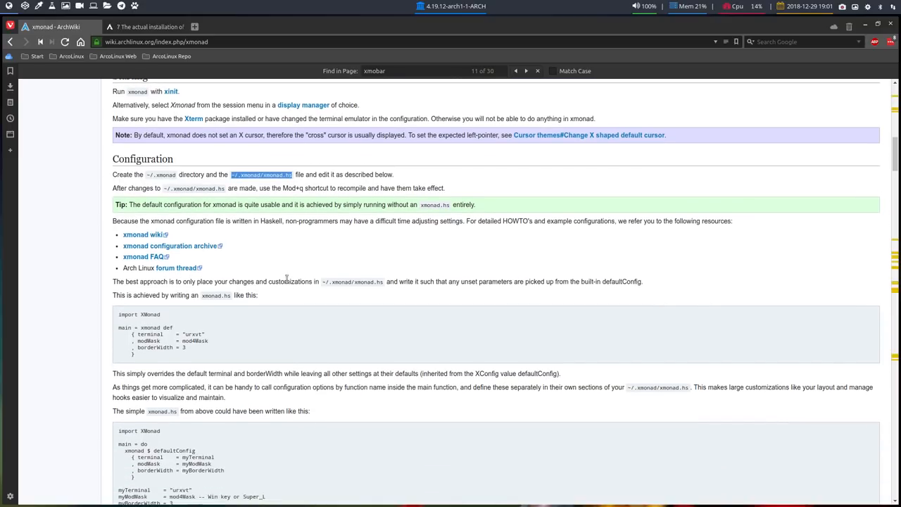
{"action": "mouse_move", "coordinate": [284, 277]}
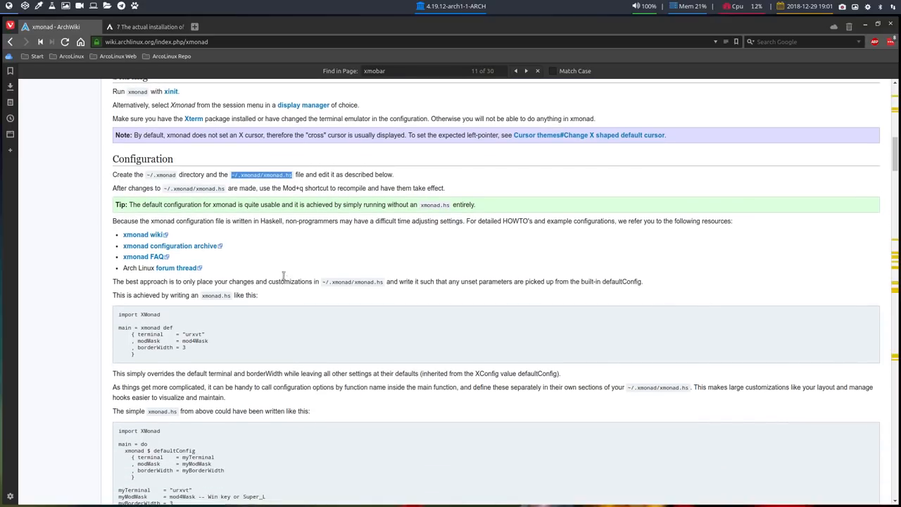
{"action": "mouse_move", "coordinate": [144, 237]}
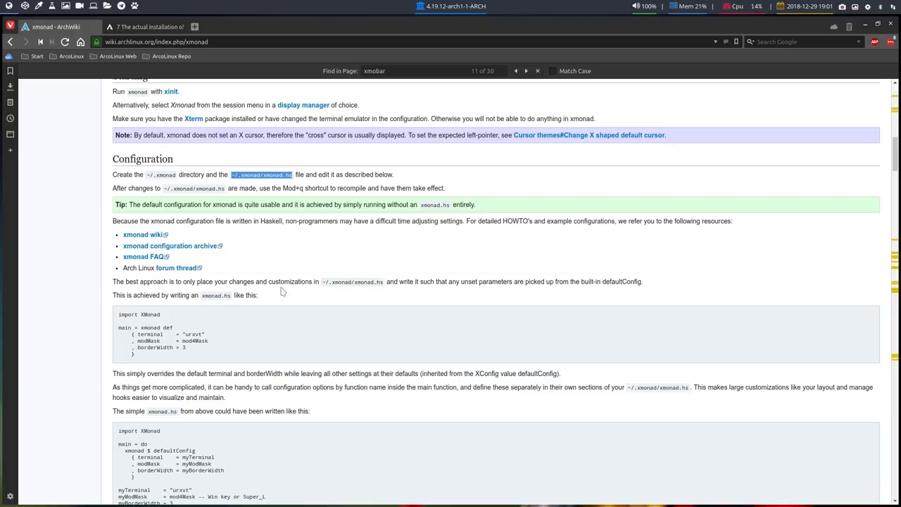
{"action": "scroll", "scroll_direction": "down", "scroll_amount": 3}
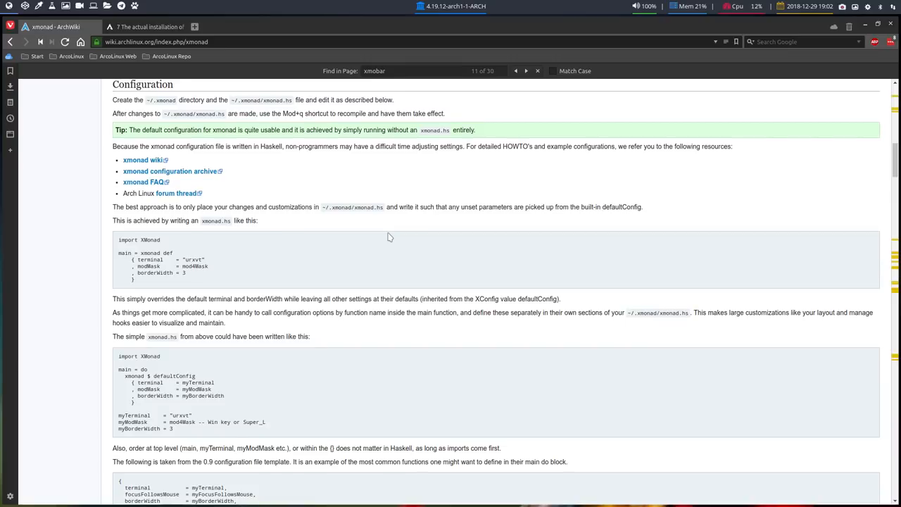
{"action": "scroll", "scroll_direction": "down", "scroll_amount": 3}
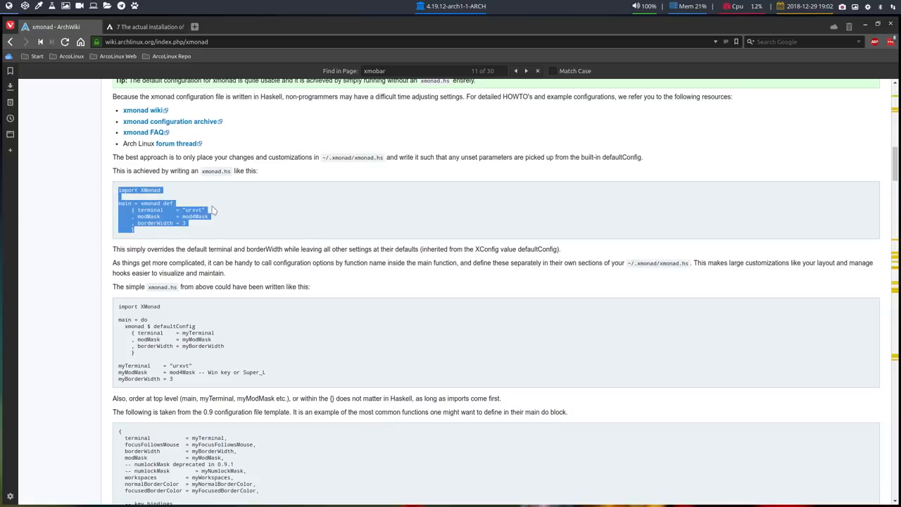
{"action": "mouse_move", "coordinate": [197, 254]}
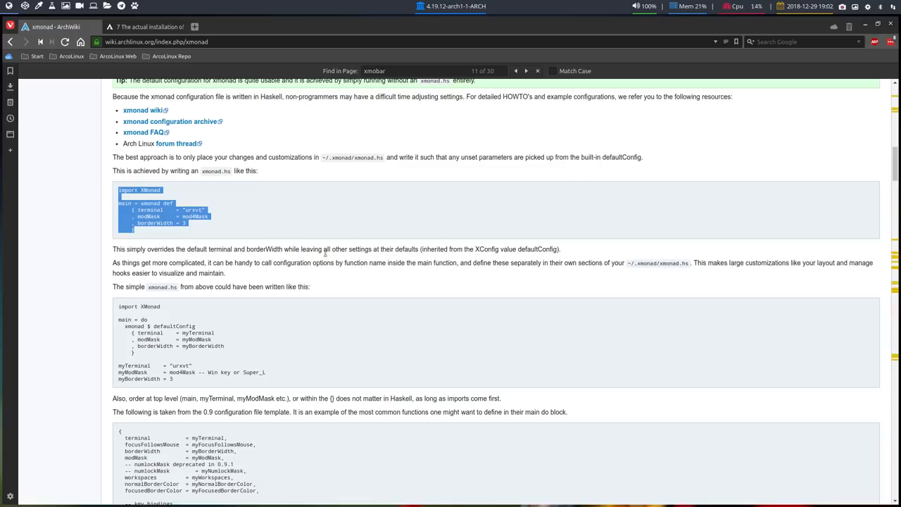
{"action": "mouse_move", "coordinate": [403, 258]}
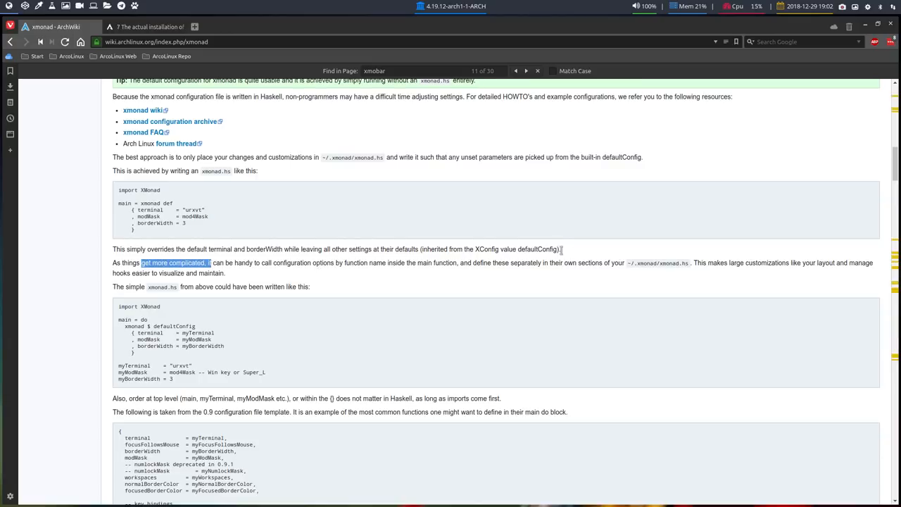
{"action": "mouse_move", "coordinate": [631, 262]}
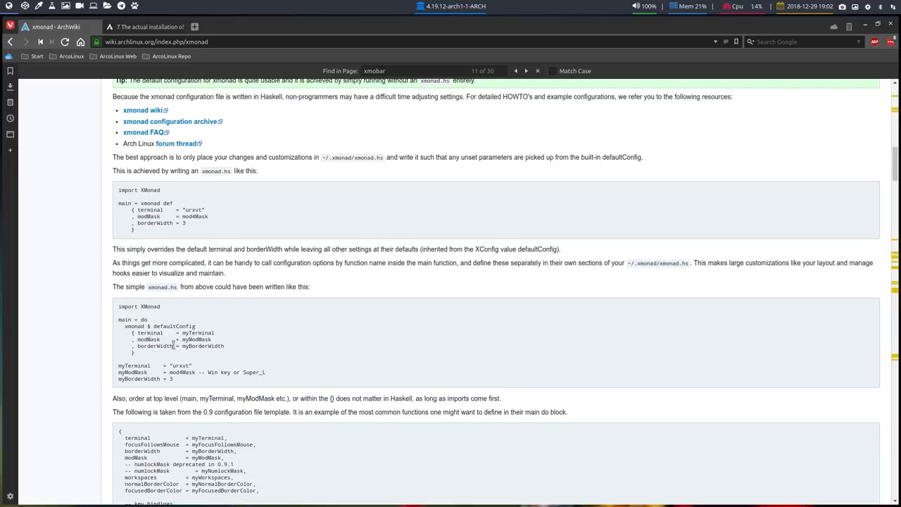
- Scroll through the xmobar and Tips and tricks sections, then back to Configuration
{"action": "scroll", "scroll_direction": "down", "scroll_amount": 3}
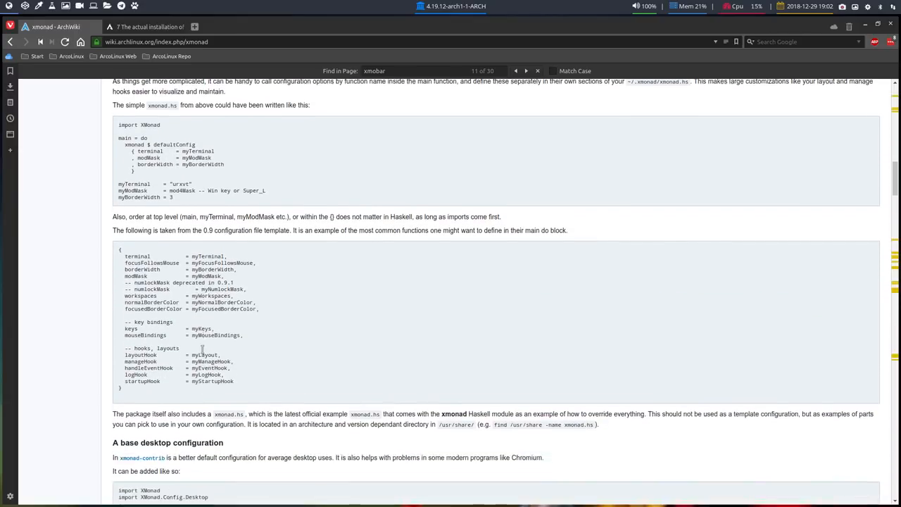
{"action": "scroll", "scroll_direction": "down", "scroll_amount": 3}
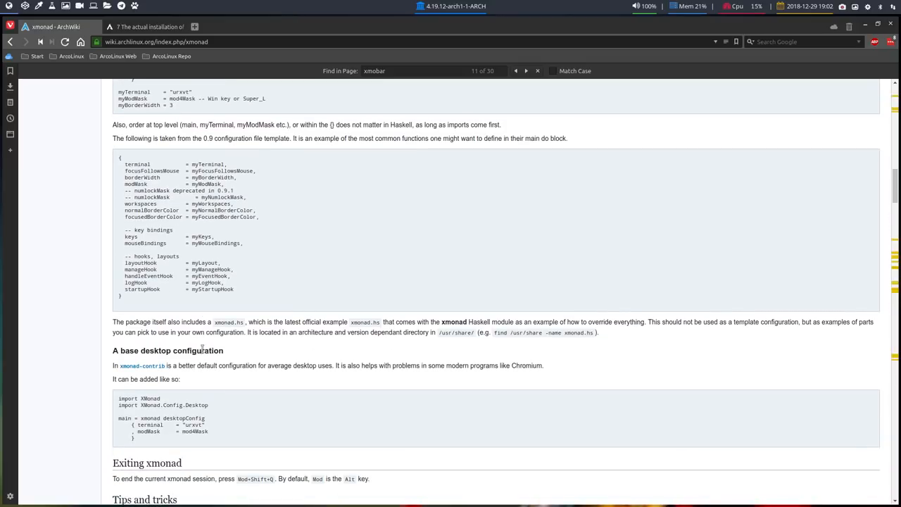
{"action": "scroll", "scroll_direction": "down", "scroll_amount": 3}
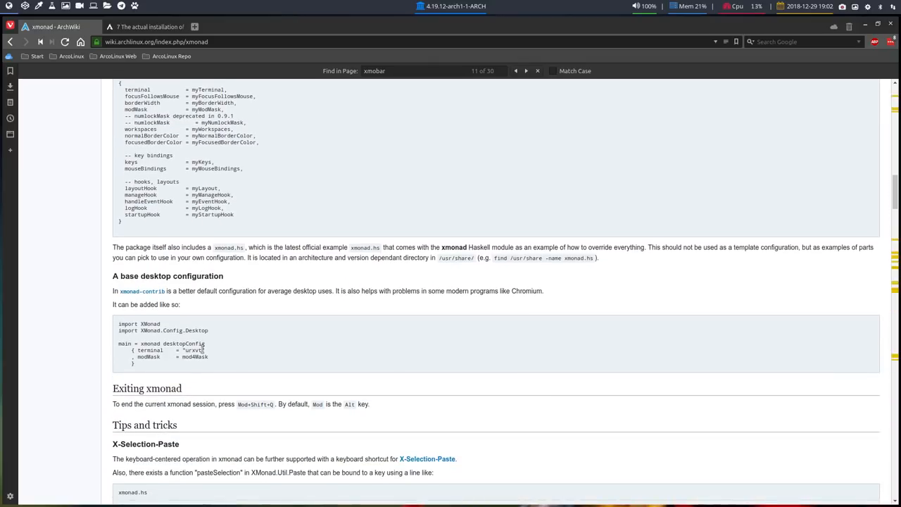
{"action": "scroll", "scroll_direction": "down", "scroll_amount": 3}
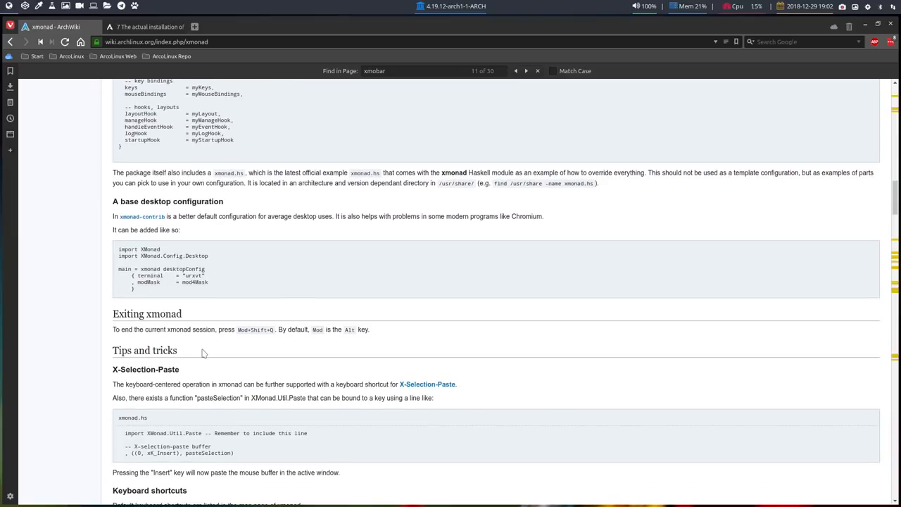
{"action": "scroll", "scroll_direction": "down", "scroll_amount": 3}
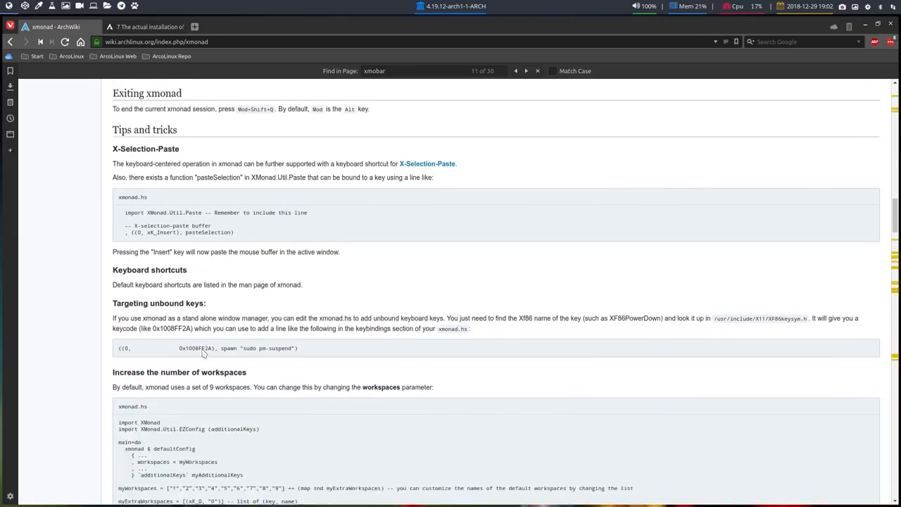
{"action": "scroll", "scroll_direction": "down", "scroll_amount": 3}
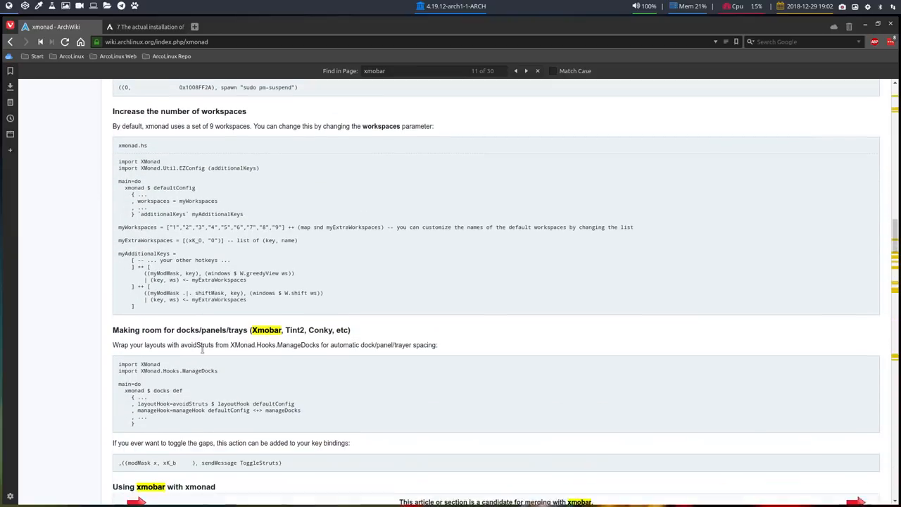
{"action": "scroll", "scroll_direction": "down", "scroll_amount": 3}
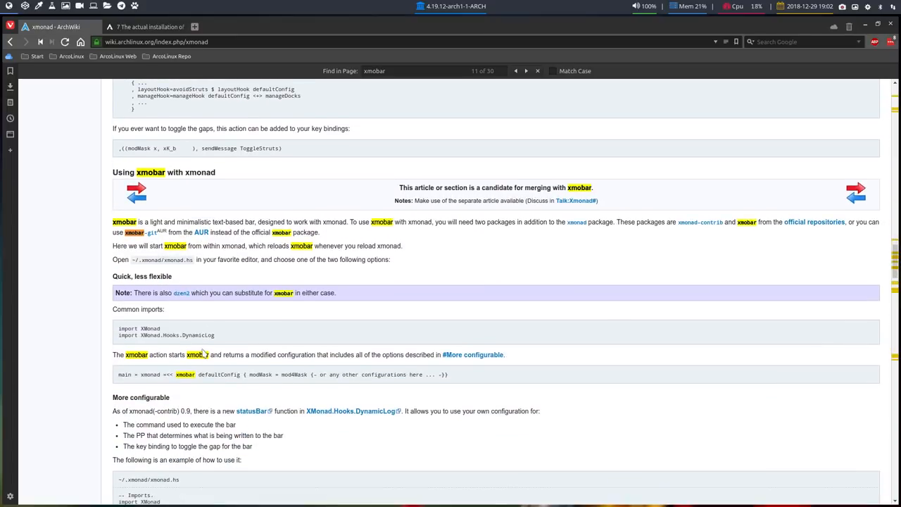
{"action": "scroll", "scroll_direction": "down", "scroll_amount": 3}
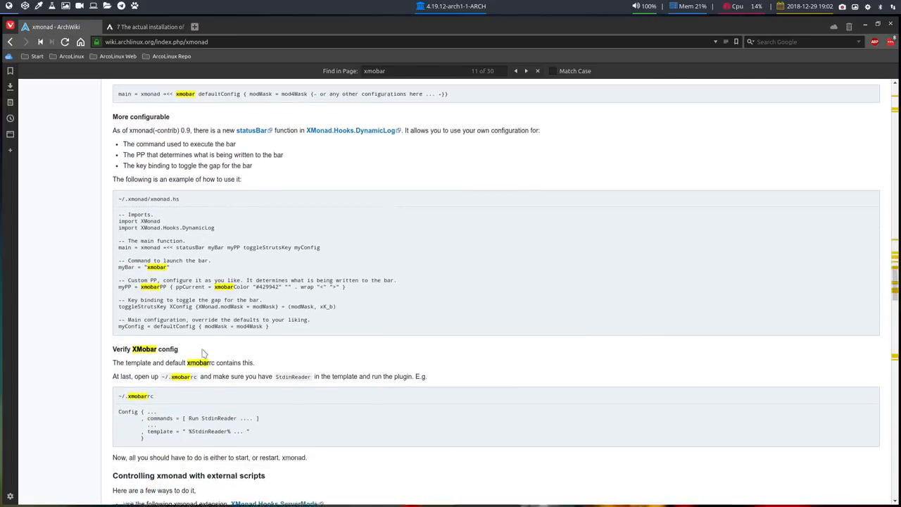
{"action": "scroll", "scroll_direction": "down", "scroll_amount": 3}
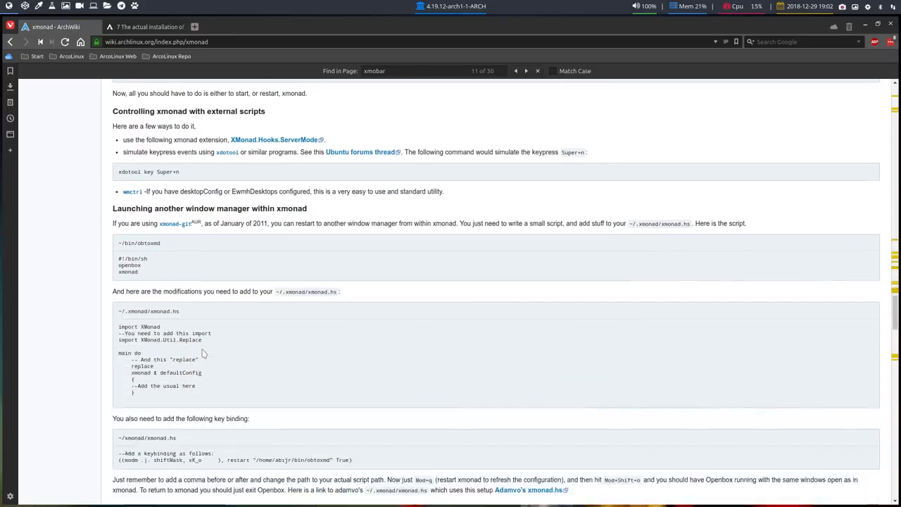
{"action": "scroll", "scroll_direction": "down", "scroll_amount": 3}
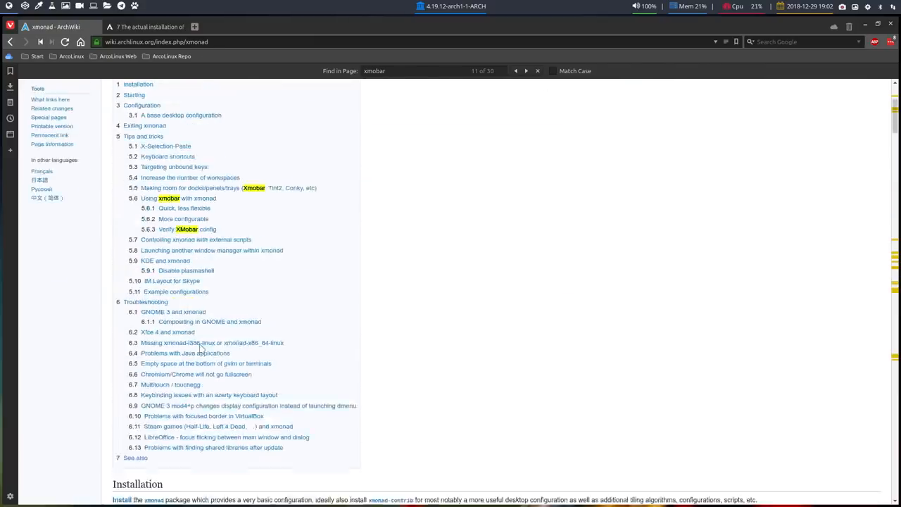
{"action": "scroll", "scroll_direction": "down", "scroll_amount": 3}
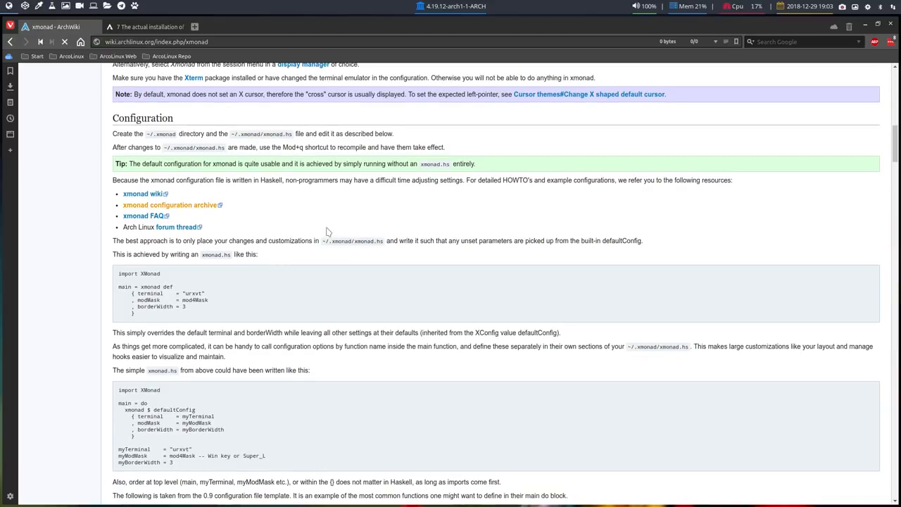
- Open the xmonad configuration archive on Haskell Wiki and scroll through its example configs
{"action": "left_click", "coordinate": [170, 205]}
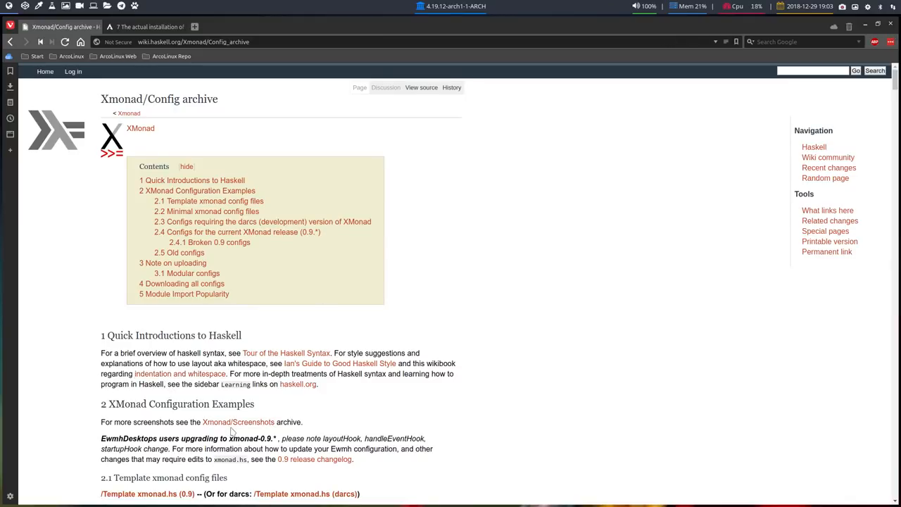
{"action": "scroll", "scroll_direction": "down", "scroll_amount": 3}
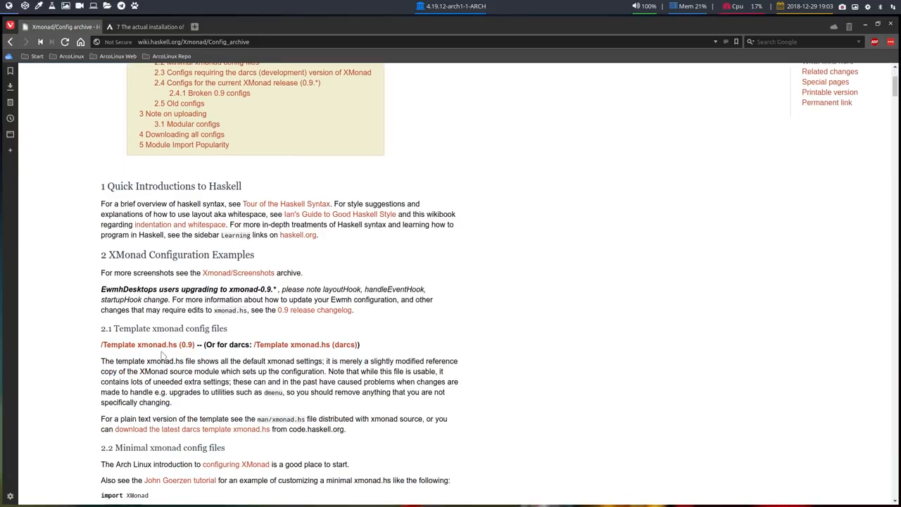
{"action": "scroll", "scroll_direction": "down", "scroll_amount": 3}
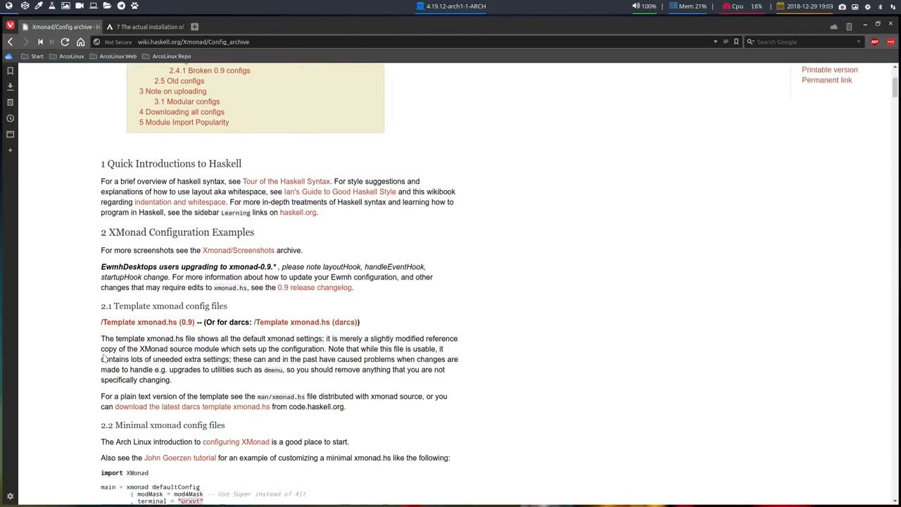
{"action": "scroll", "scroll_direction": "down", "scroll_amount": 3}
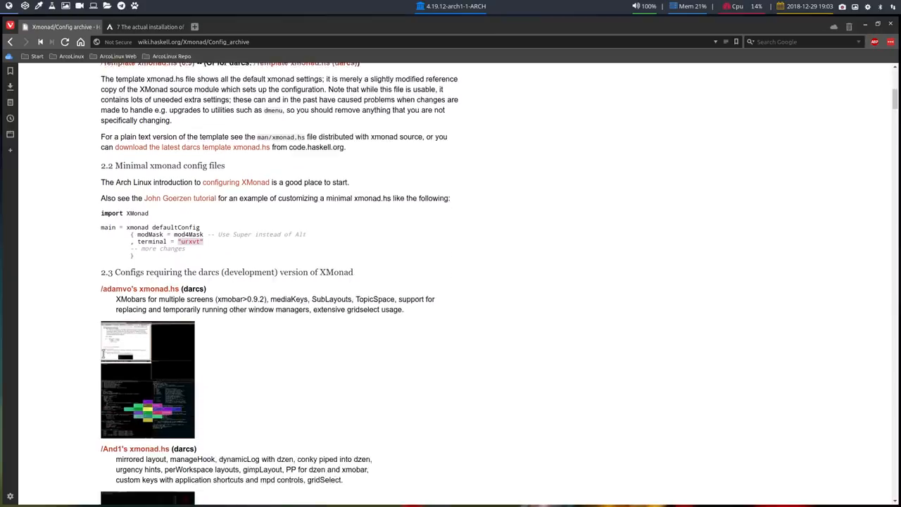
{"action": "scroll", "scroll_direction": "down", "scroll_amount": 3}
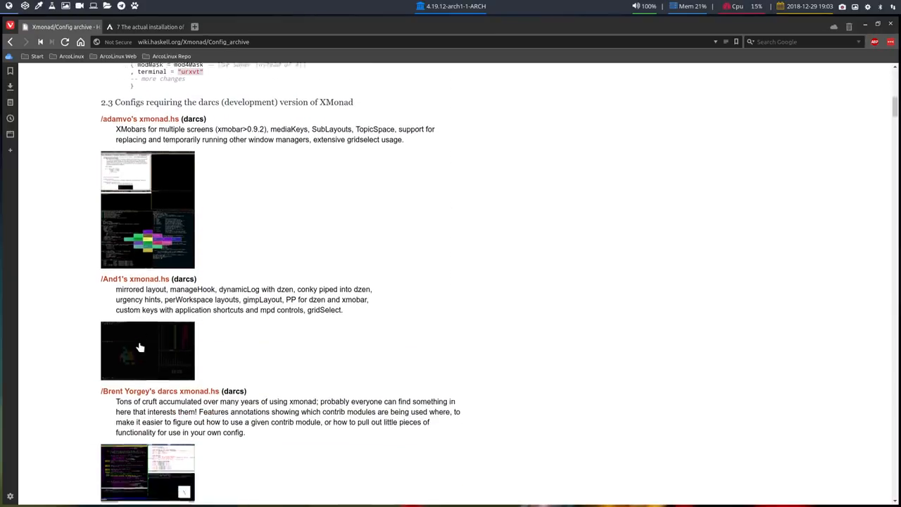
{"action": "scroll", "scroll_direction": "down", "scroll_amount": 3}
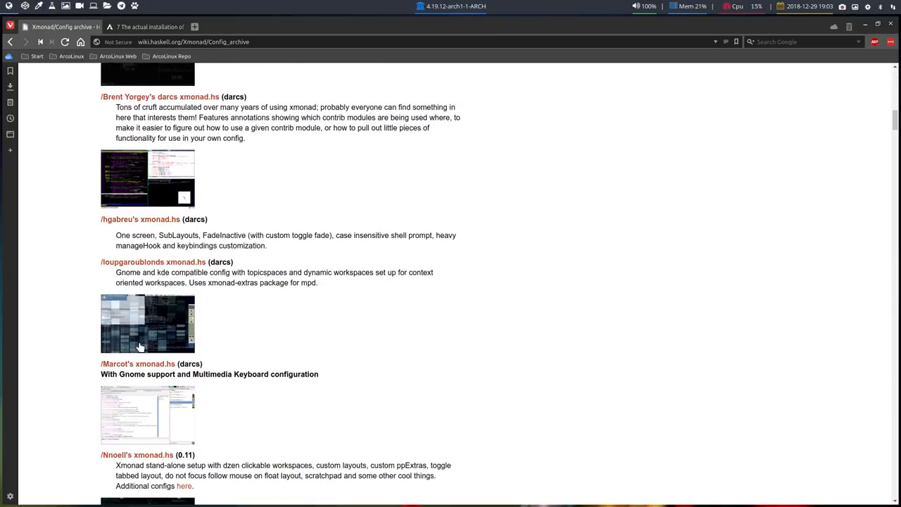
{"action": "scroll", "scroll_direction": "down", "scroll_amount": 3}
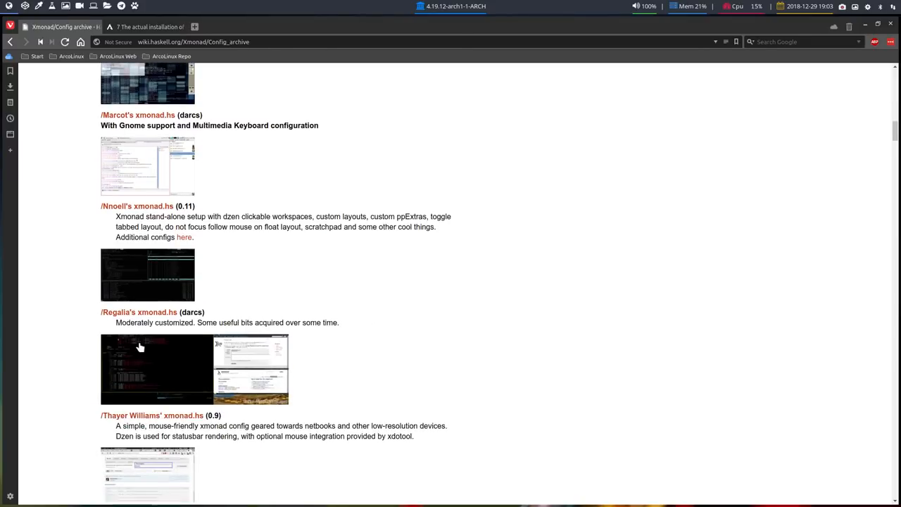
{"action": "scroll", "scroll_direction": "down", "scroll_amount": 3}
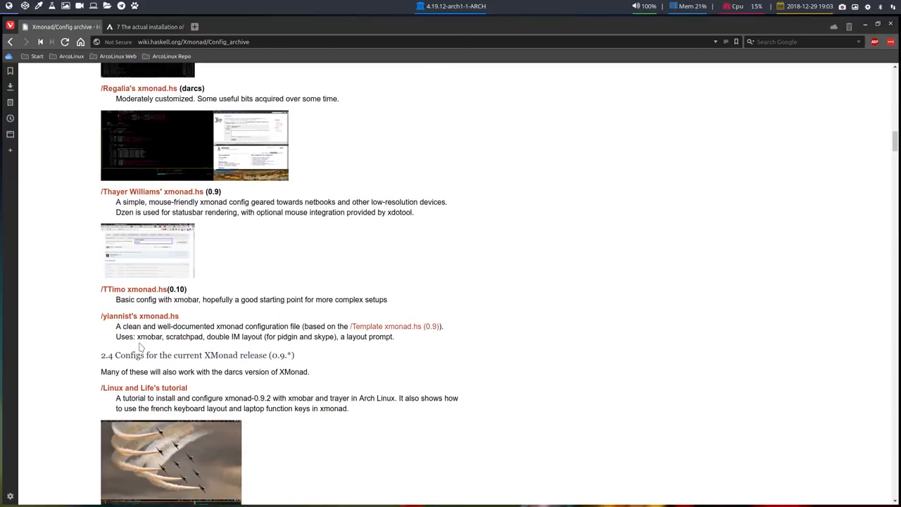
{"action": "scroll", "scroll_direction": "down", "scroll_amount": 3}
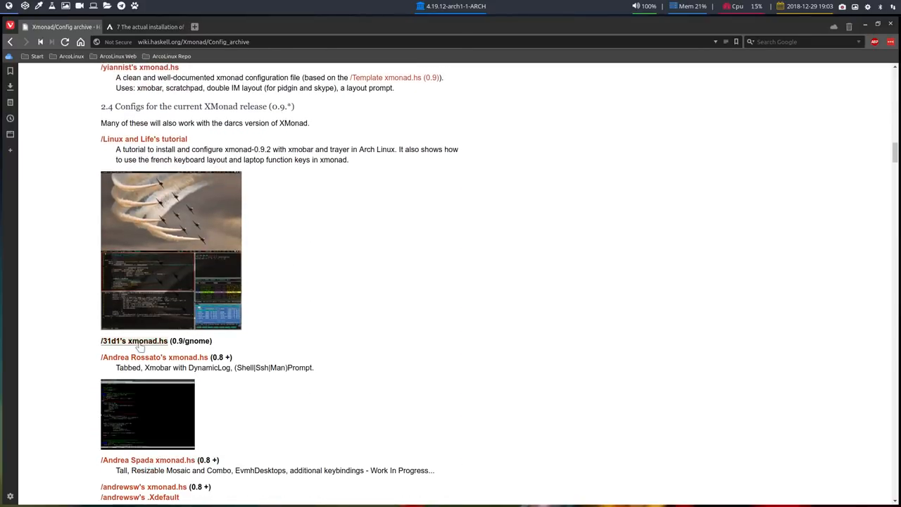
{"action": "scroll", "scroll_direction": "down", "scroll_amount": 3}
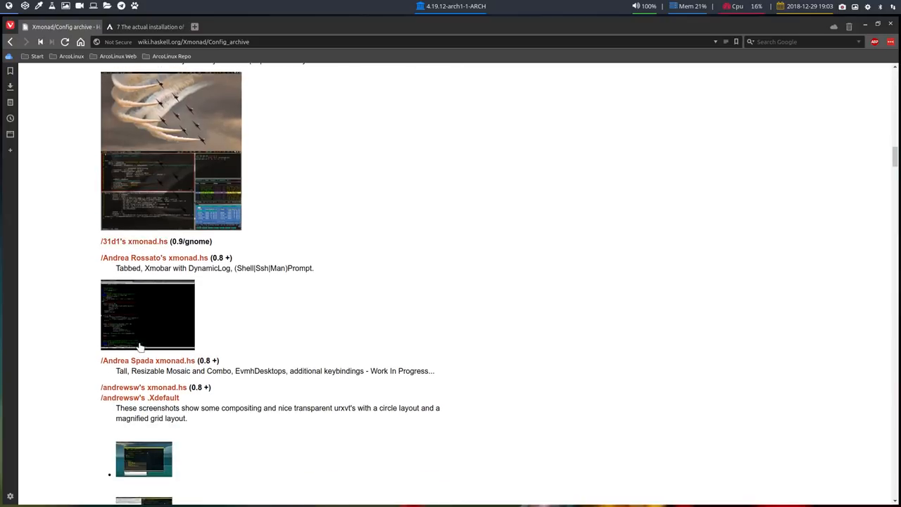
{"action": "scroll", "scroll_direction": "down", "scroll_amount": 3}
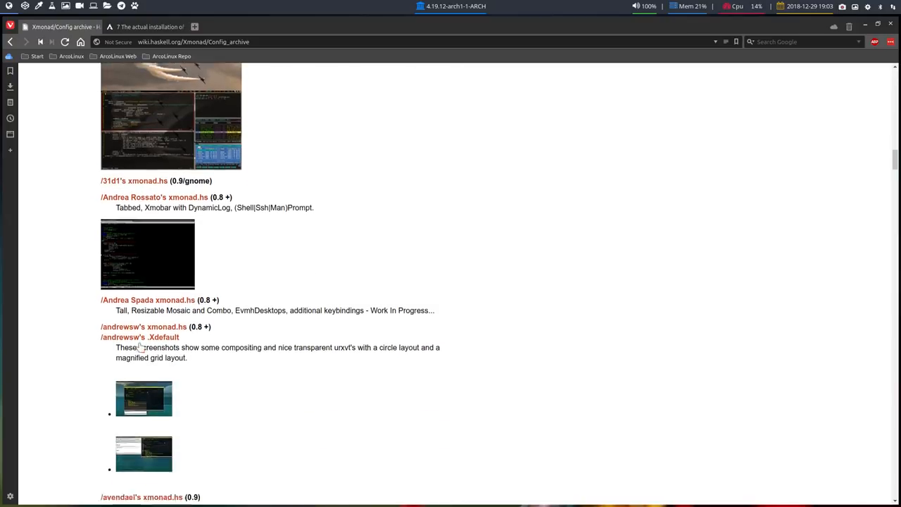
- Finish browsing the example configs, then try git in the guest terminal
{"action": "scroll", "scroll_direction": "down", "scroll_amount": 3}
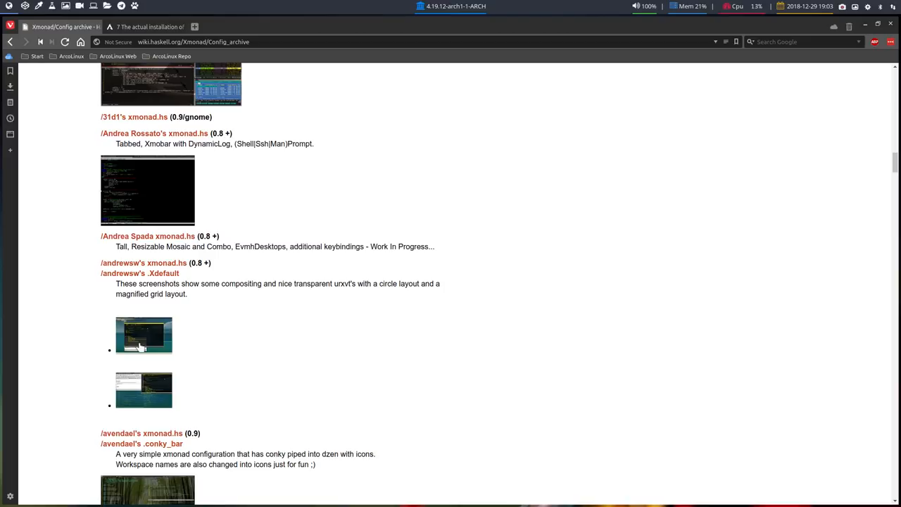
{"action": "mouse_move", "coordinate": [144, 262]}
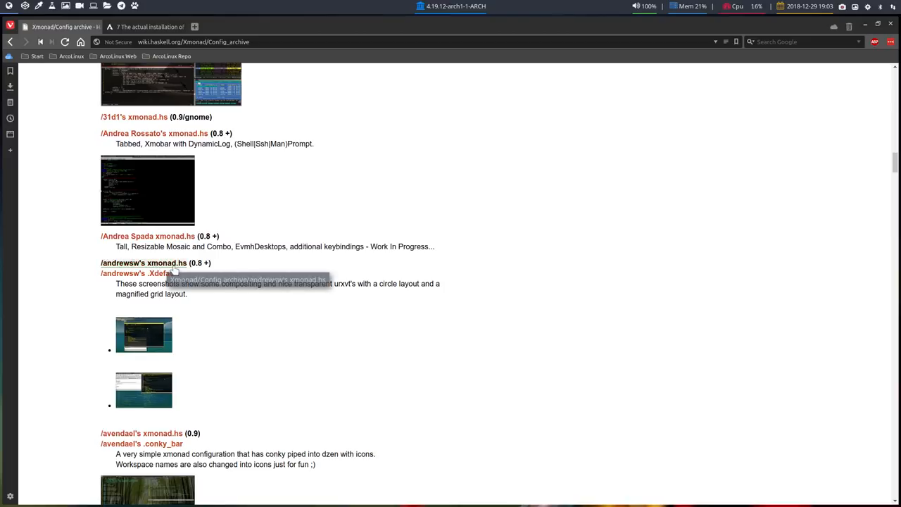
{"action": "scroll", "scroll_direction": "down", "scroll_amount": 3}
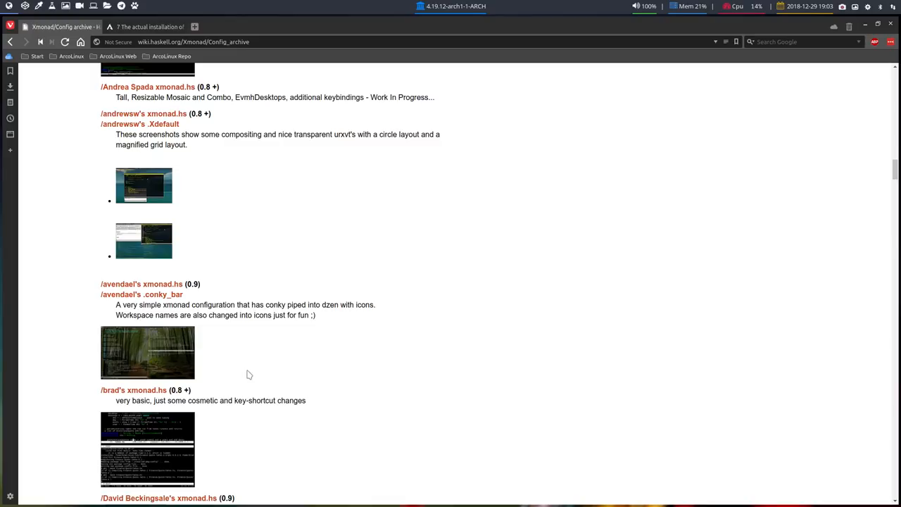
{"action": "scroll", "scroll_direction": "down", "scroll_amount": 3}
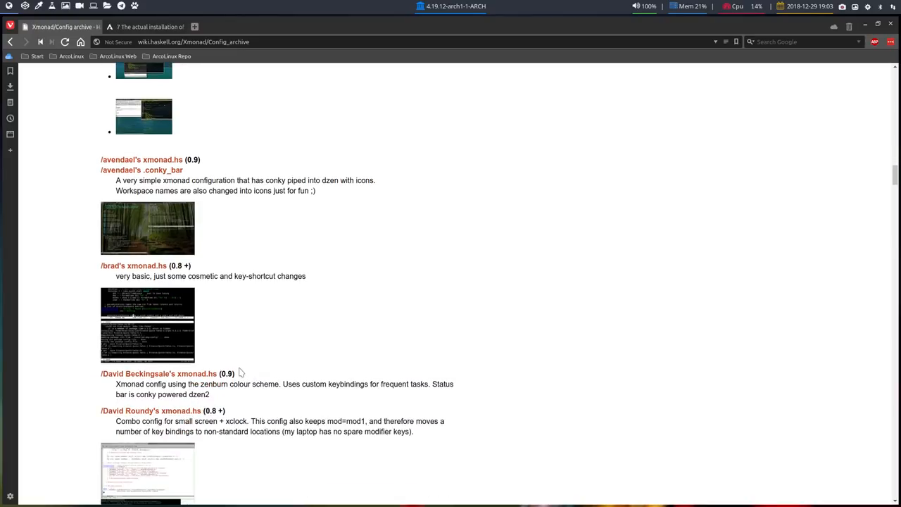
{"action": "scroll", "scroll_direction": "down", "scroll_amount": 3}
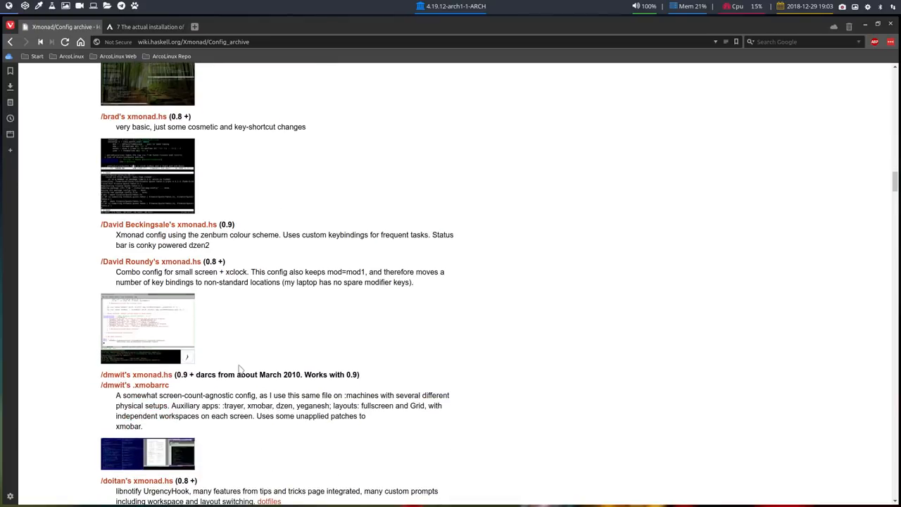
{"action": "scroll", "scroll_direction": "down", "scroll_amount": 3}
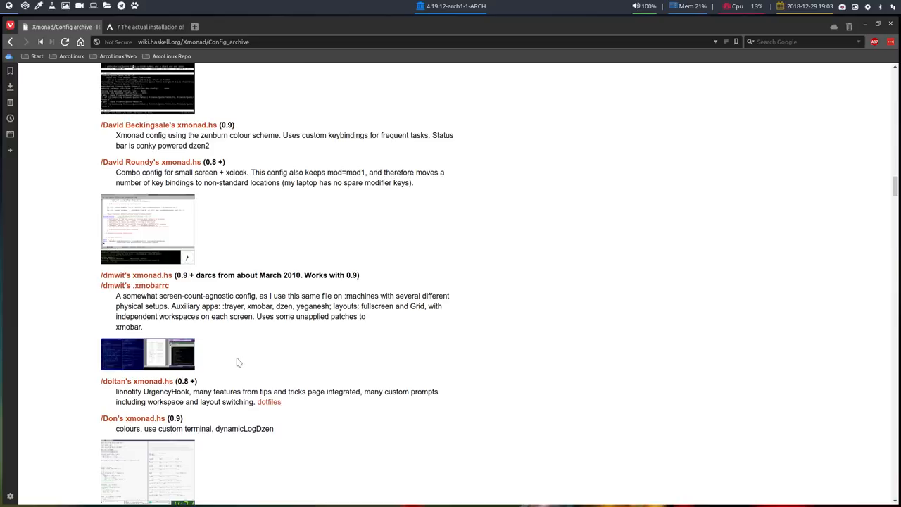
{"action": "scroll", "scroll_direction": "down", "scroll_amount": 3}
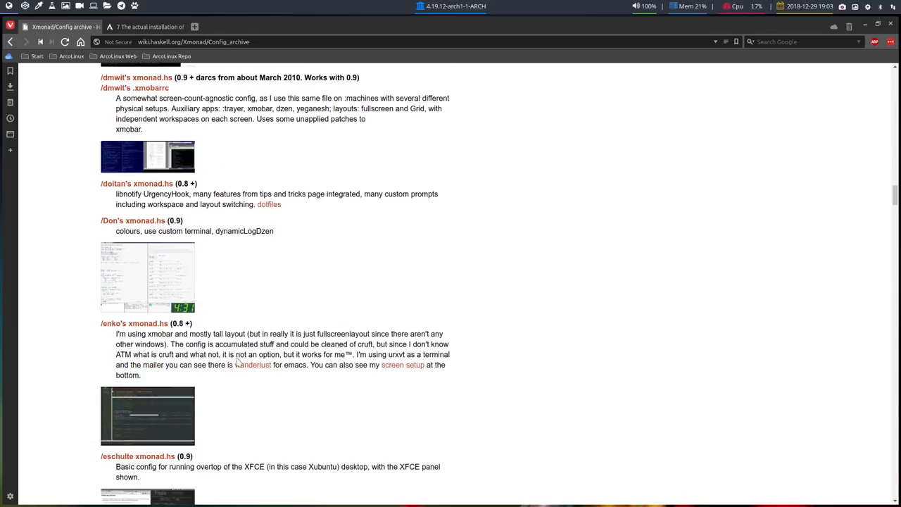
{"action": "scroll", "scroll_direction": "down", "scroll_amount": 3}
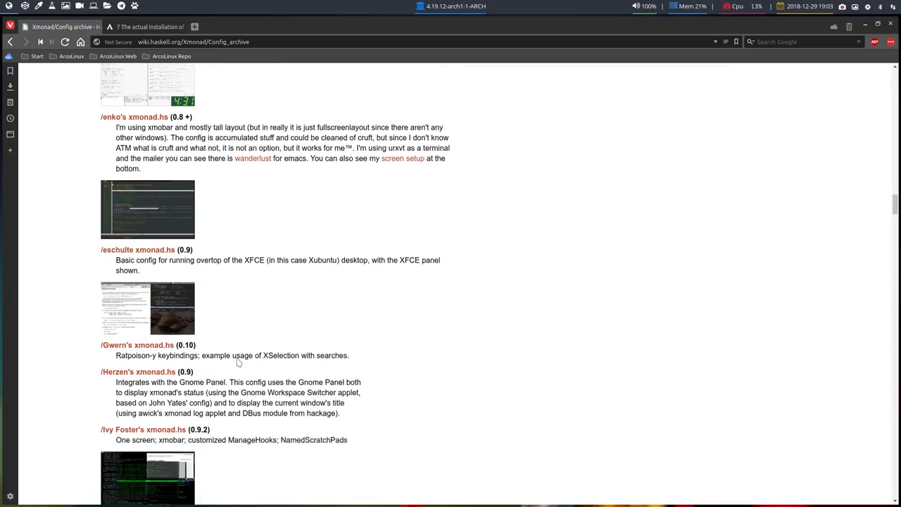
{"action": "scroll", "scroll_direction": "down", "scroll_amount": 3}
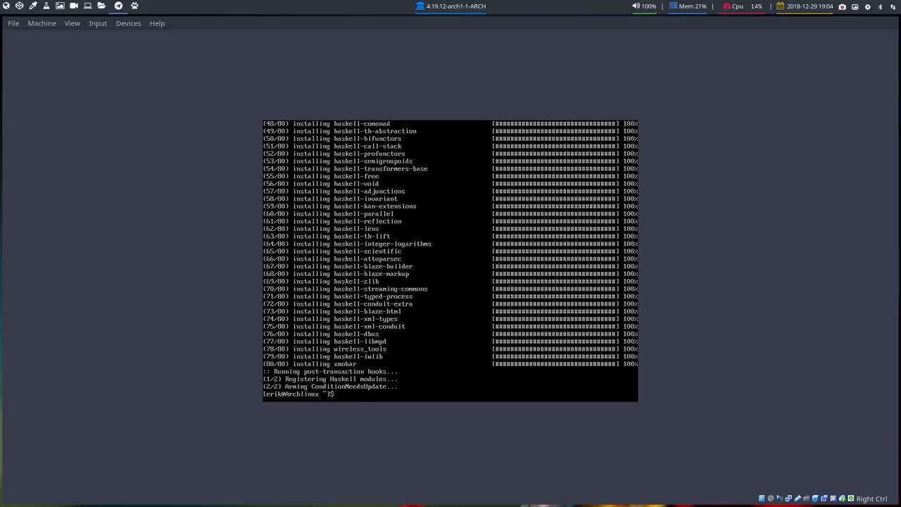
{"action": "type", "text": "git"}
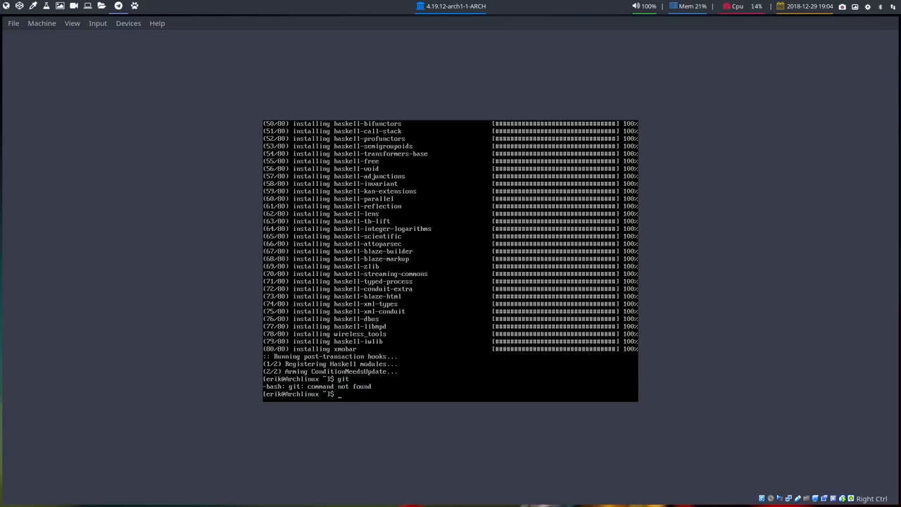
- Install git with sudo pacman and clone the arcolinuxd/arco-xmonad repository
{"action": "type", "text": "sudo pacman -S g"}
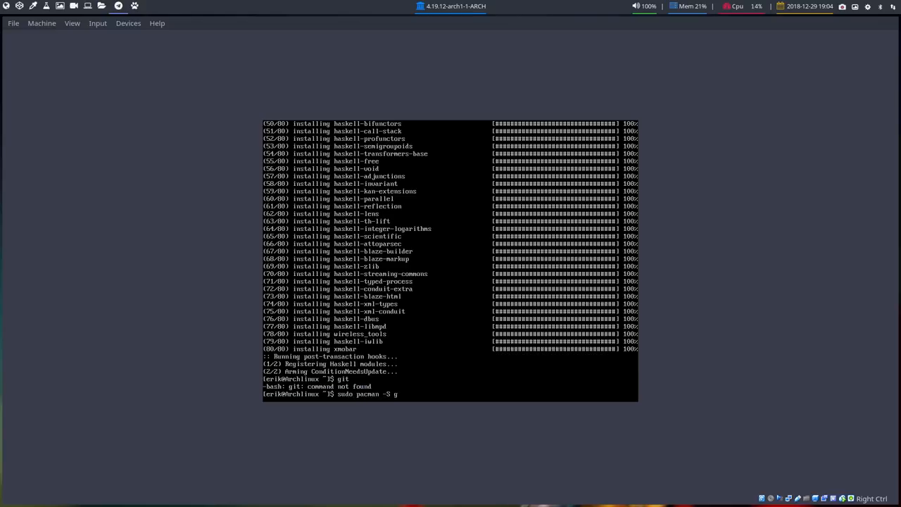
{"action": "key", "text": "Return"}
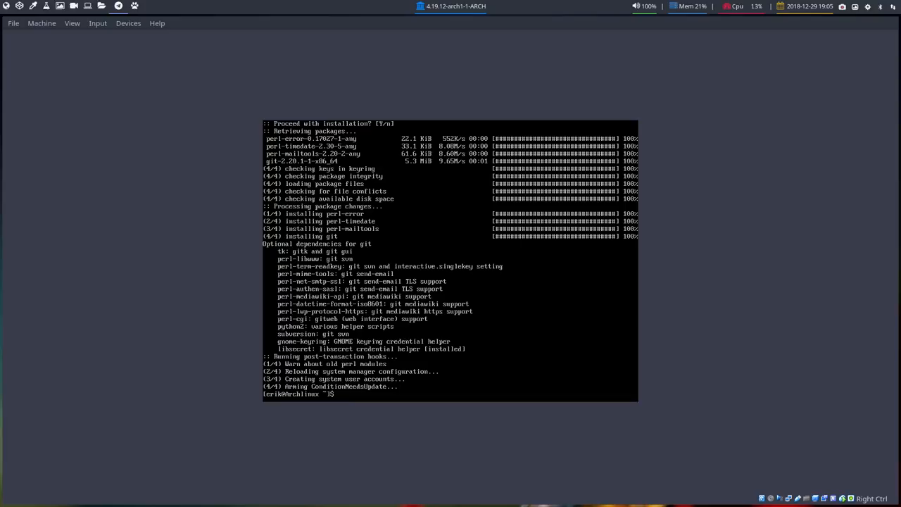
{"action": "type", "text": "git clone https://github.com/a"}
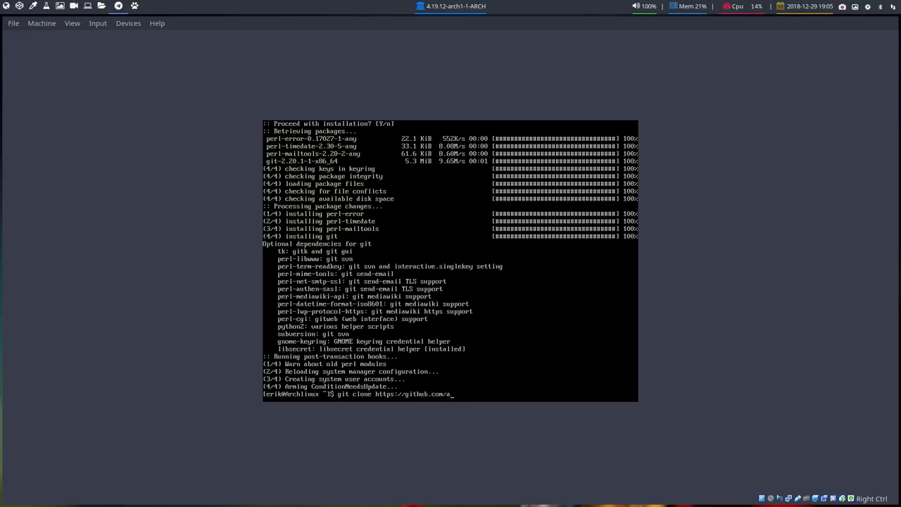
{"action": "type", "text": "rcolin"}
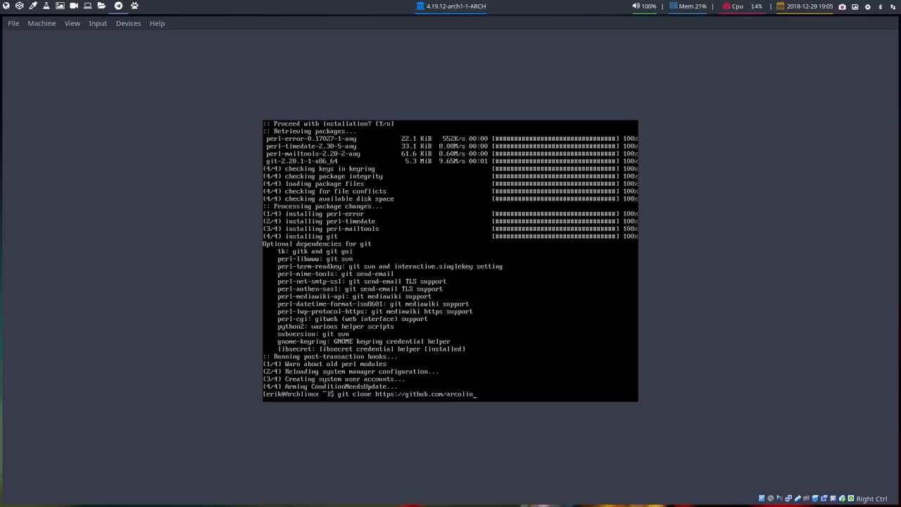
{"action": "type", "text": "uxd/arco"}
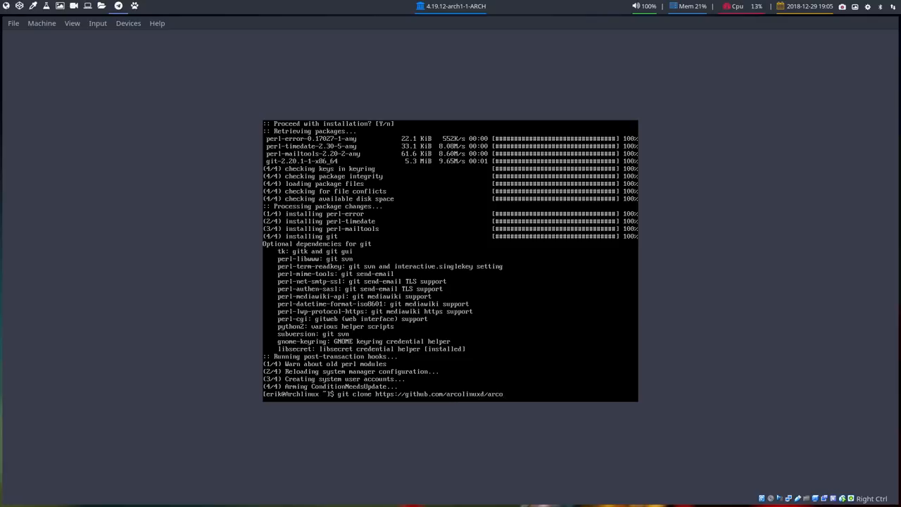
{"action": "type", "text": "-xmonad"}
{"action": "type", "text": "ls"}
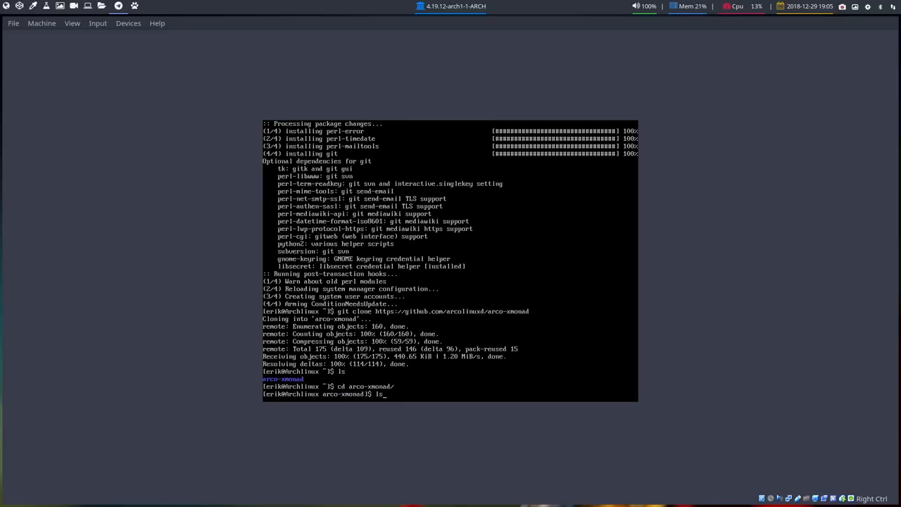
{"action": "key", "text": "Return"}
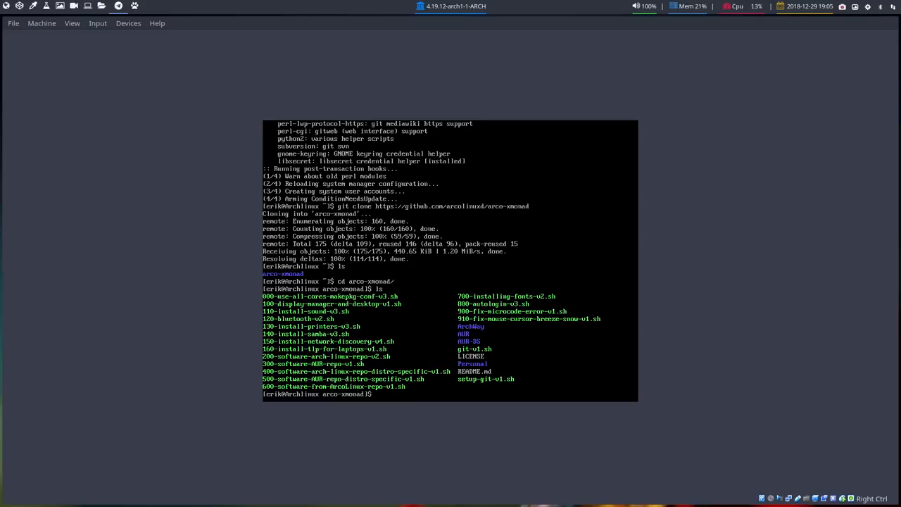
- Run the 000-use-all-cores-makepkg-conf-v3.sh script so builds use all 4 cores
{"action": "type", "text": "./"}
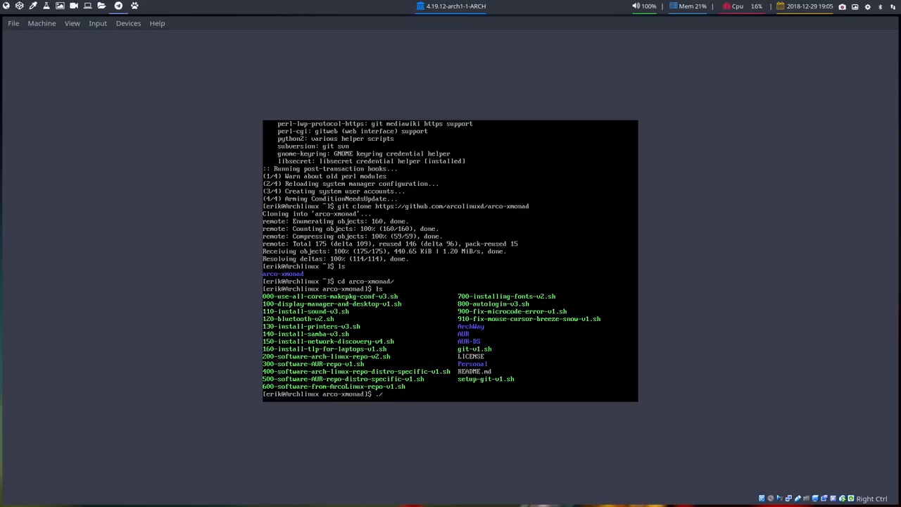
{"action": "type", "text": "0"}
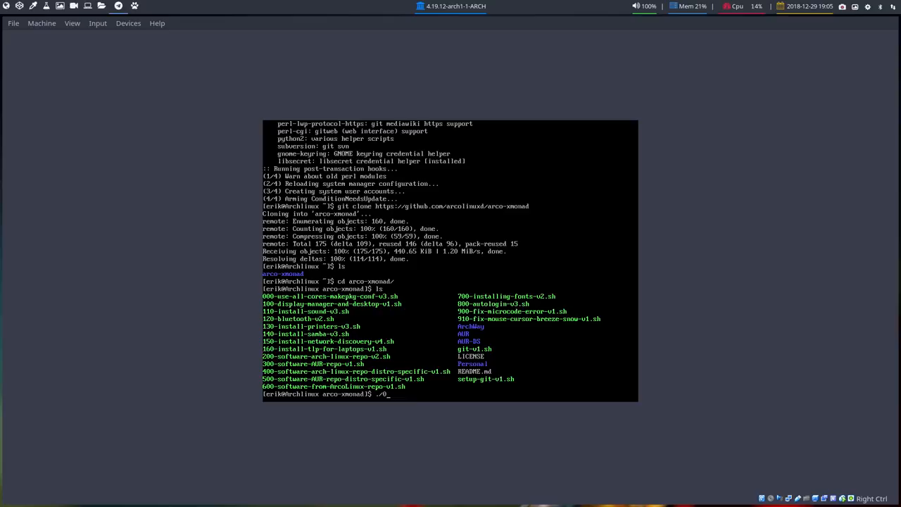
{"action": "key", "text": "Return"}
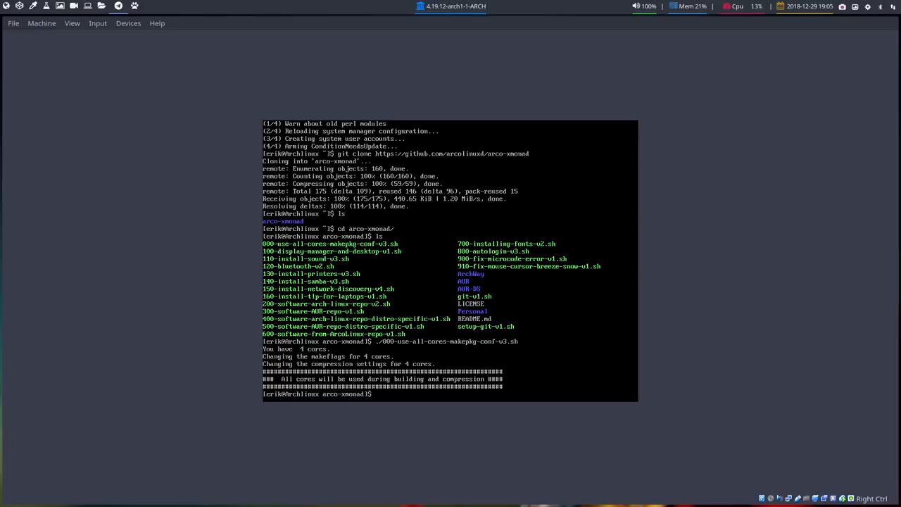
- View a setup script with cat and enter the 400 distro-specific repo script
{"action": "type", "text": "cat"}
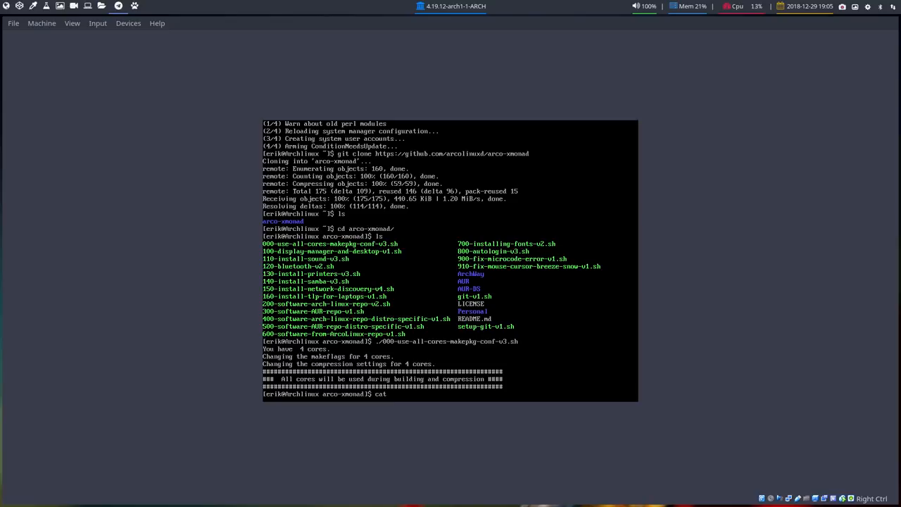
{"action": "key", "text": "Return"}
{"action": "type", "text": "ls"}
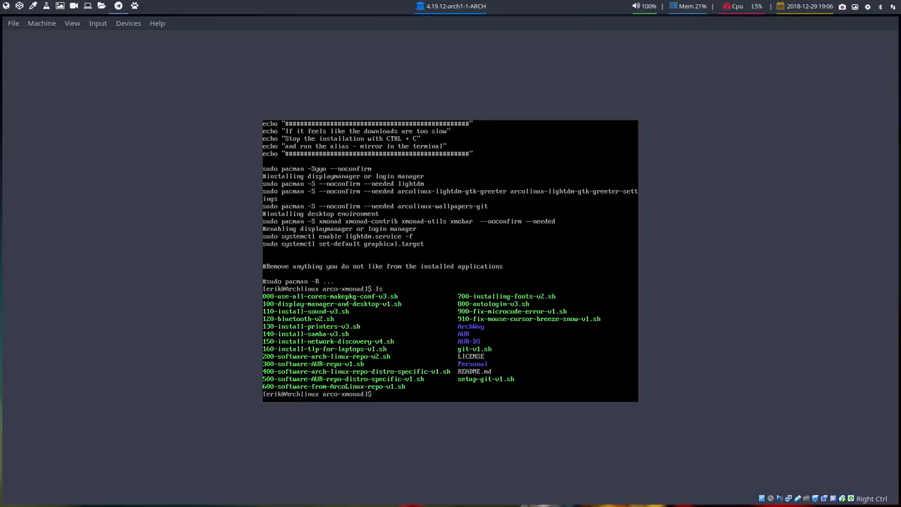
{"action": "type", "text": "./400-software-arch-linux-repo-distro-specific-v1.sh"}
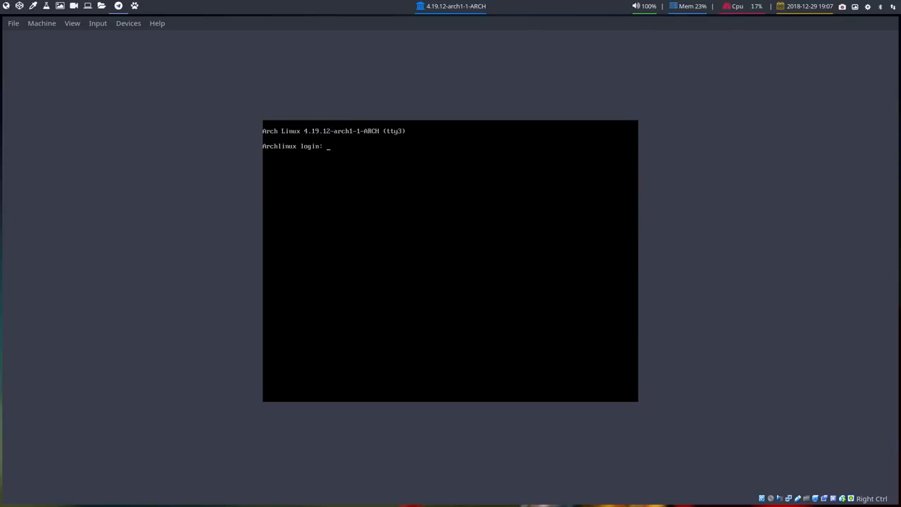
- Log in as erik at the tty3 console prompt
{"action": "type", "text": "erik"}
{"action": "type", "text": "ls"}
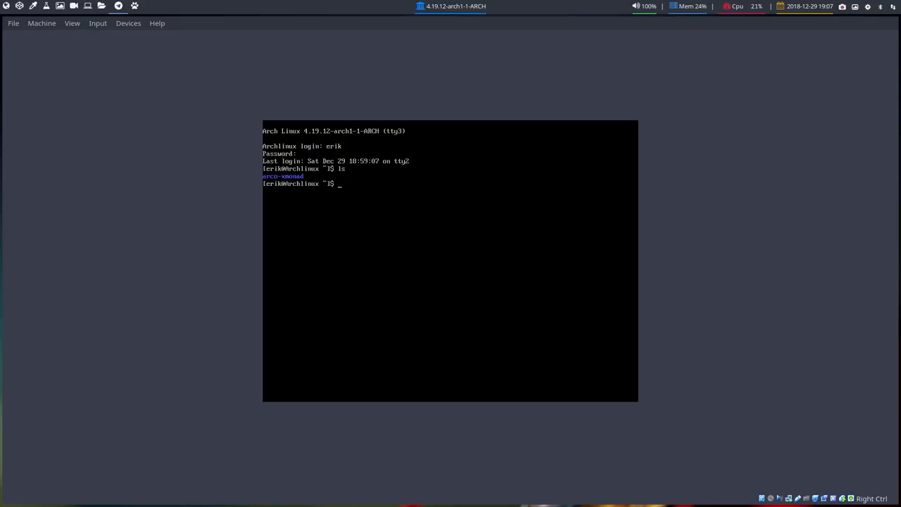
- Go into arco-xmonad/ArchWay, list its scripts, and run ./20-trust-key-v4.sh
{"action": "type", "text": "cd arco-xmonad/"}
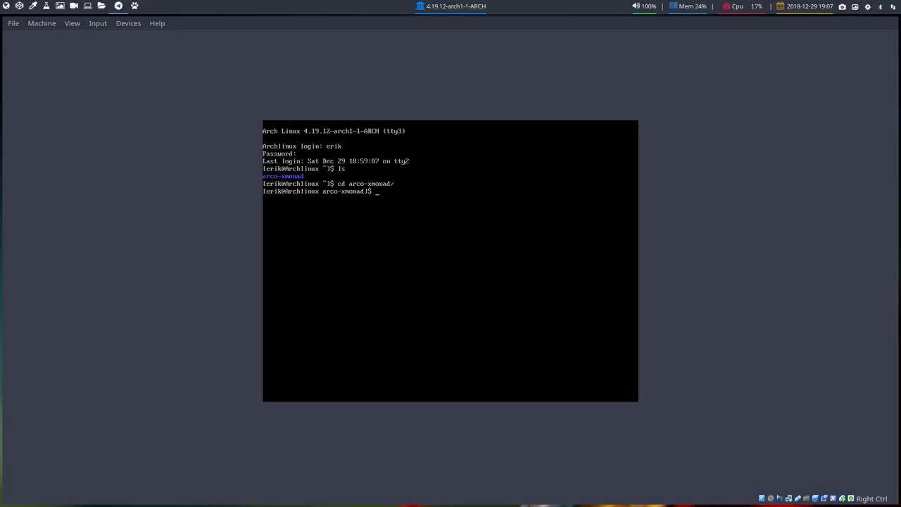
{"action": "type", "text": "ls"}
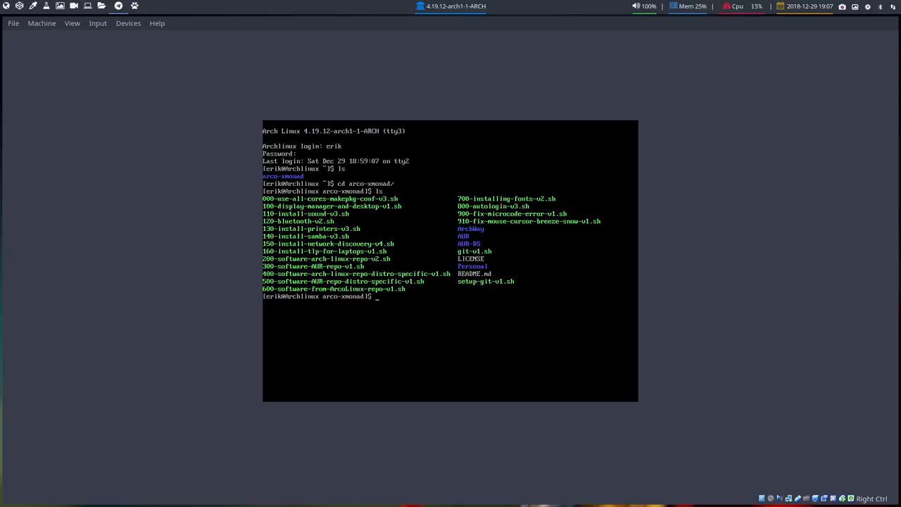
{"action": "type", "text": "cd ArchWay/"}
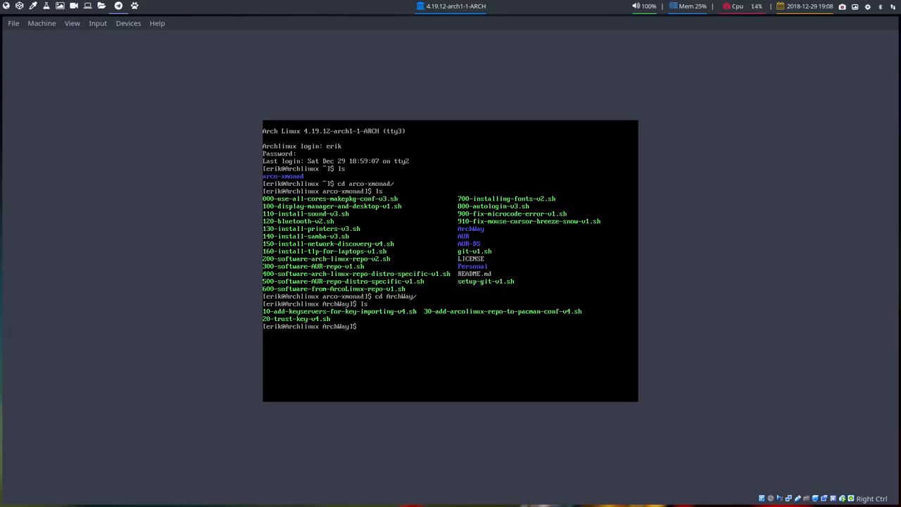
{"action": "type", "text": "./20-trust-key-v4.sh"}
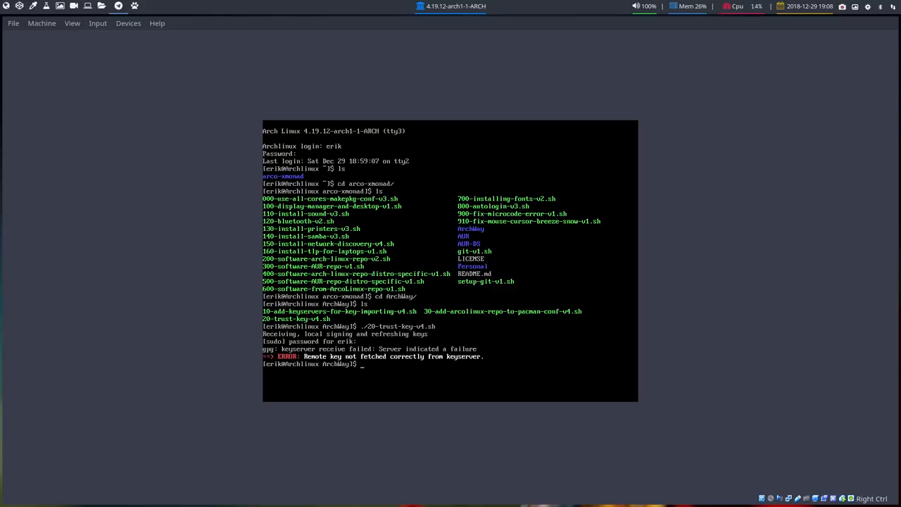
- Run ./10-add-keyservers-for-key-importing-v4.sh, then enter the 400 distro-specific repo script
{"action": "type", "text": "."}
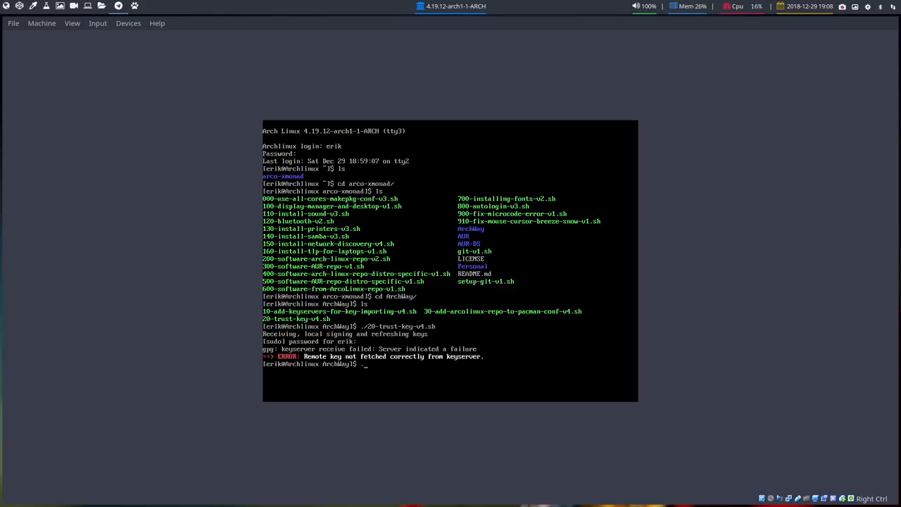
{"action": "type", "text": "./10-add-keyservers-for-key-importing-v4.sh"}
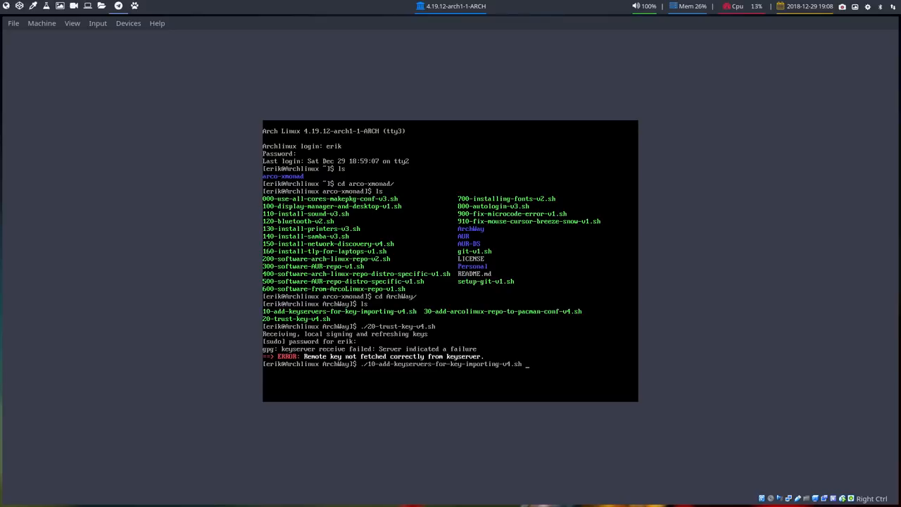
{"action": "key", "text": "Return"}
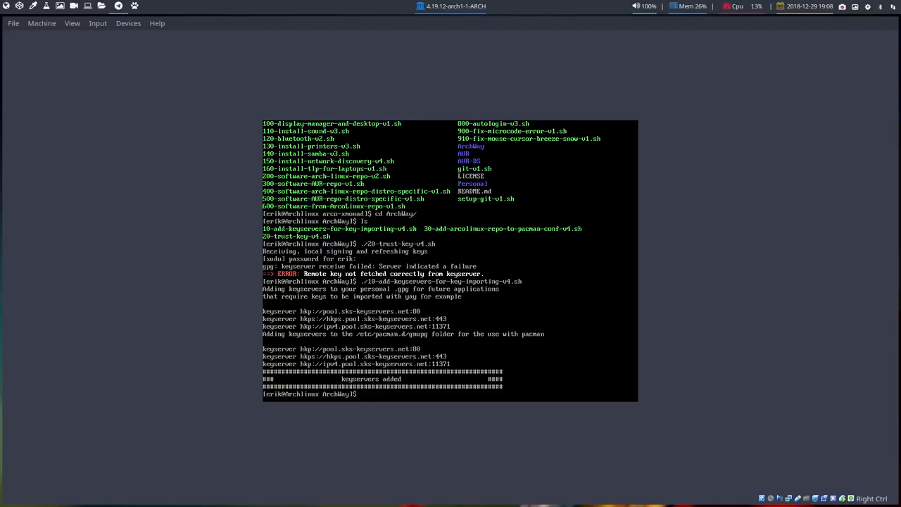
{"action": "type", "text": "./"}
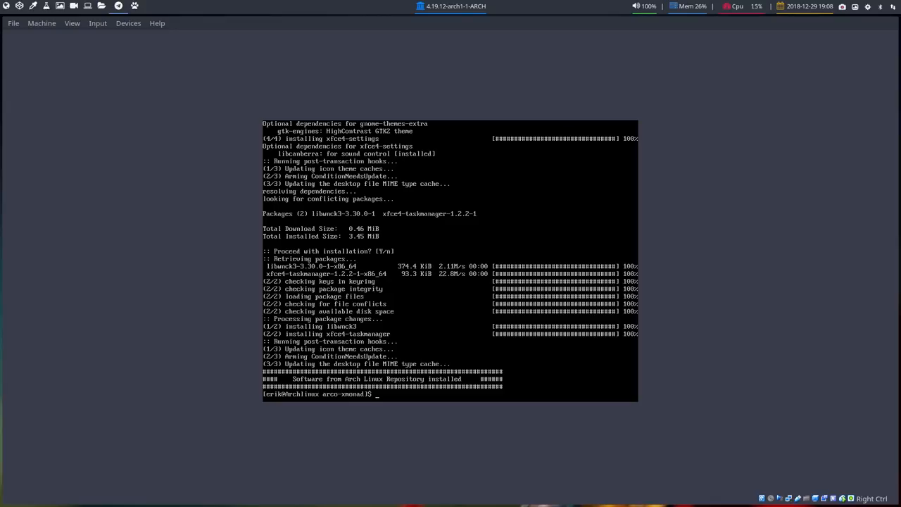
{"action": "type", "text": "./400-software-arch-linux-repo-distro-specific-v1.sh"}
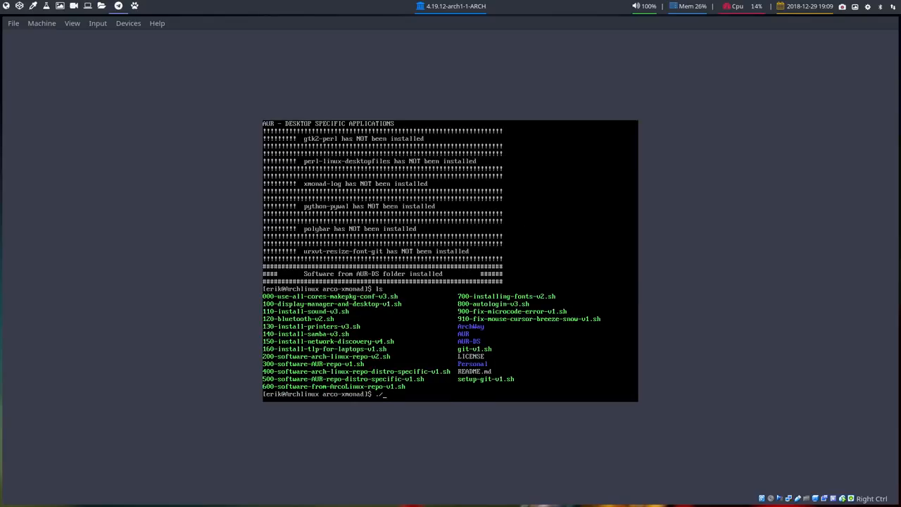
- Partly type a command into the ArchWay/ folder of arco-xmonad
{"action": "type", "text": "ArchWay/"}
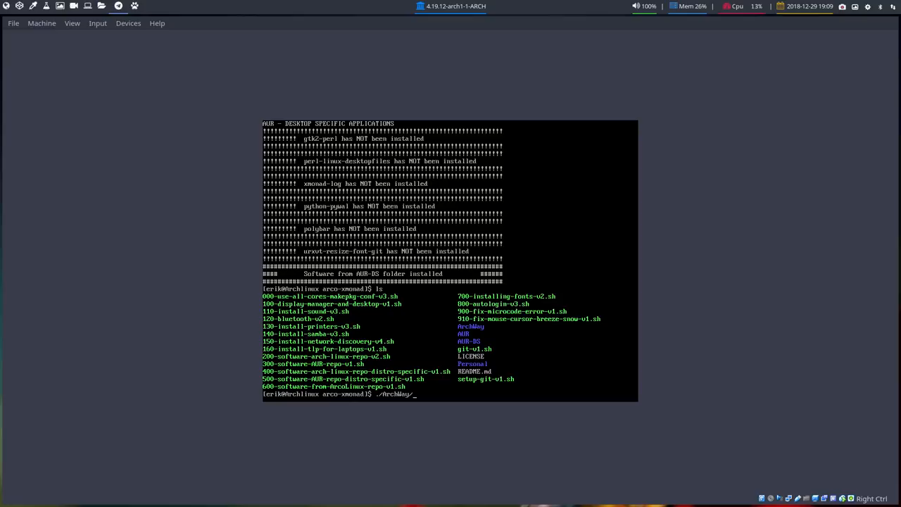
- Rerun ArchWay's 20-trust-key-v4.sh until the key is trusted, then list the folder
{"action": "key", "text": "Return"}
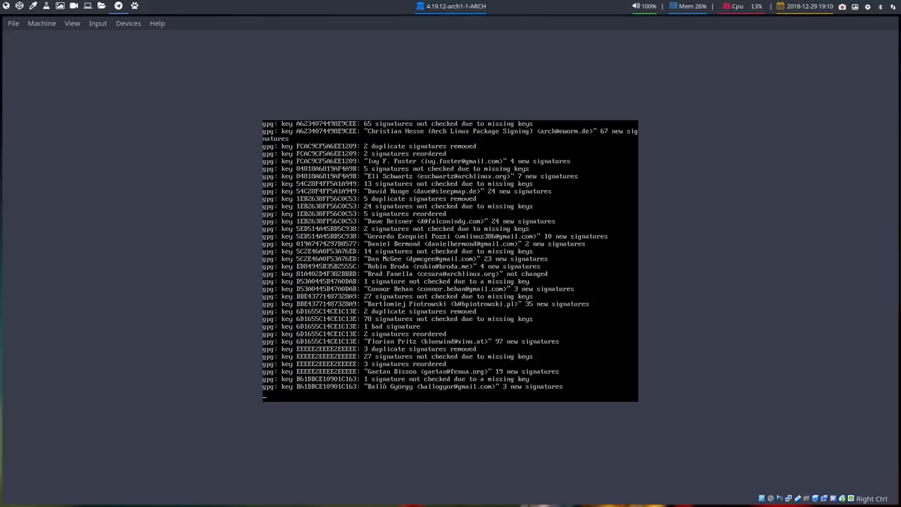
{"action": "mouse_move", "coordinate": [620, 123]}
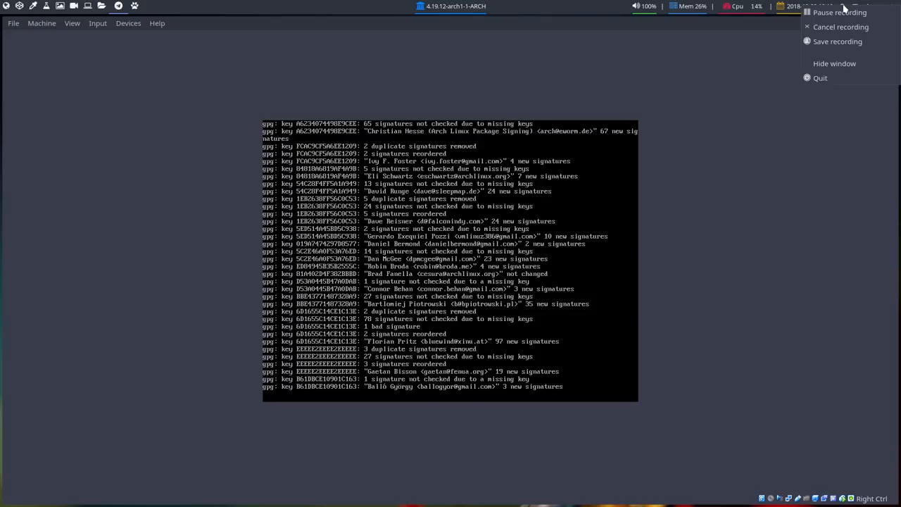
{"action": "mouse_move", "coordinate": [839, 13]}
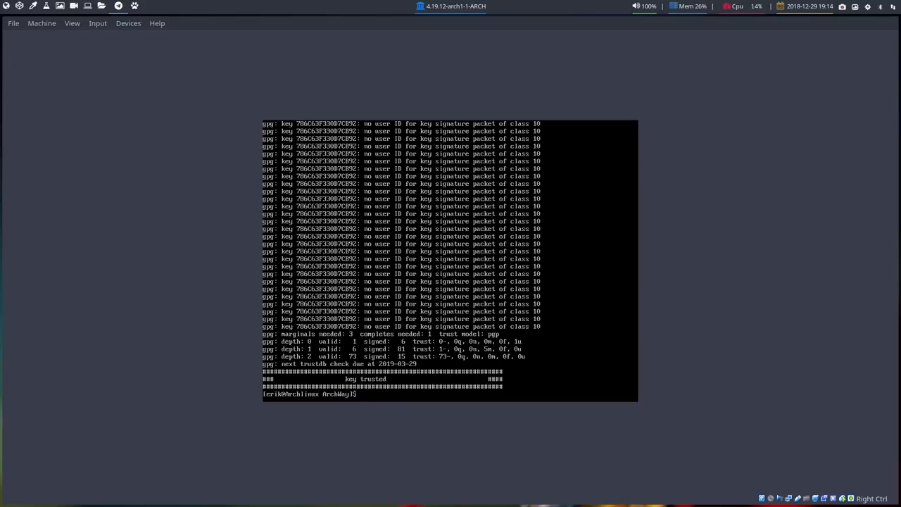
{"action": "type", "text": "ls"}
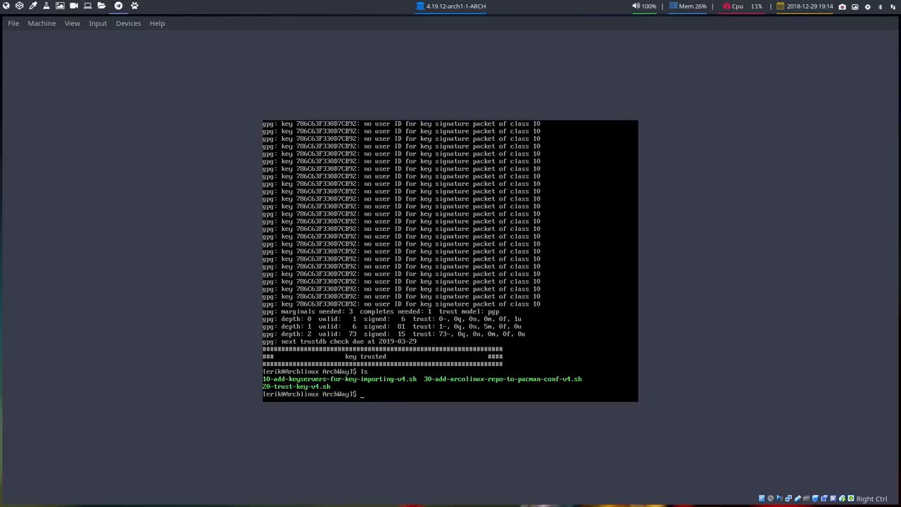
- Run the ArcoLinux repo script, installing arcolinux-mirrorlist-git until the repos are added
{"action": "type", "text": "./"}
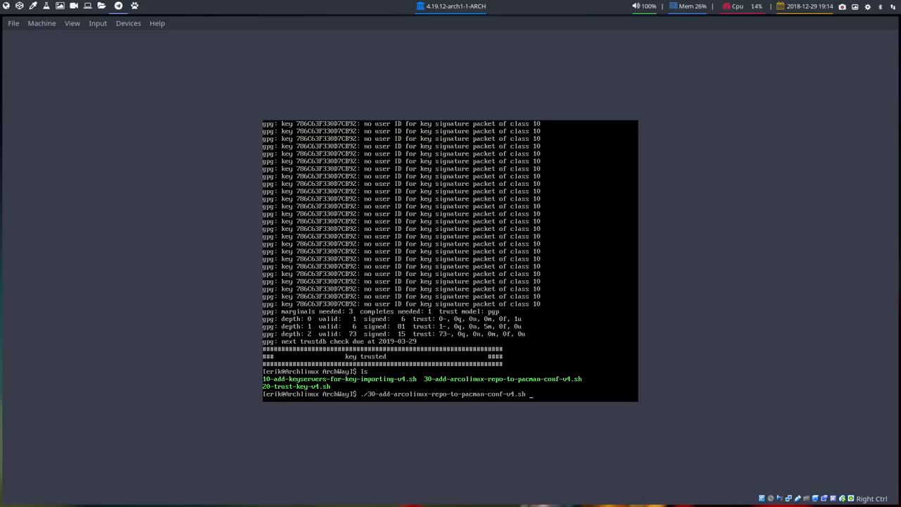
{"action": "key", "text": "Return"}
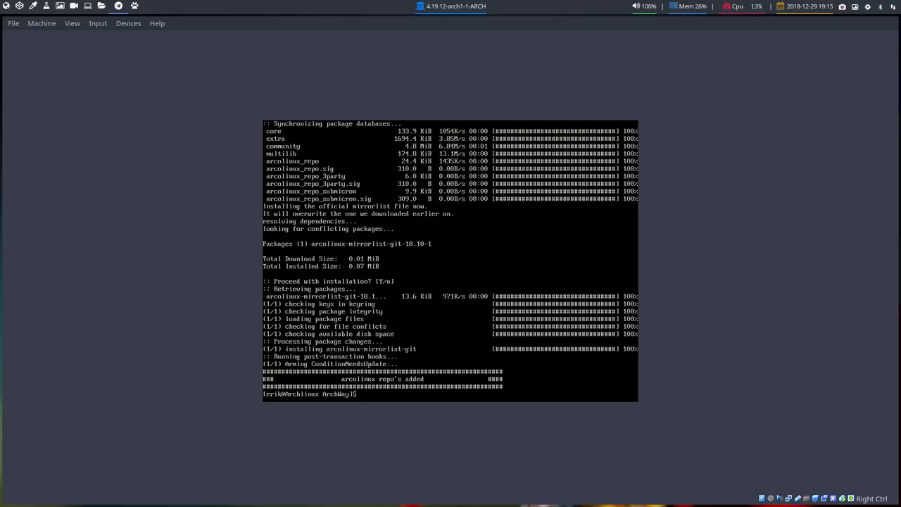
- Query ArcoLinux packages with pacman, then run 500-software-AUR-repo-distro-specific-v1.sh, reporting missing packages
{"action": "type", "text": "sudo pacman -S arco"}
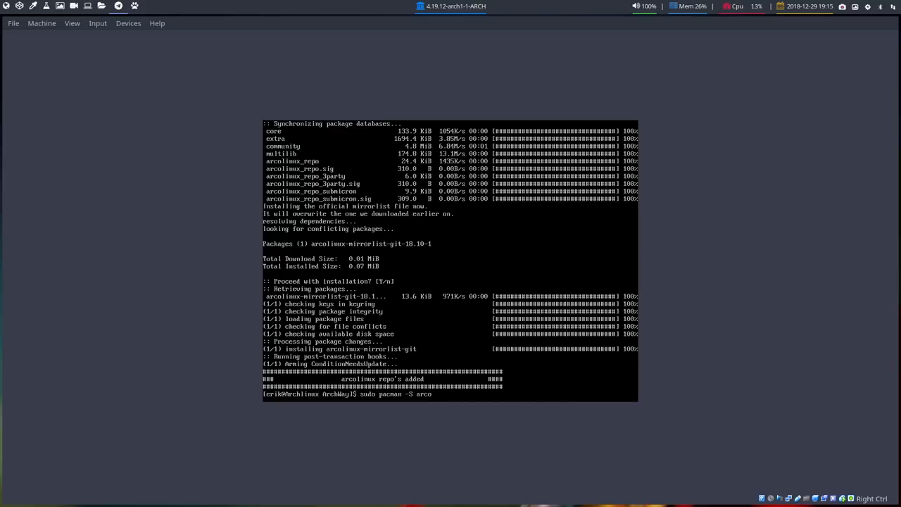
{"action": "key", "text": "Return"}
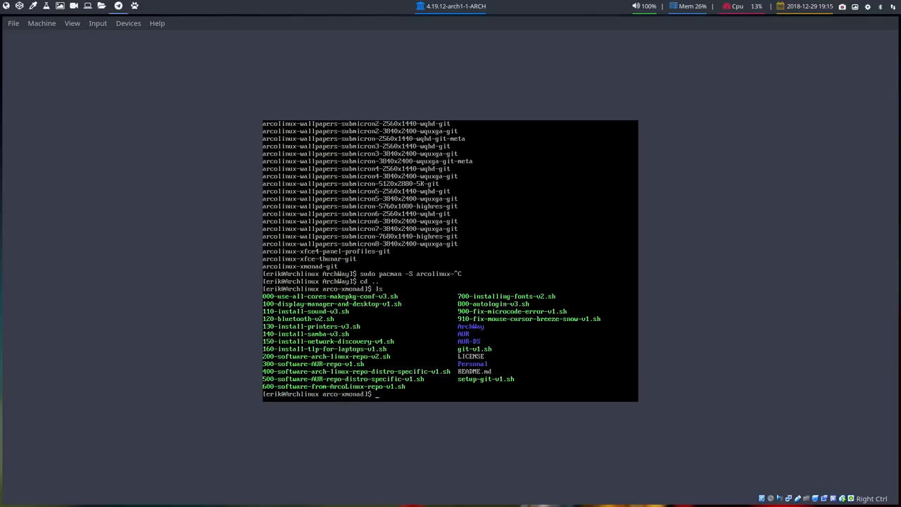
{"action": "type", "text": "./"}
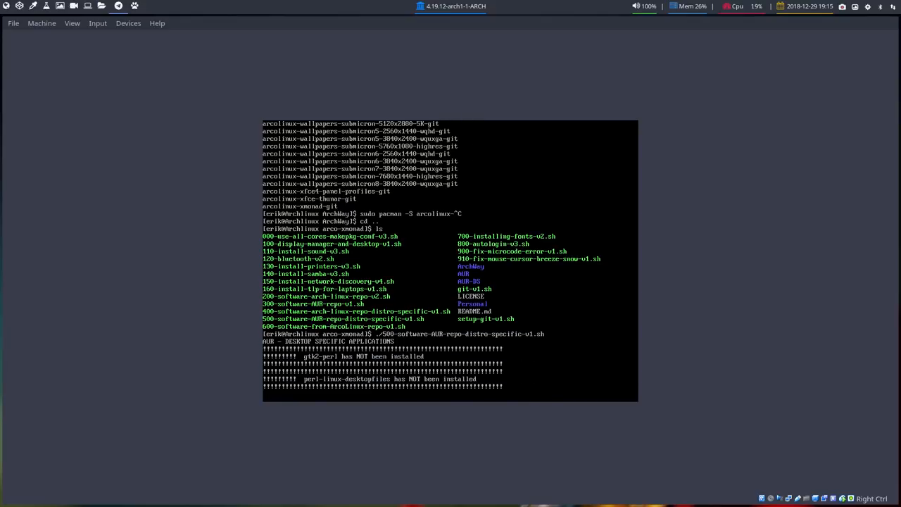
{"action": "key", "text": "Return"}
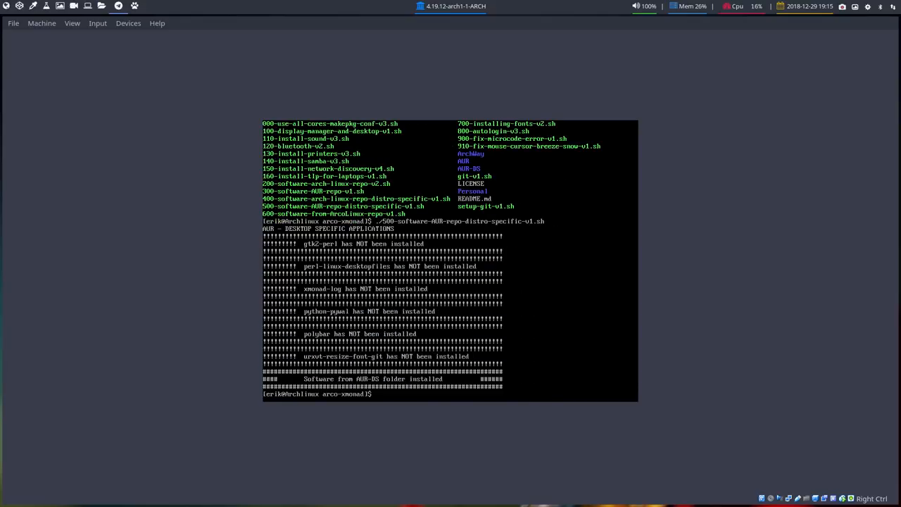
- Git pull arco-xmonad to fetch the updated AUR distro-specific script
{"action": "type", "text": "git pull"}
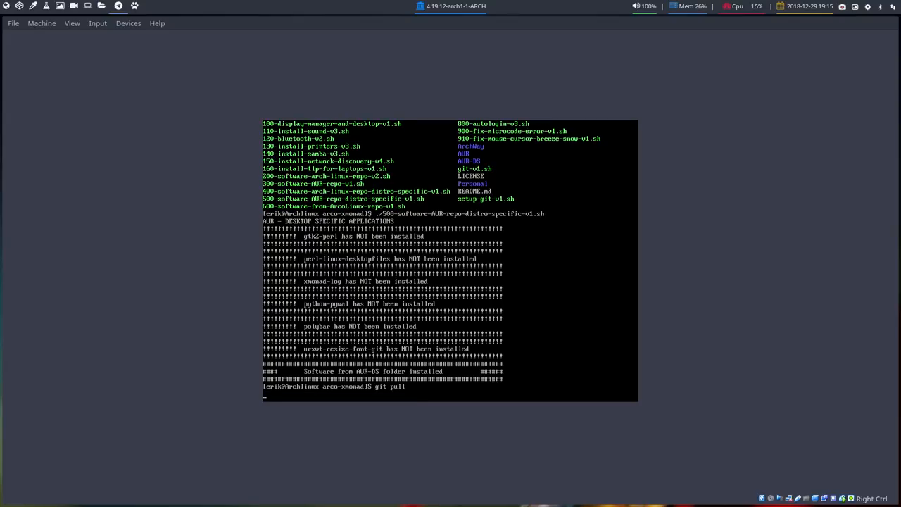
{"action": "key", "text": "Return"}
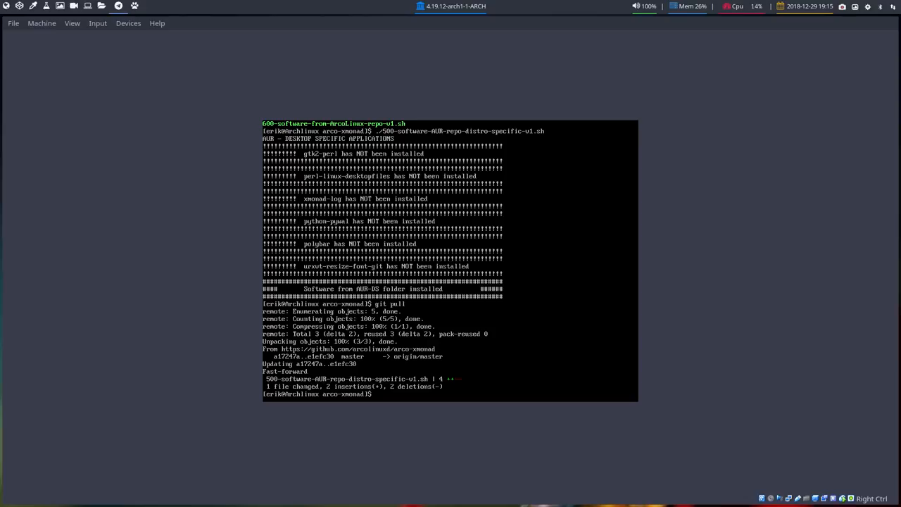
{"action": "type", "text": "git pull"}
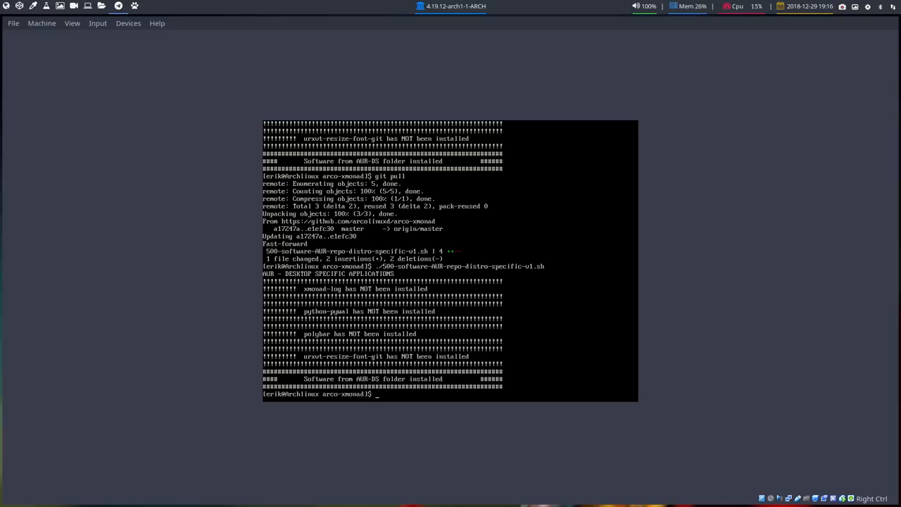
- Open /etc/pacman.conf in nano
{"action": "type", "text": "nano /etc/pac"}
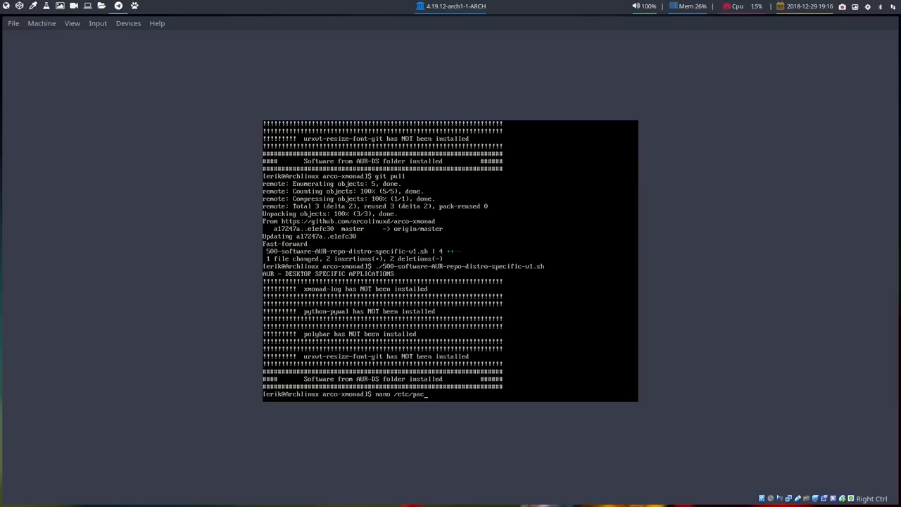
{"action": "key", "text": "Return"}
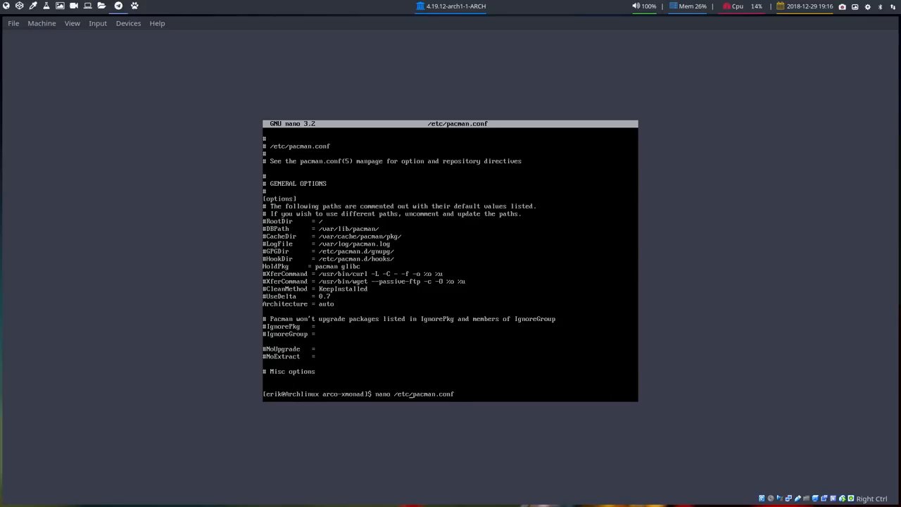
- Add an [arcolinux_repo_iso] section header to pacman.conf, correcting a typo
{"action": "type", "text": "sudo"}
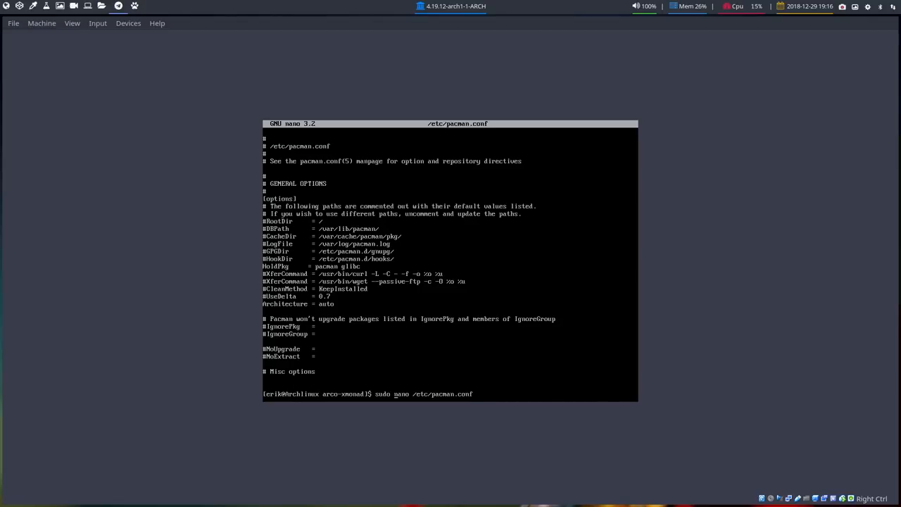
{"action": "scroll", "scroll_direction": "down", "scroll_amount": 3}
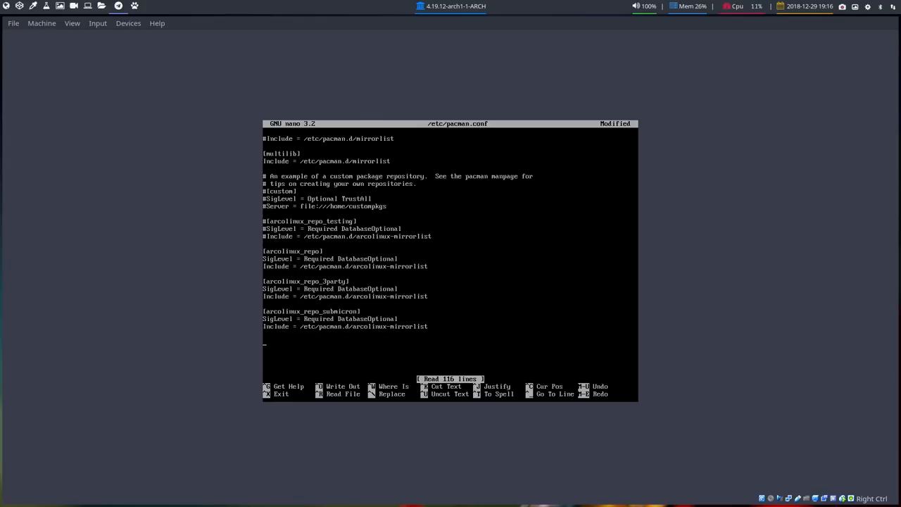
{"action": "type", "text": "["}
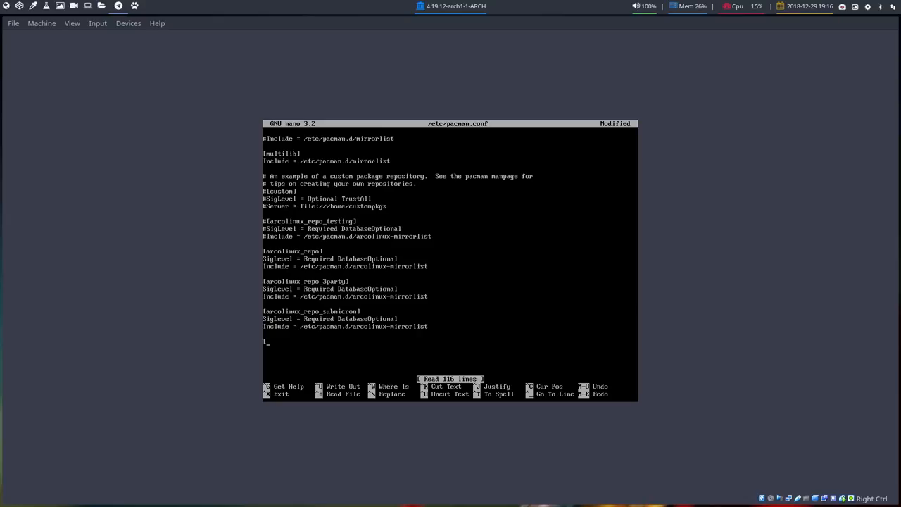
{"action": "type", "text": "arcik"}
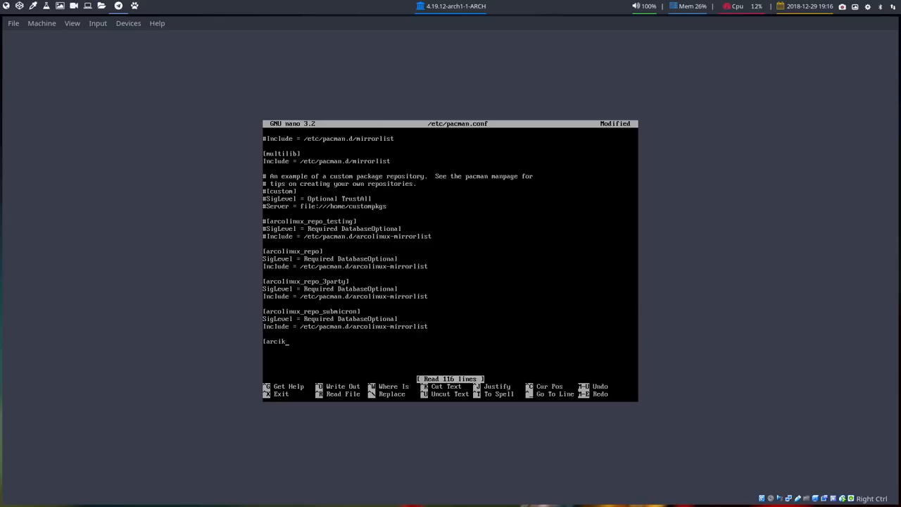
{"action": "key", "text": "BackSpace"}
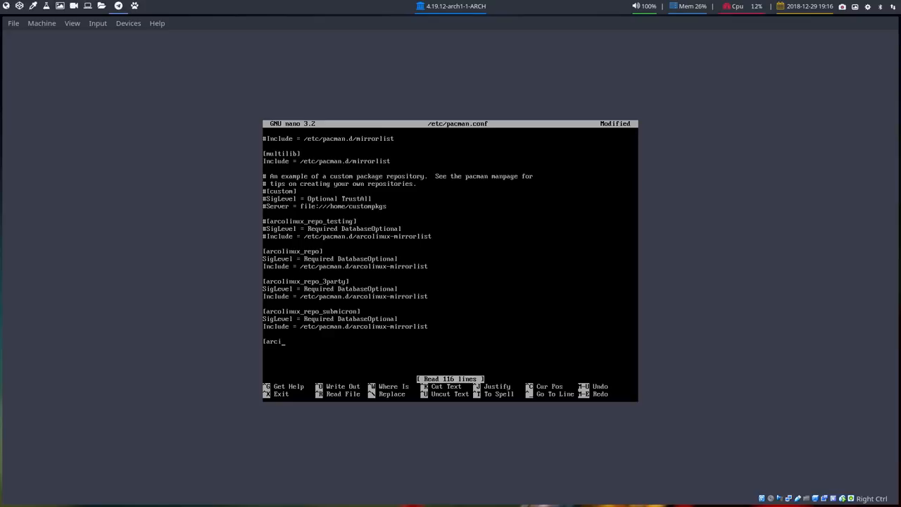
{"action": "type", "text": "kub"}
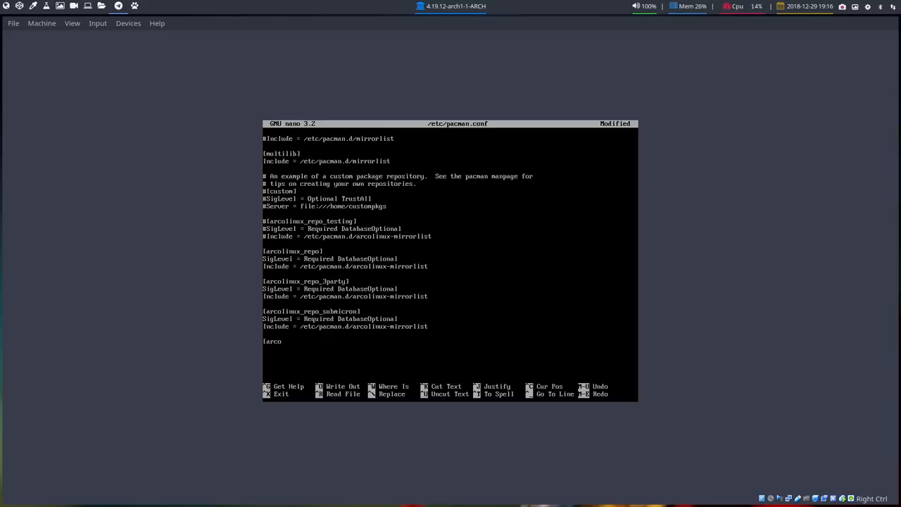
{"action": "type", "text": "linux"}
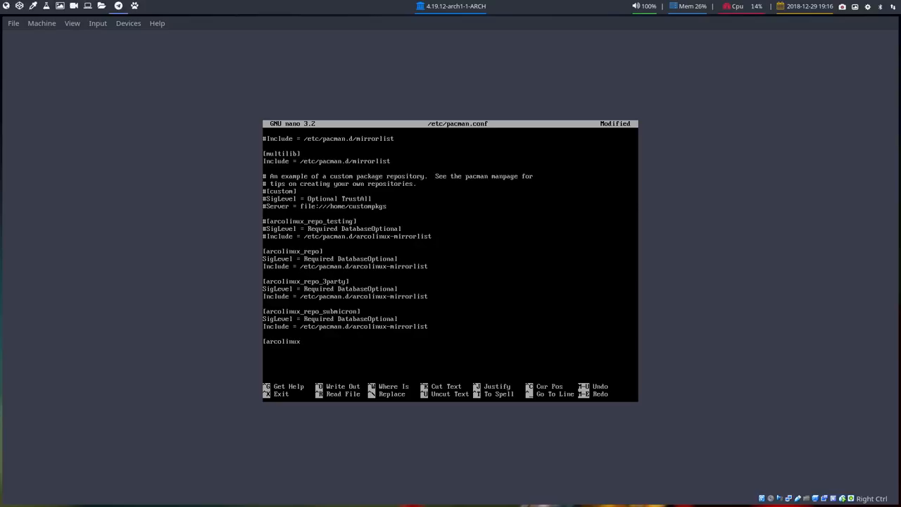
{"action": "type", "text": "_repo"}
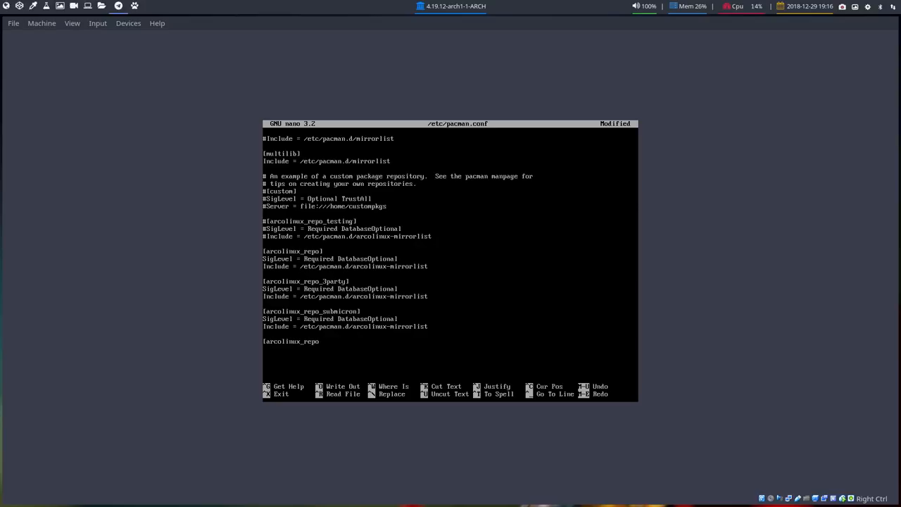
{"action": "type", "text": "_iso]"}
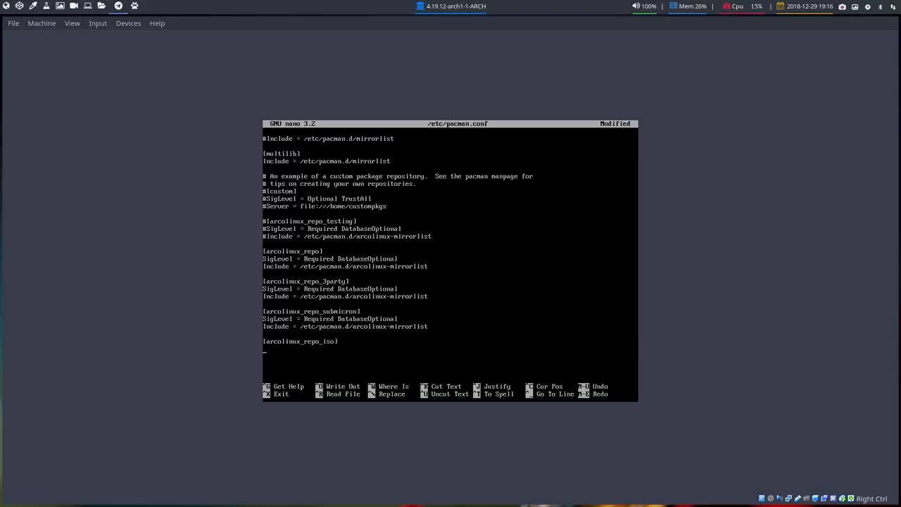
- Add SigLevel Required DatabaseOptional and Include = /etc/pacman.d/arcolinux-mirrorlist lines
{"action": "type", "text": "Sig"}
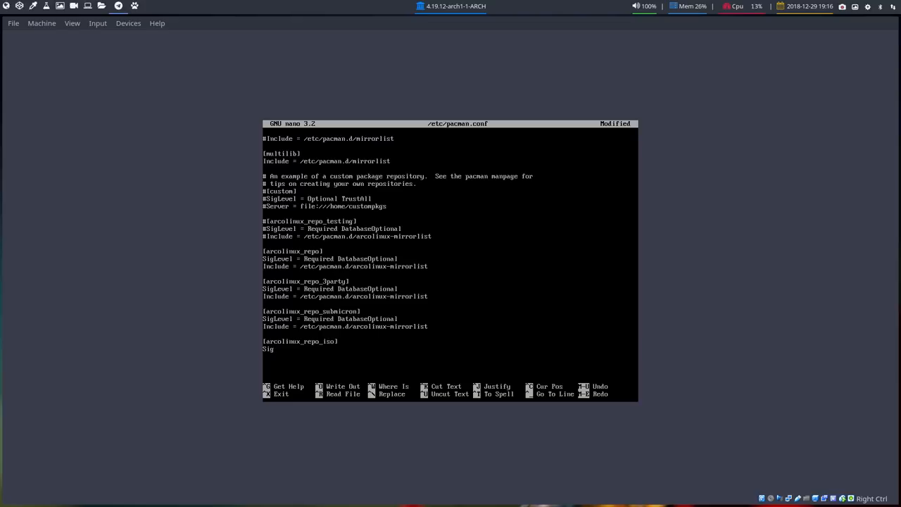
{"action": "type", "text": "Level"}
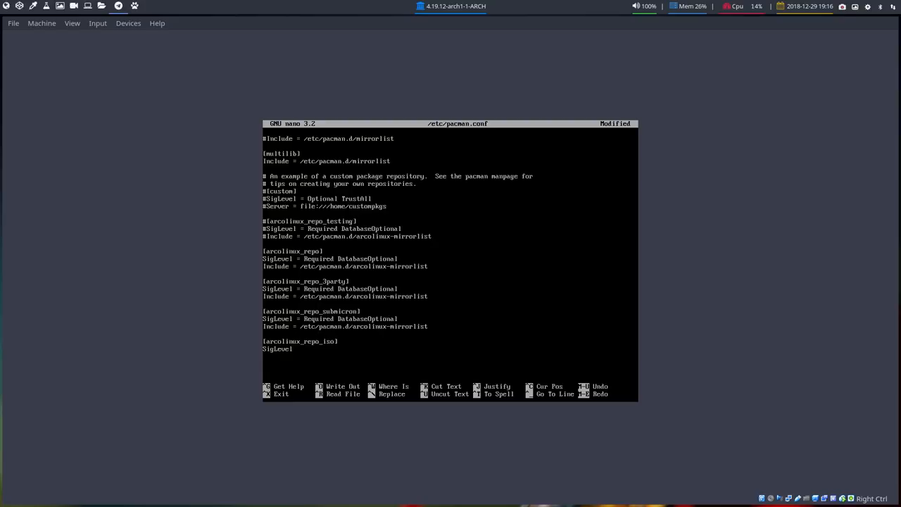
{"action": "type", "text": "R"}
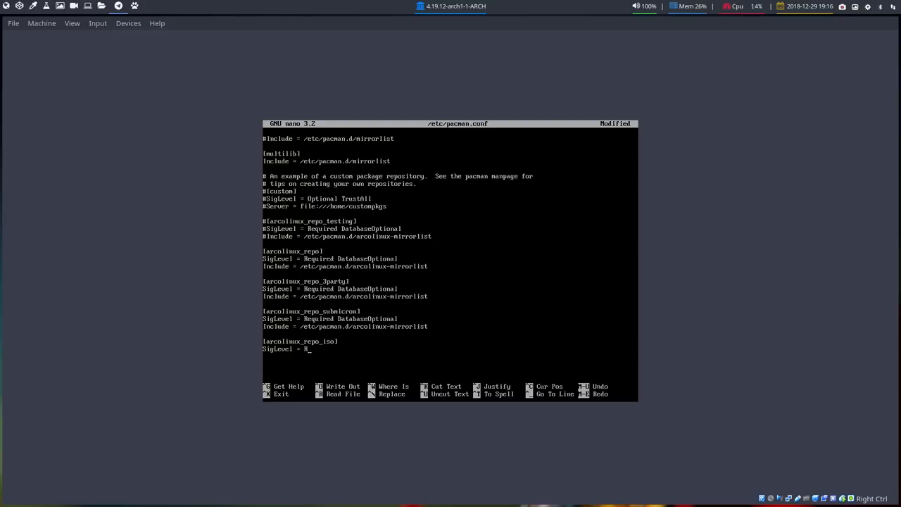
{"action": "type", "text": "equired"}
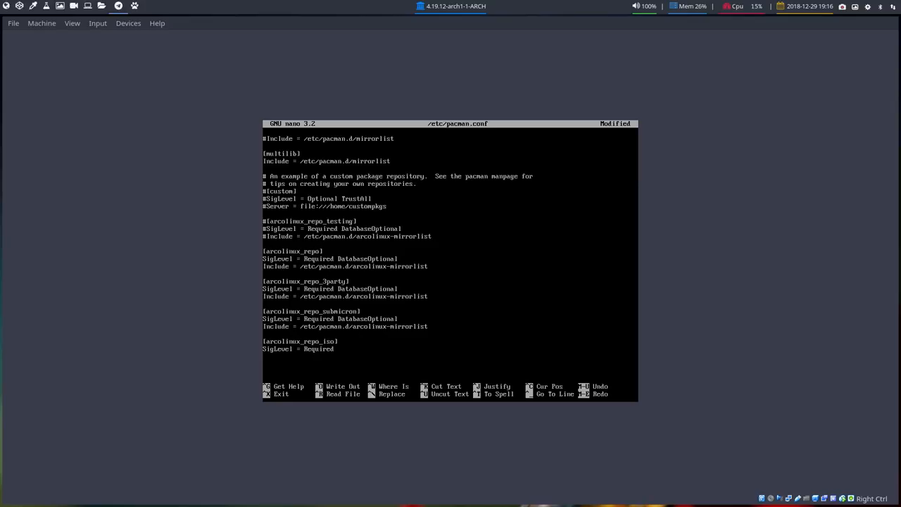
{"action": "type", "text": "DatabaseO"}
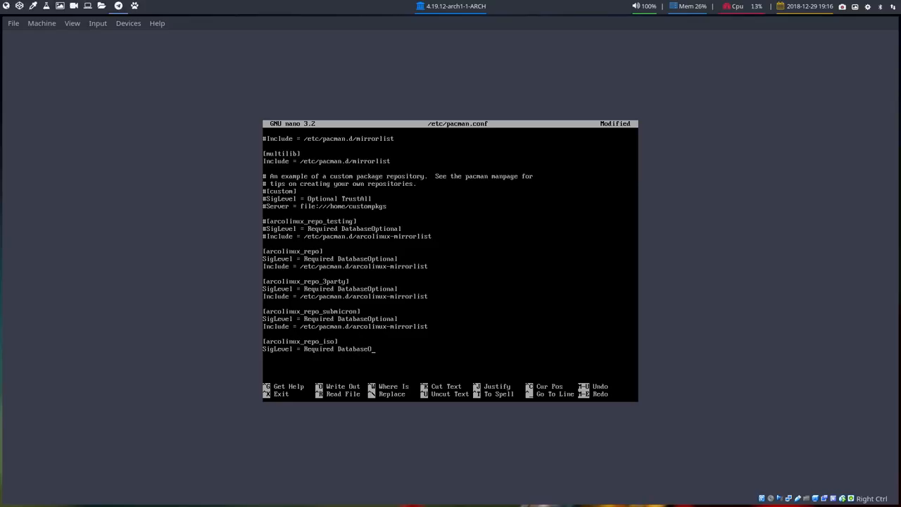
{"action": "type", "text": "ptional"}
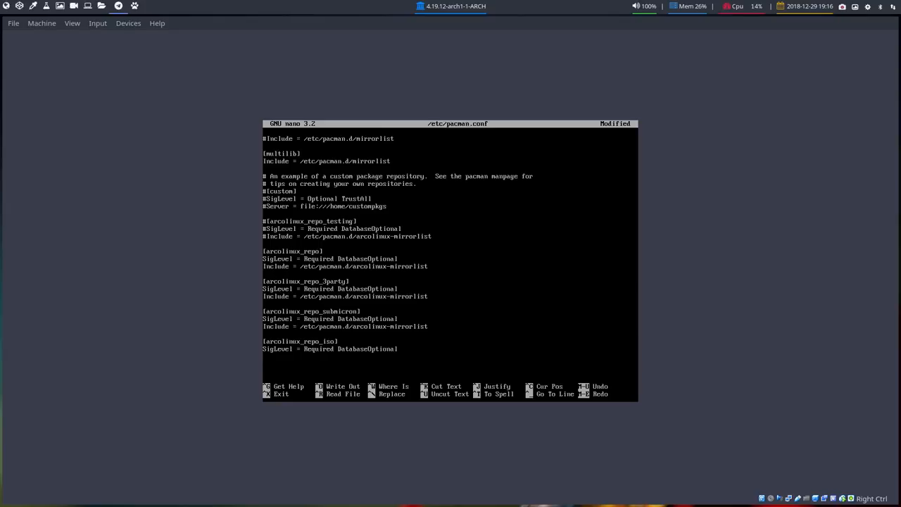
{"action": "type", "text": "Include ="}
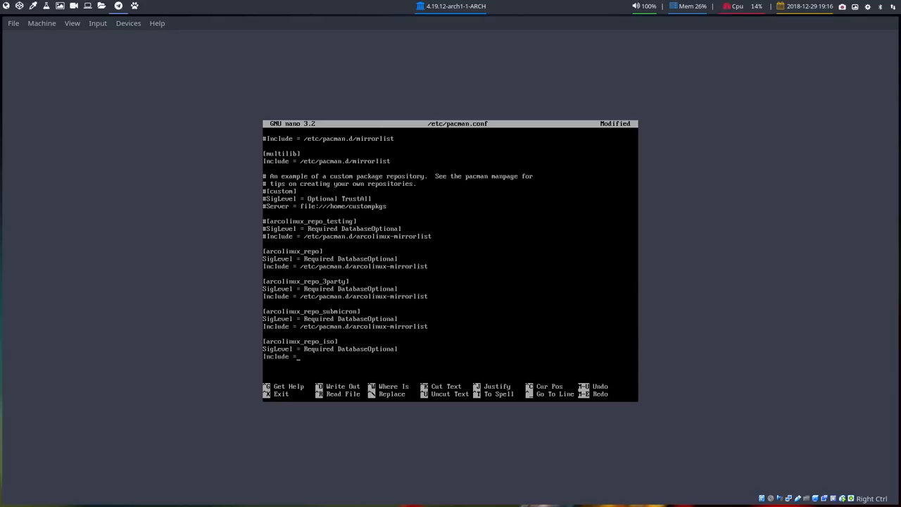
{"action": "type", "text": "Reg"}
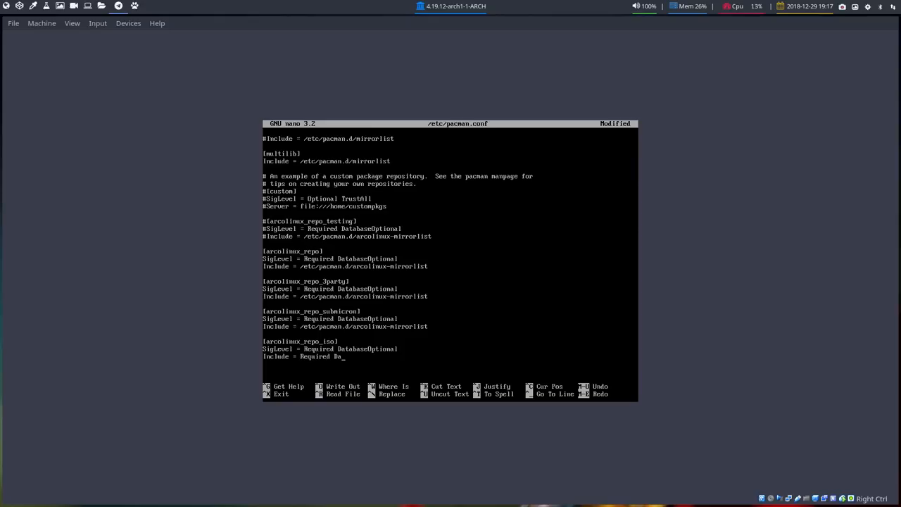
{"action": "type", "text": "tabase"}
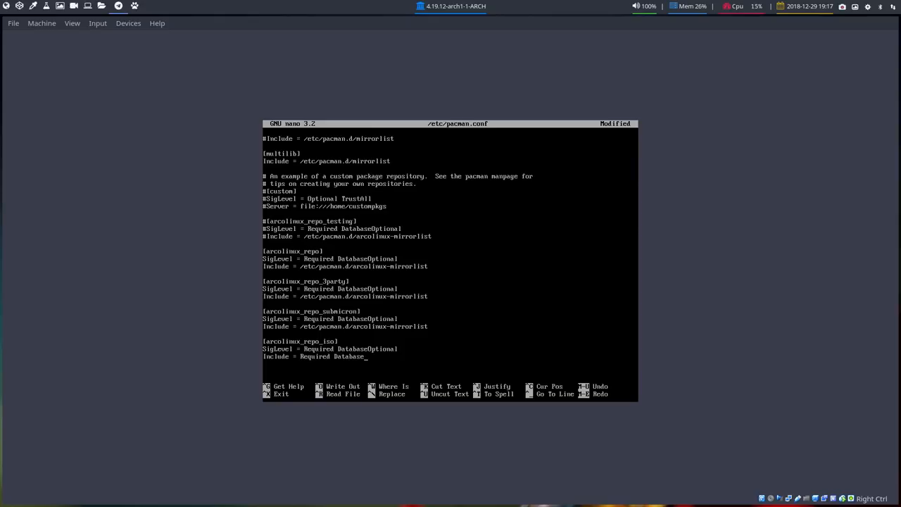
{"action": "type", "text": "Optional"}
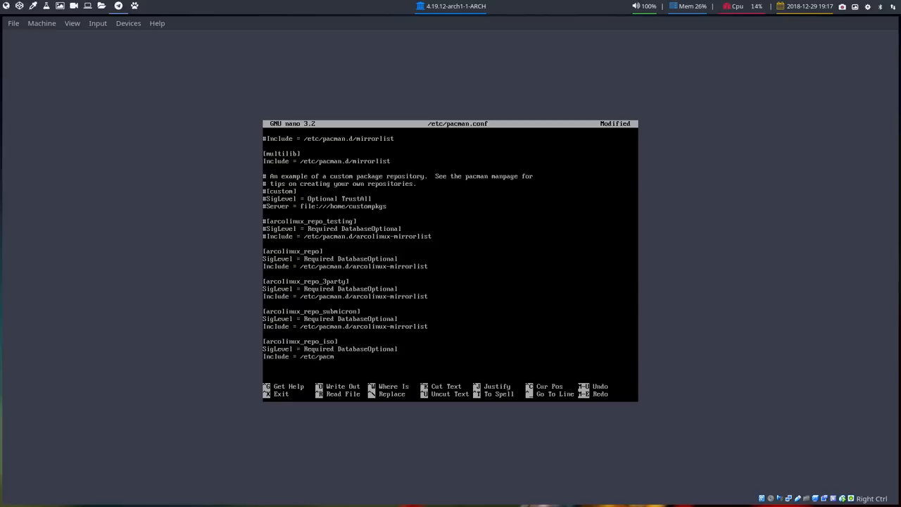
{"action": "type", "text": "an.d/arcolinux-"}
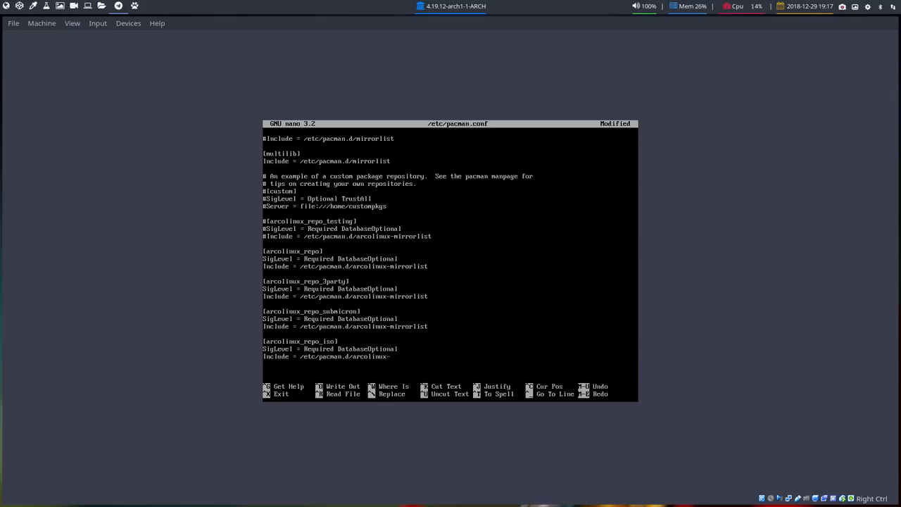
{"action": "type", "text": "mirrorlist"}
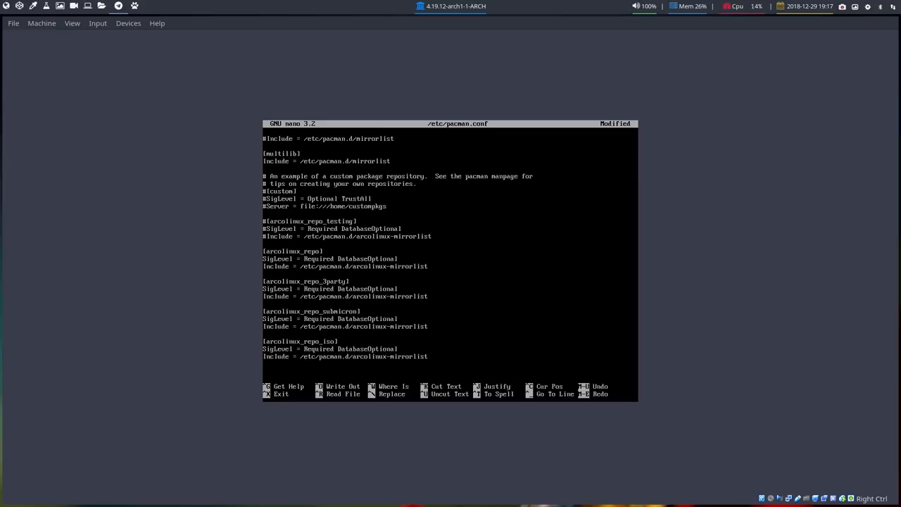
- Save pacman.conf and run sudo pacman -Syyu to sync the ArcoLinux repositories
{"action": "key", "text": "ctrl+x"}
{"action": "type", "text": "u"}
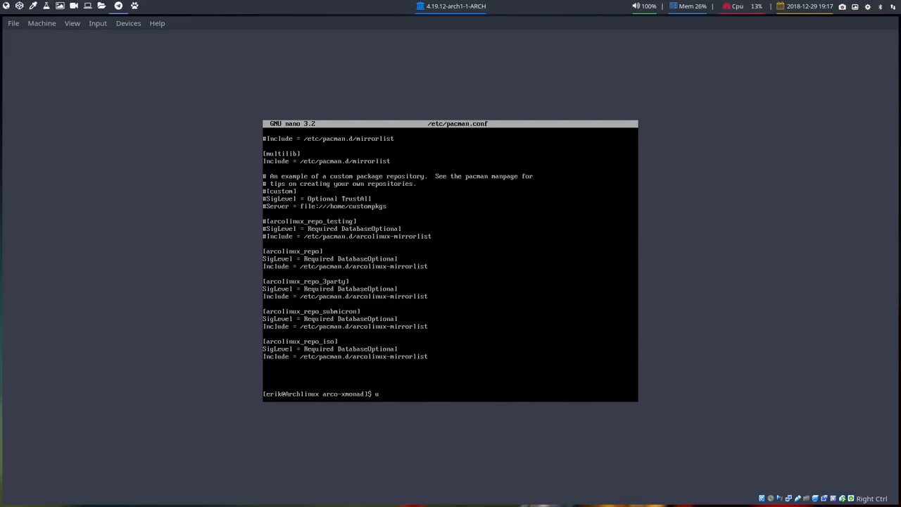
{"action": "type", "text": "dpa"}
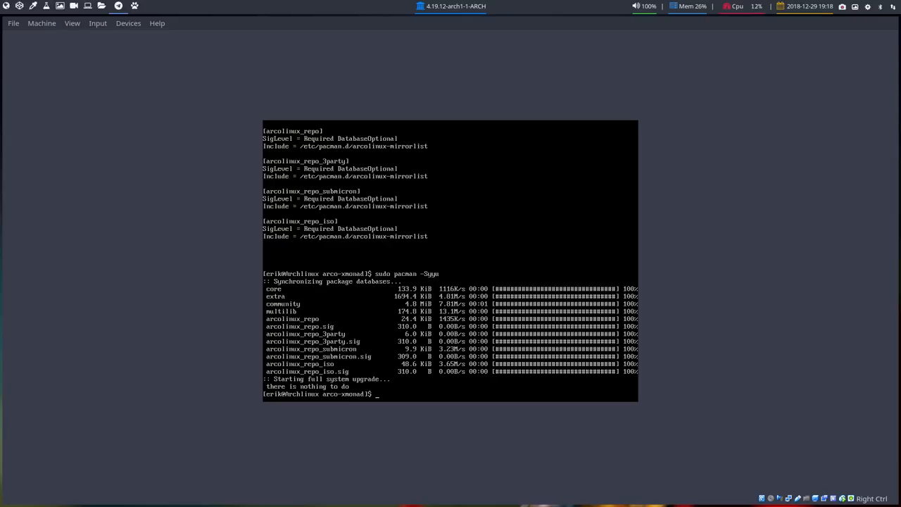
{"action": "type", "text": "su"}
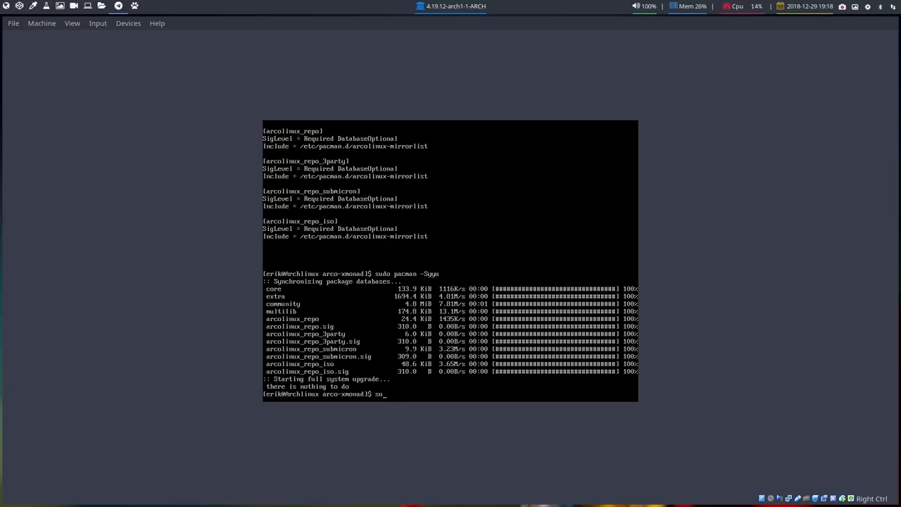
{"action": "type", "text": "sudo pacman"}
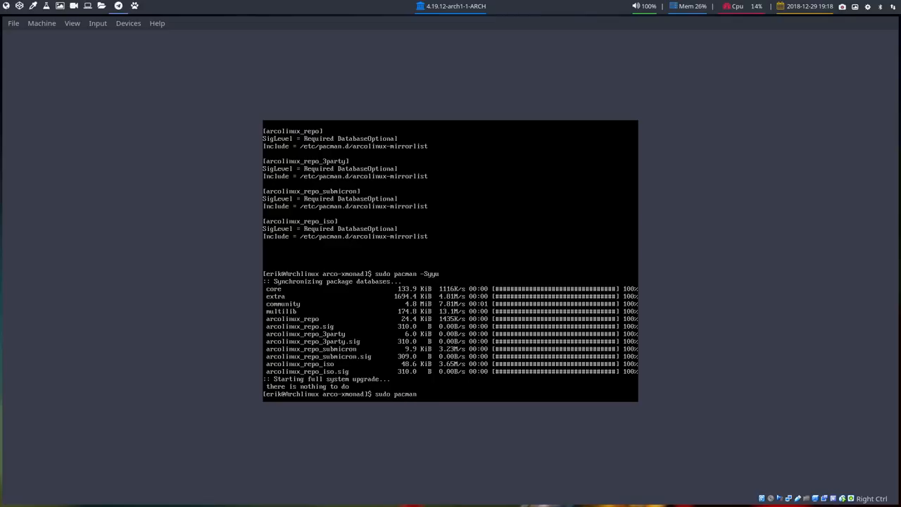
- Install yay and trizen, then run the AUR script installing urxvt-resize-font-git
{"action": "type", "text": "-S yay trizen"}
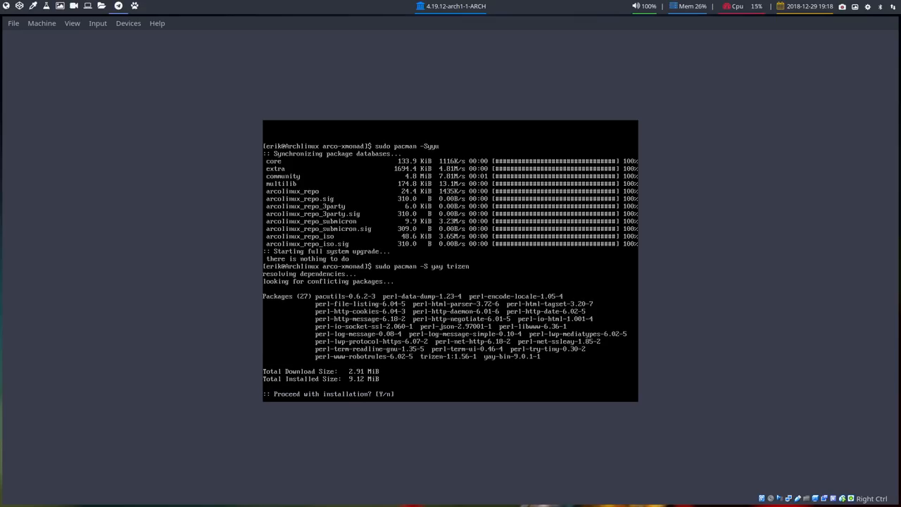
{"action": "type", "text": "Y"}
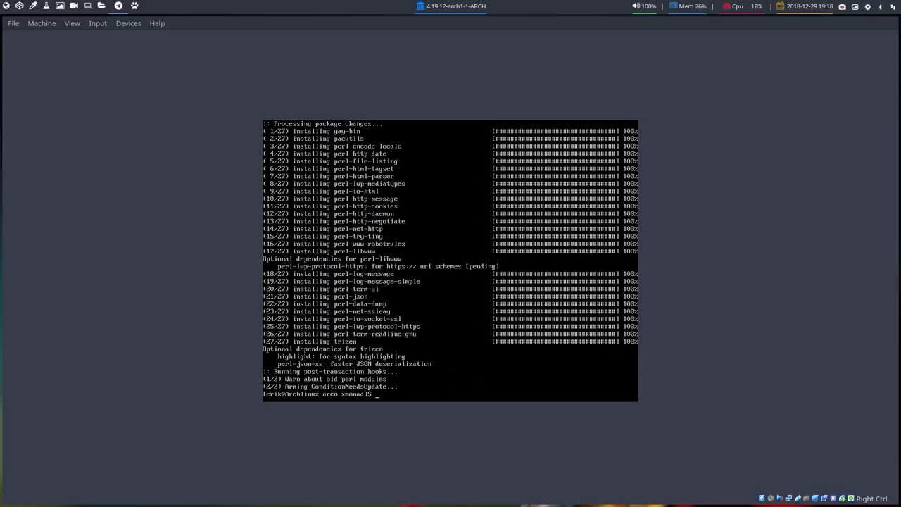
{"action": "type", "text": "ls"}
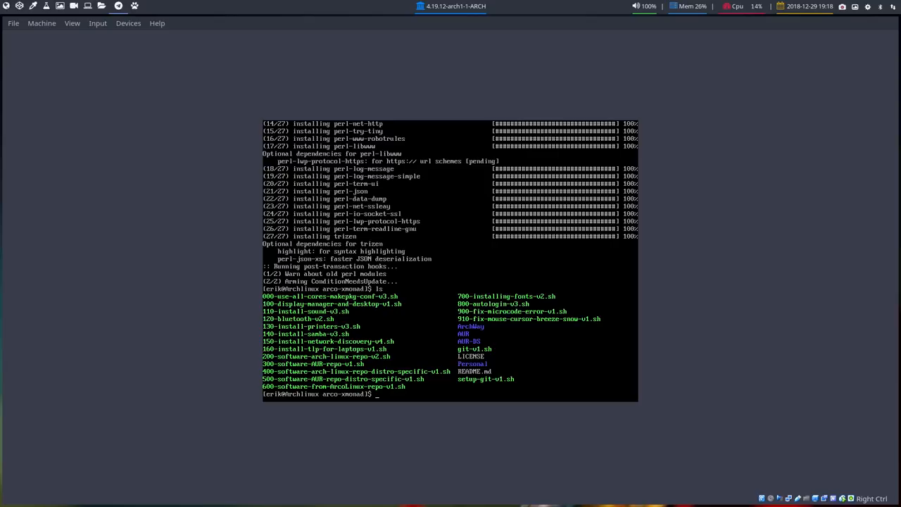
{"action": "type", "text": "./"}
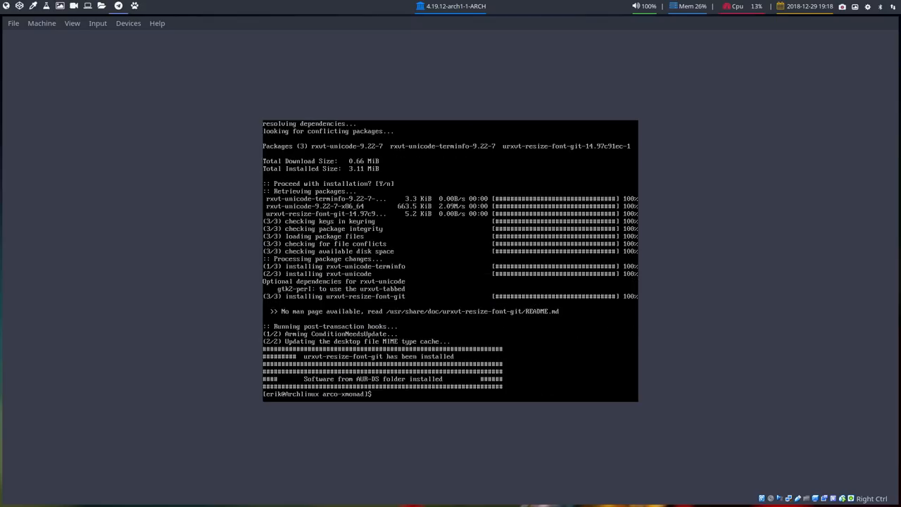
{"action": "type", "text": "ls"}
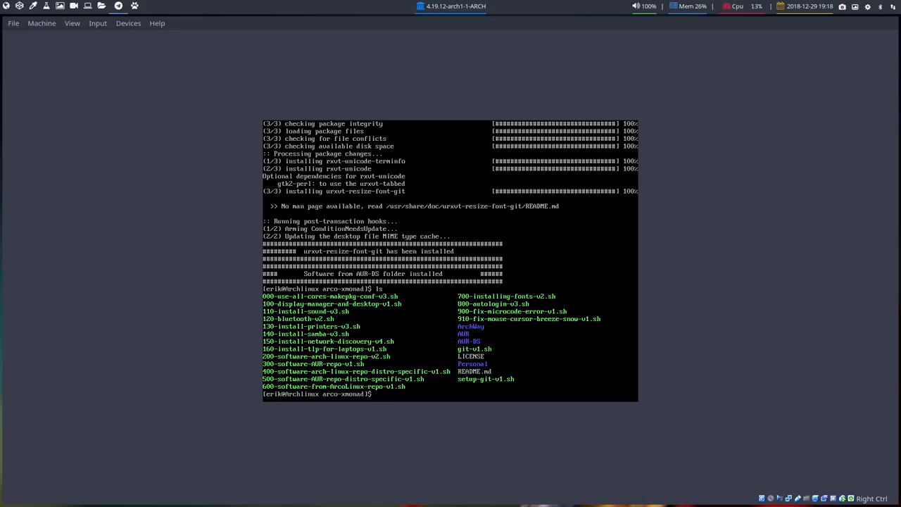
- Cat 600-software-from-ArcoLinux-repo-v1.sh to view its discord, dropbox and spotify installs
{"action": "type", "text": "cat"}
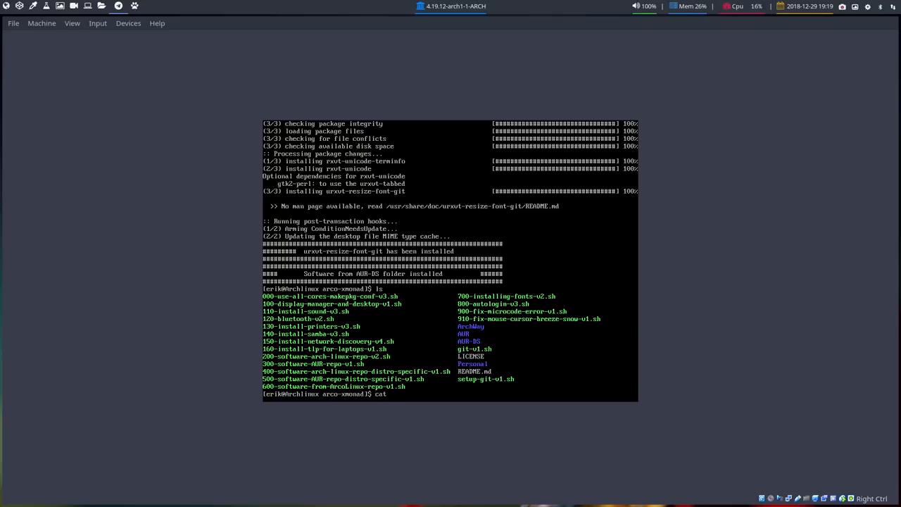
{"action": "type", "text": "600-software-from-ArcoLinux-repo-v1.sh"}
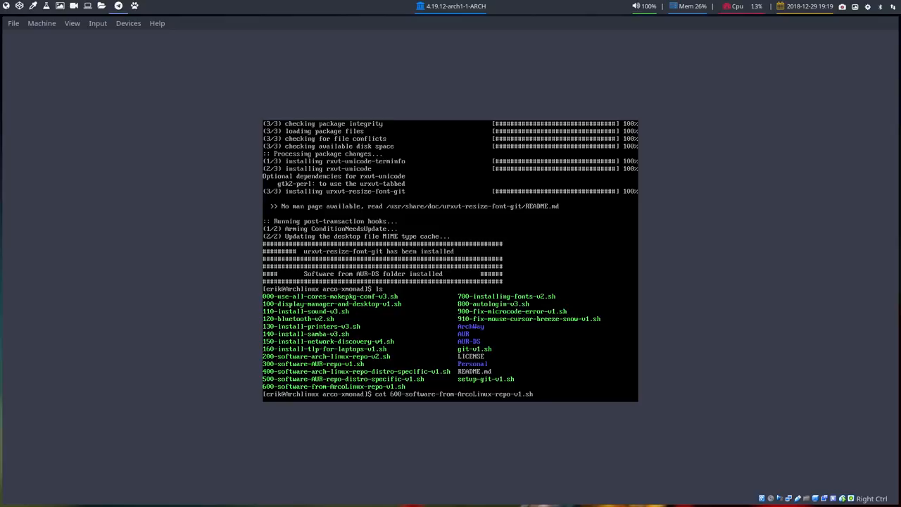
{"action": "key", "text": "Return"}
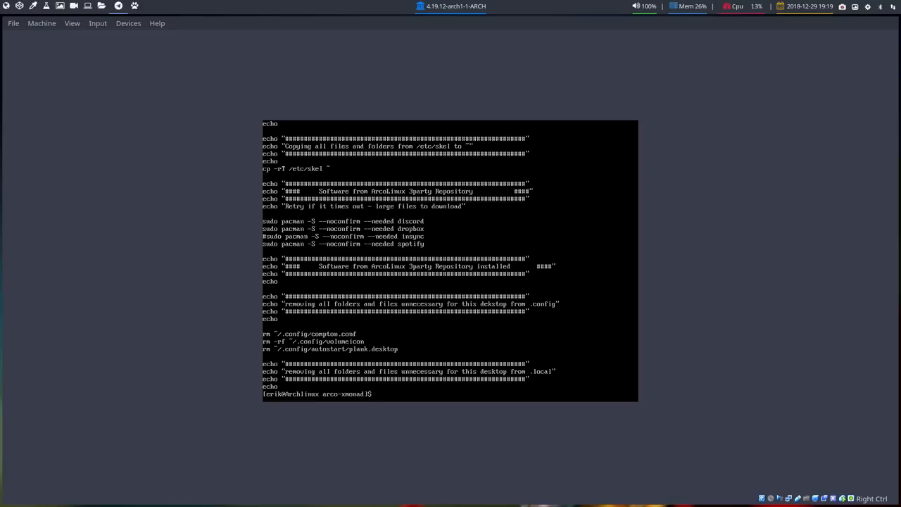
{"action": "left_click", "coordinate": [850, 6]}
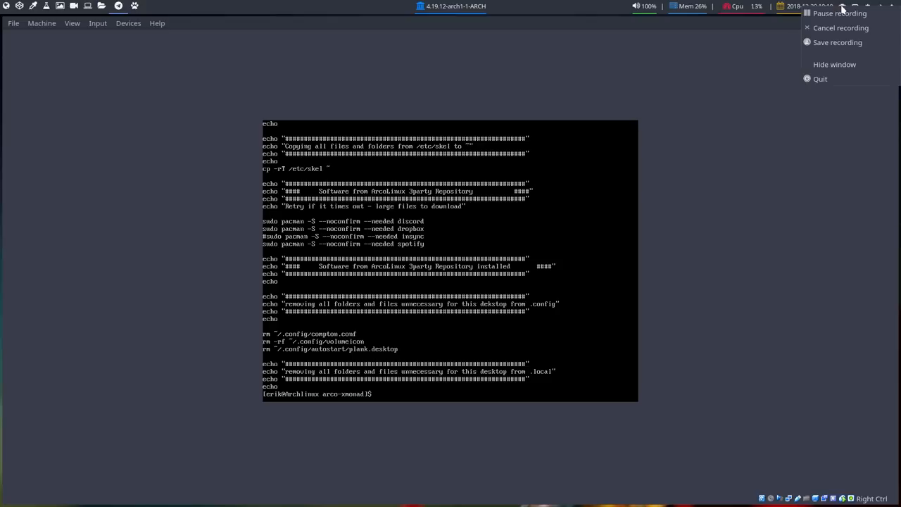
{"action": "mouse_move", "coordinate": [838, 13]}
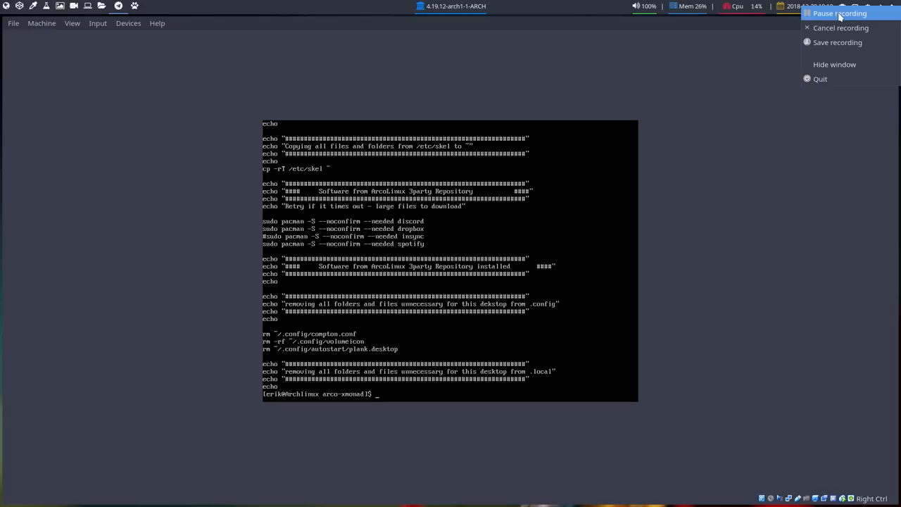
- Git pull, then run 600-software-from-ArcoLinux-repo-v1.sh until lightdm-gtk-greeter conflicts stop it
{"action": "left_click", "coordinate": [838, 13]}
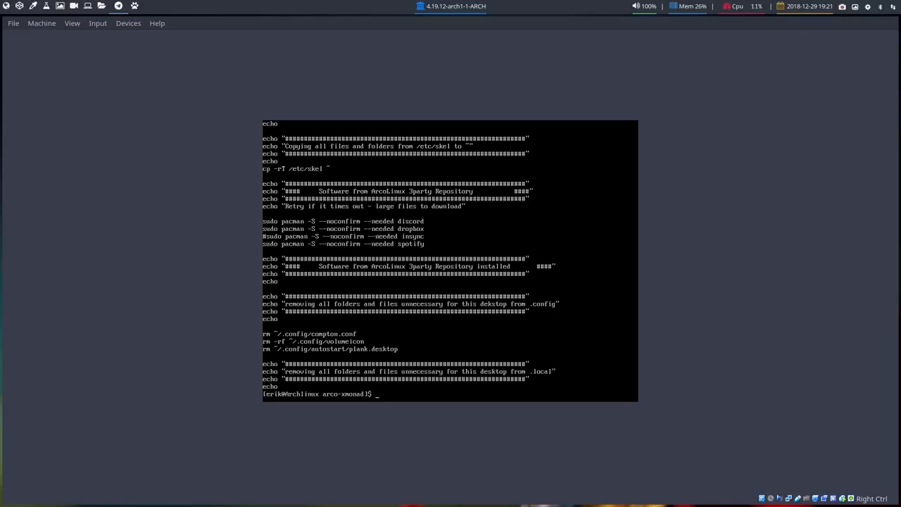
{"action": "type", "text": "git pull"}
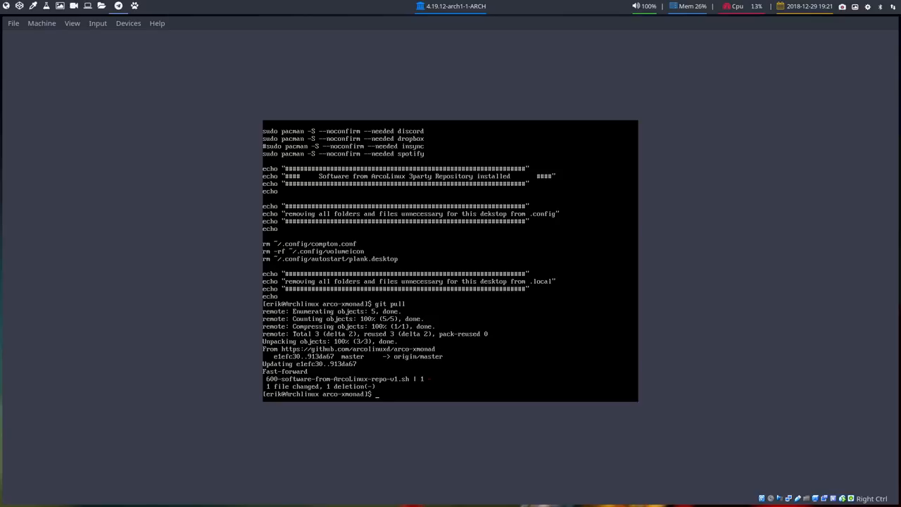
{"action": "type", "text": "./600-software-from-ArcoLinux-repo-v1.sh"}
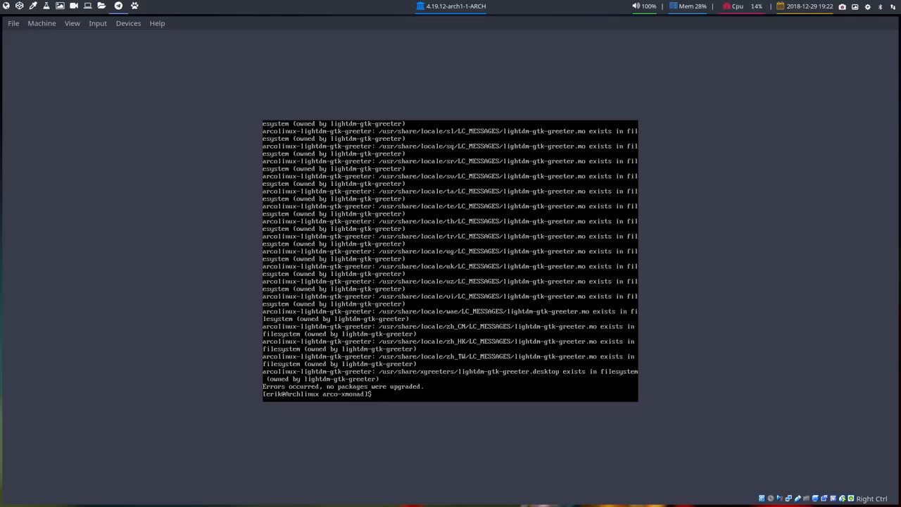
- Remove the conflicting lightdm-gtk-greeter packages with sudo pacman -R
{"action": "type", "text": "sudo pacman"}
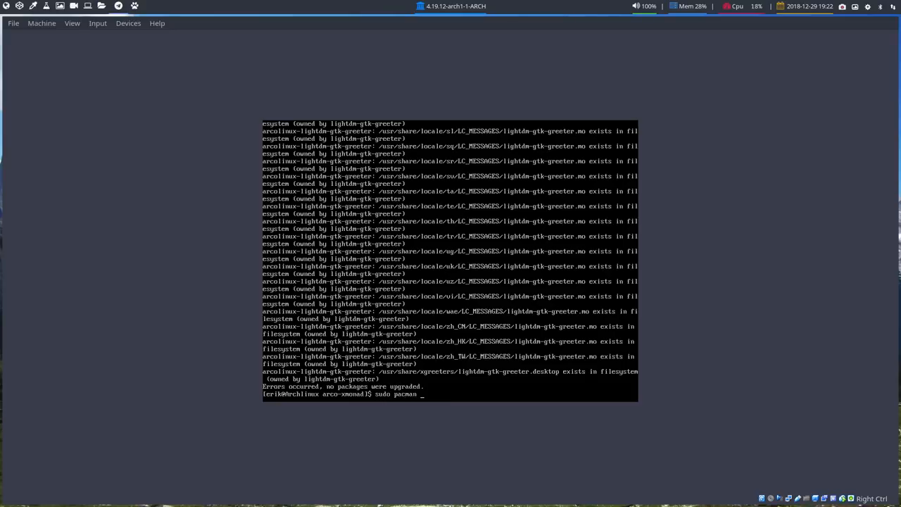
{"action": "type", "text": "-R lig"}
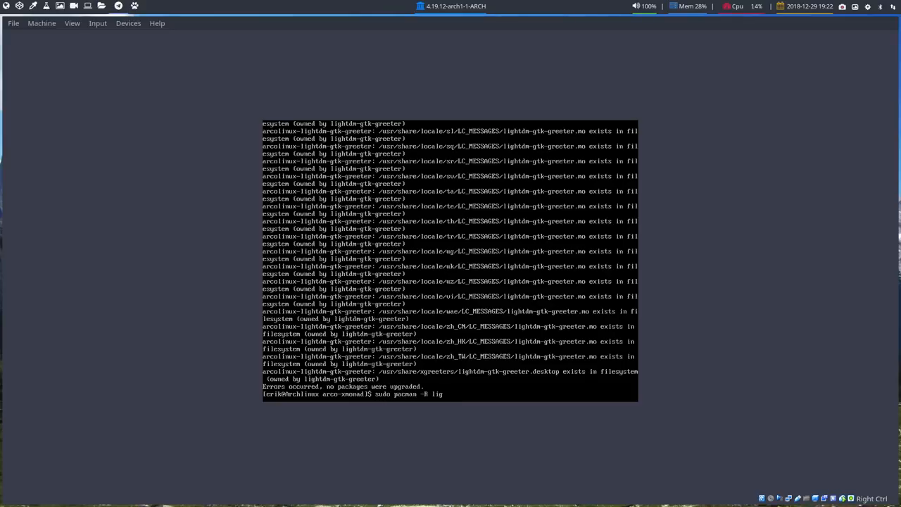
{"action": "type", "text": "htdm"}
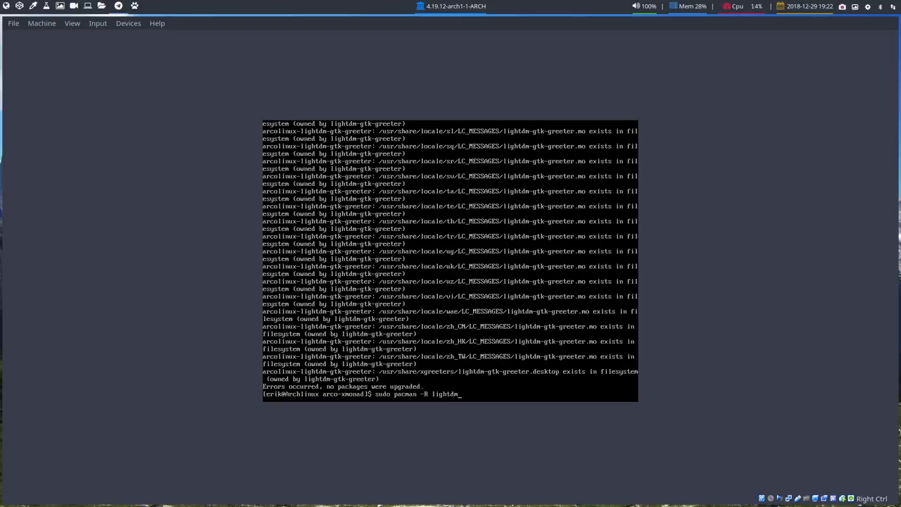
{"action": "type", "text": "-gtk-greeter"}
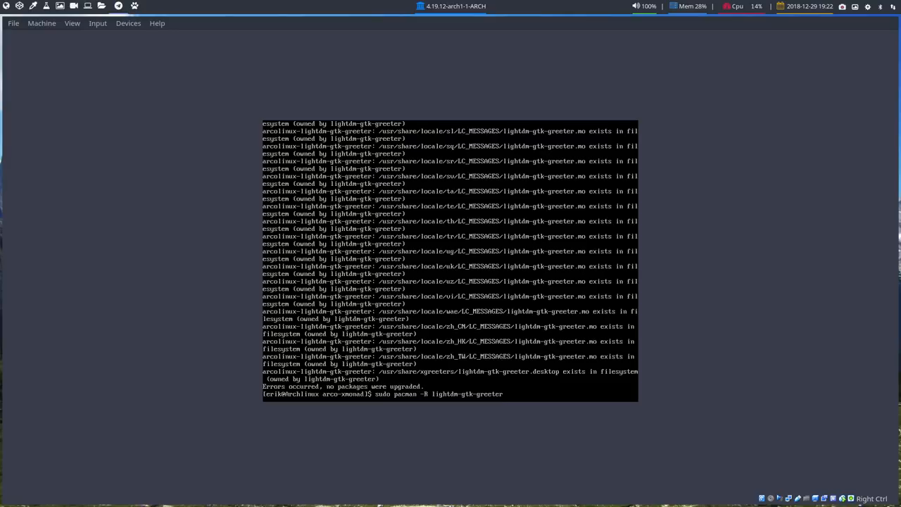
{"action": "type", "text": "lightgtk"}
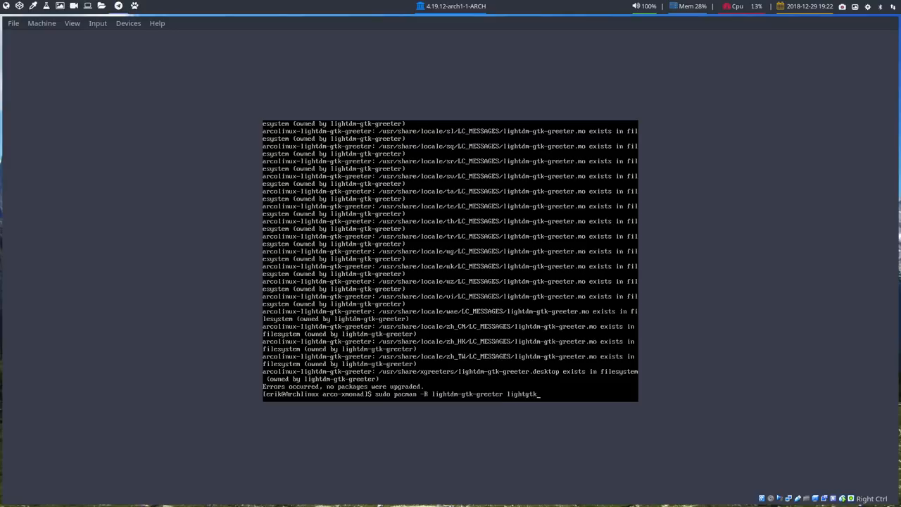
{"action": "key", "text": "BackSpace"}
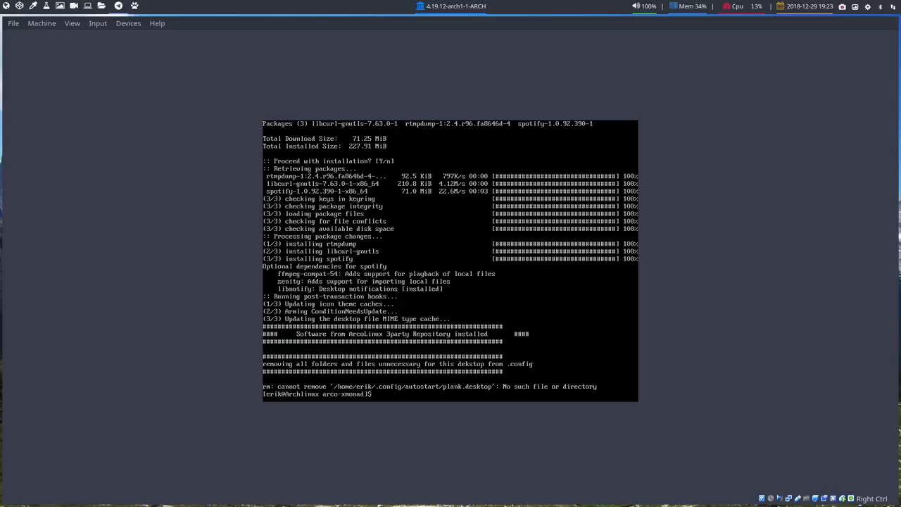
- Git pull the latest scripts and rerun ./600-software-from-ArcoLinux-repo-v1.sh
{"action": "left_click", "coordinate": [817, 5]}
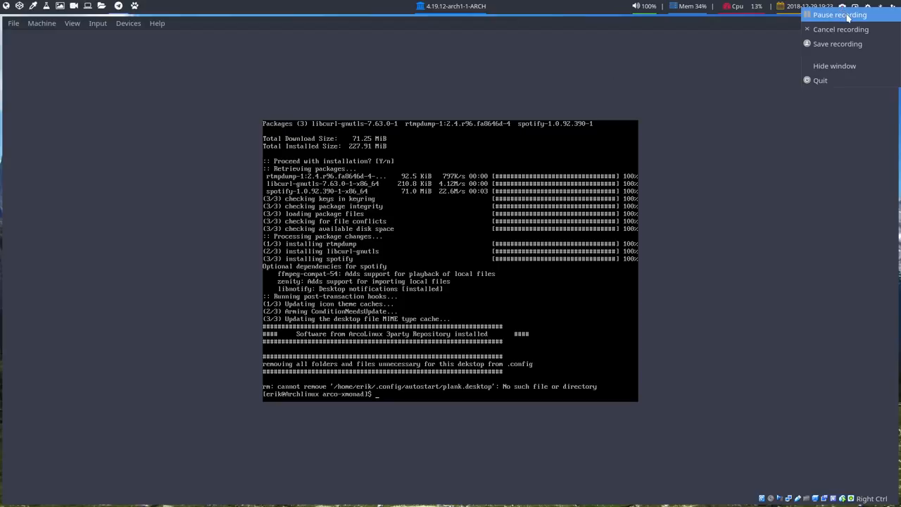
{"action": "left_click", "coordinate": [838, 14]}
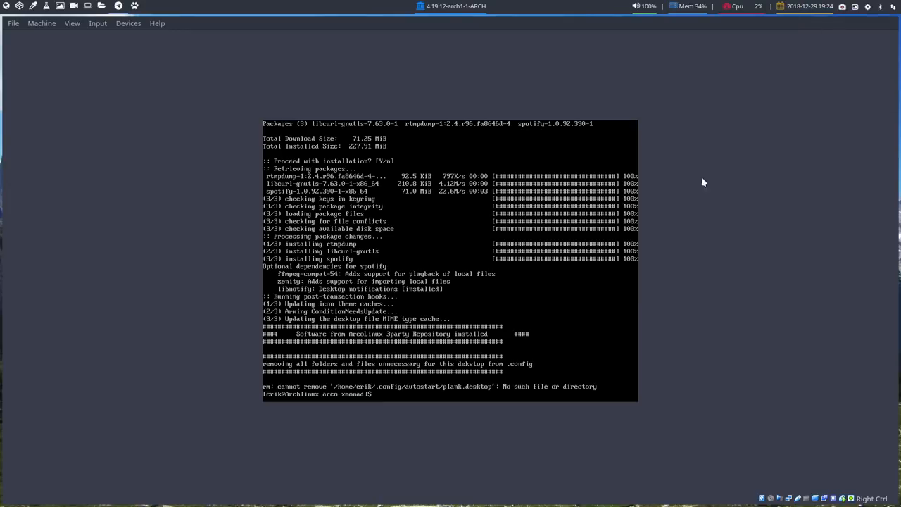
{"action": "type", "text": "g"}
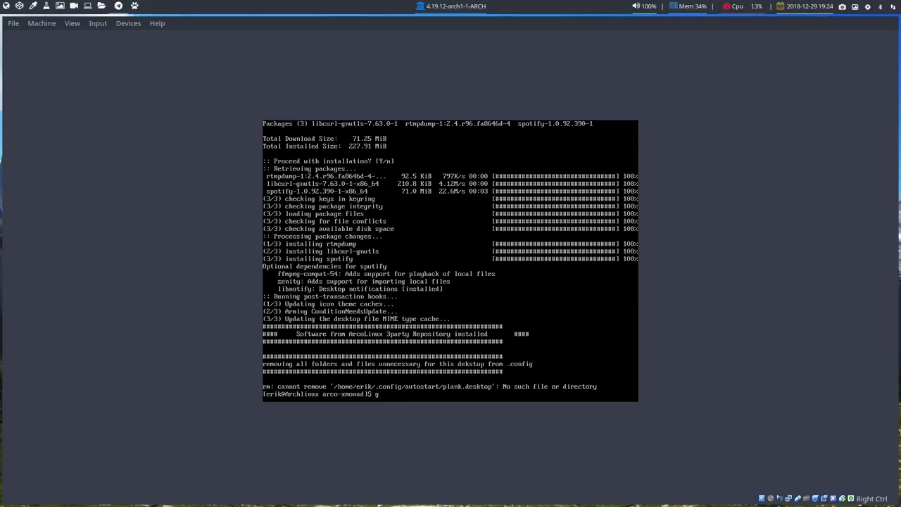
{"action": "type", "text": "it pull"}
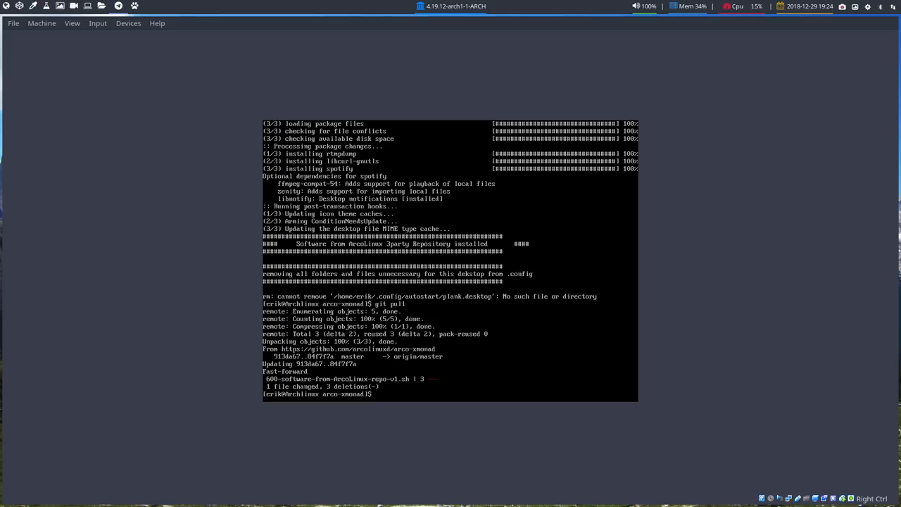
{"action": "type", "text": "./"}
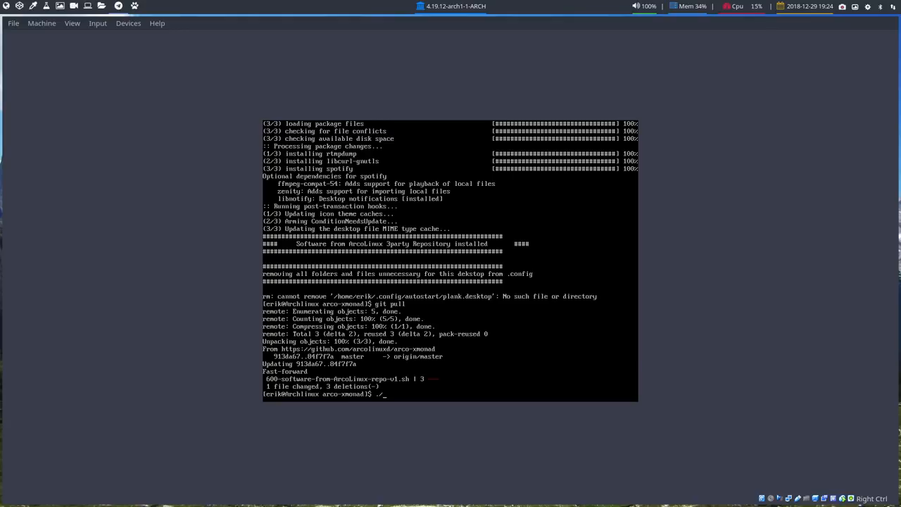
{"action": "key", "text": "Return"}
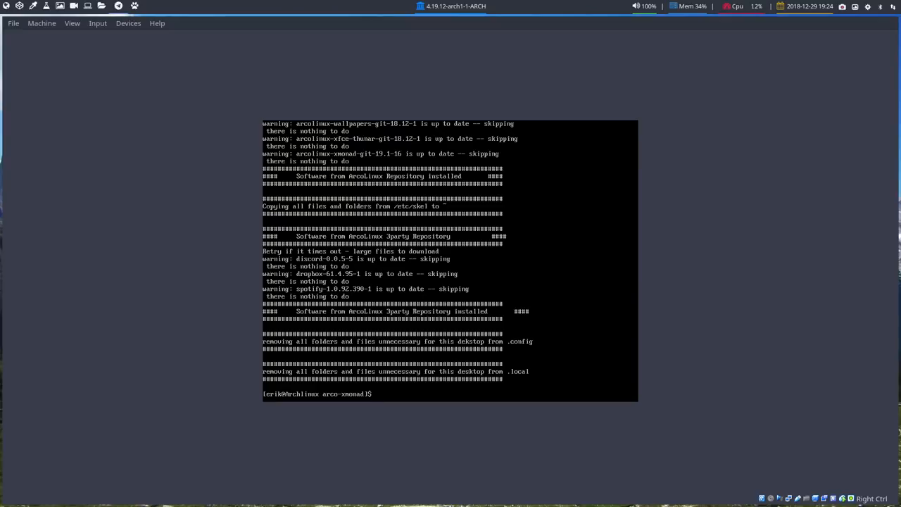
- List the scripts, run ./700-installing-fonts-v2.sh, then run ./800-autologin-v3.sh
{"action": "type", "text": "ls"}
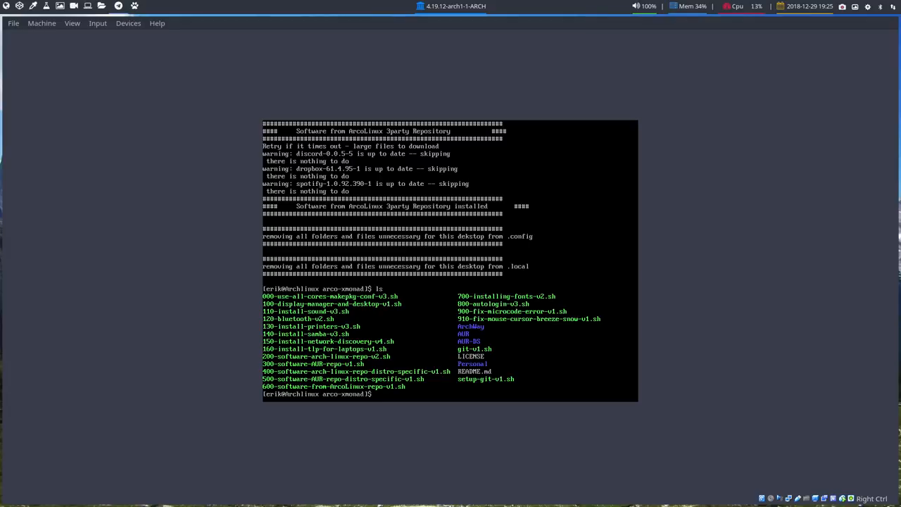
{"action": "type", "text": "./700-installing-fonts-v2.sh"}
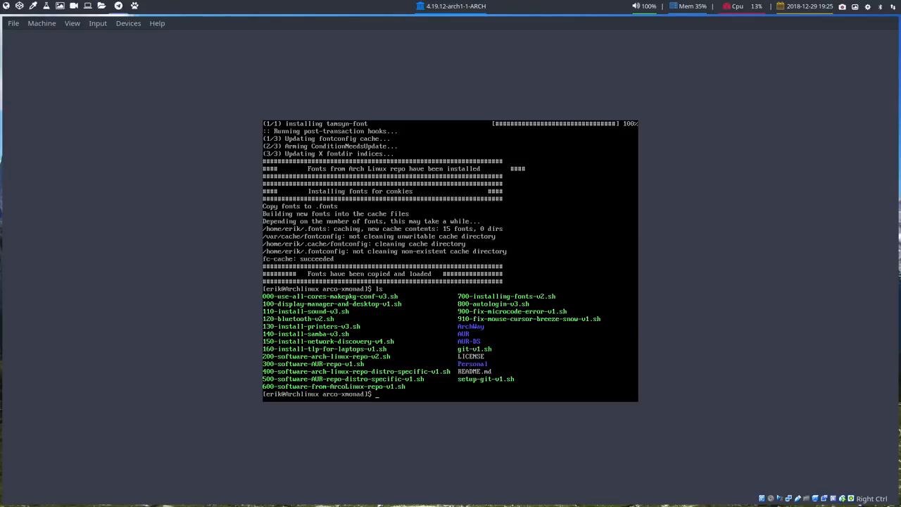
{"action": "type", "text": "./"}
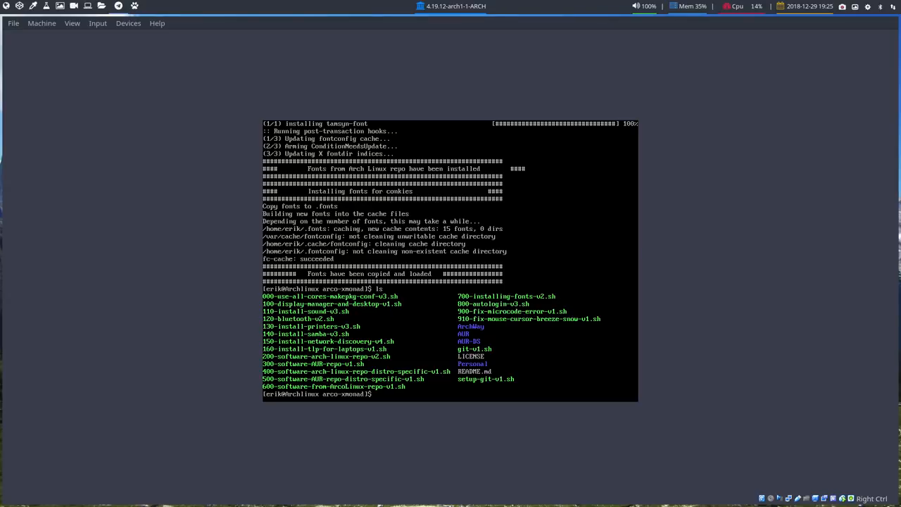
{"action": "type", "text": "./"}
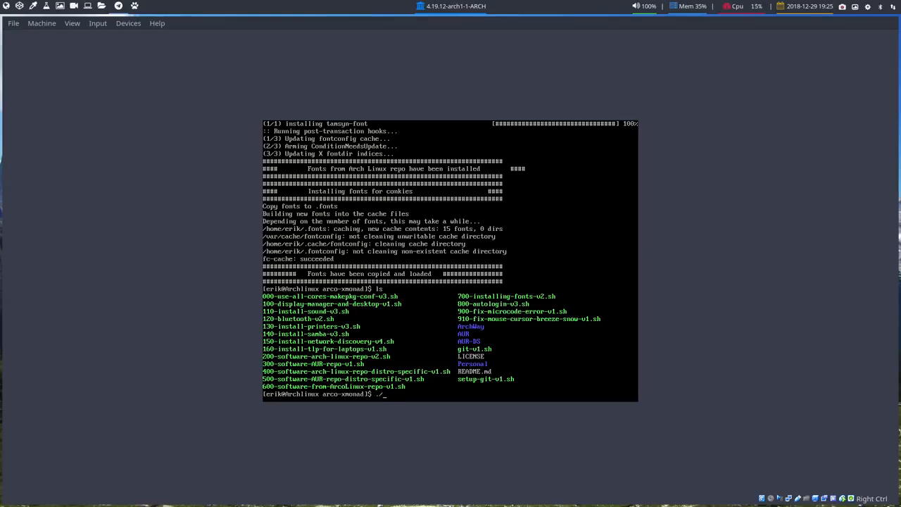
{"action": "type", "text": "./800-autologin-v3.sh"}
{"action": "type", "text": "erik"}
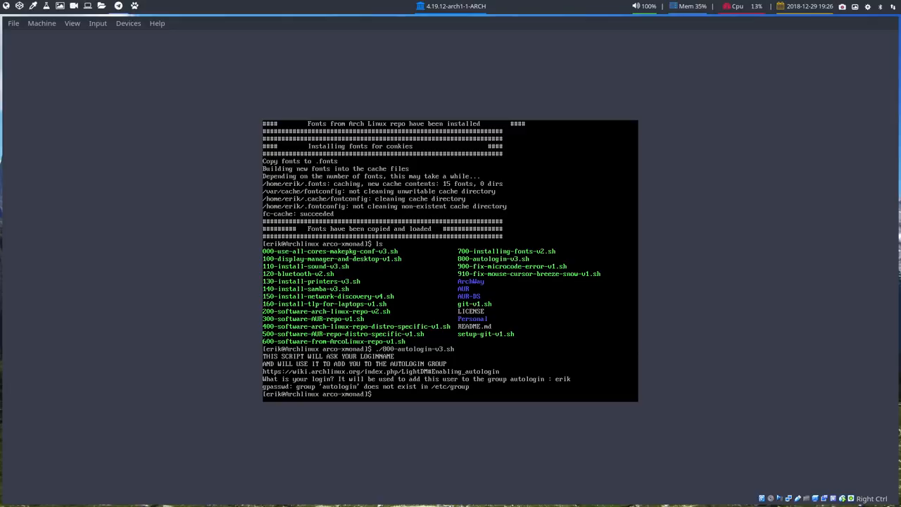
- Switch to root with su to reboot the VM
{"action": "type", "text": "su"}
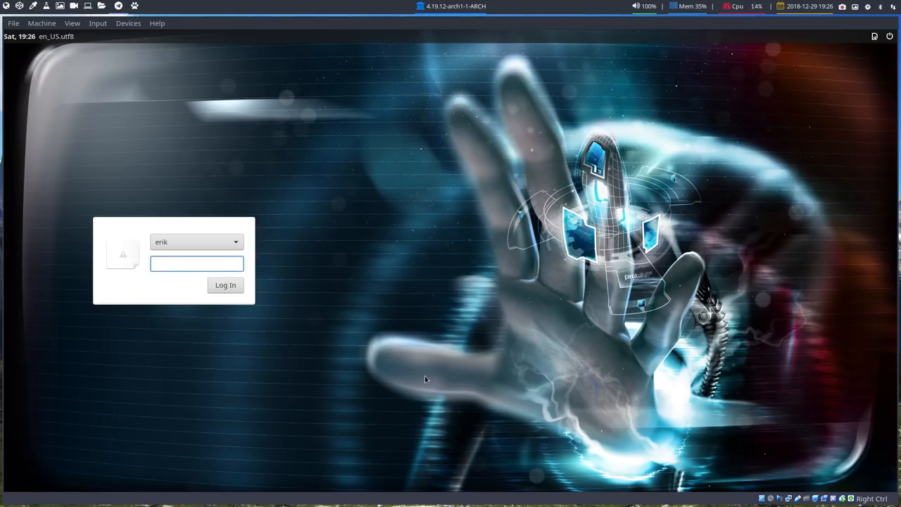
- Log in as erik to the xmonad session from the LightDM greeter
{"action": "left_click", "coordinate": [197, 264]}
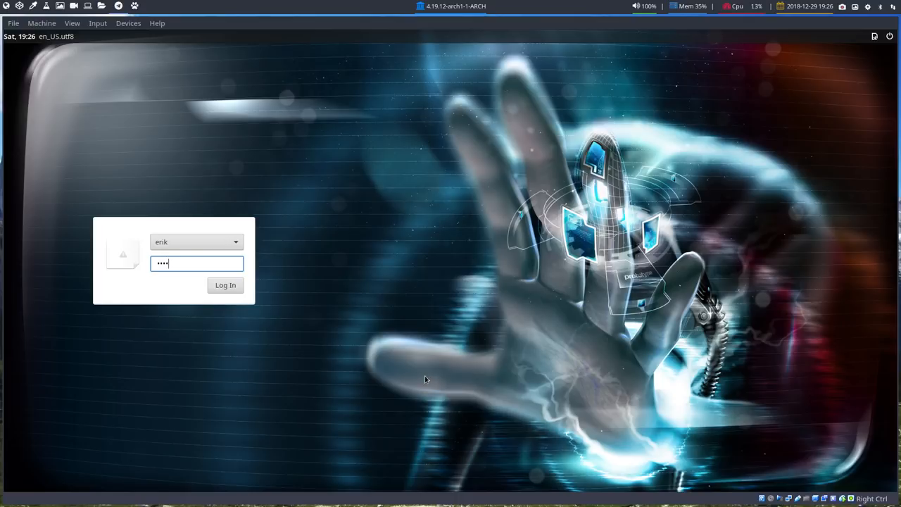
{"action": "left_click", "coordinate": [225, 285]}
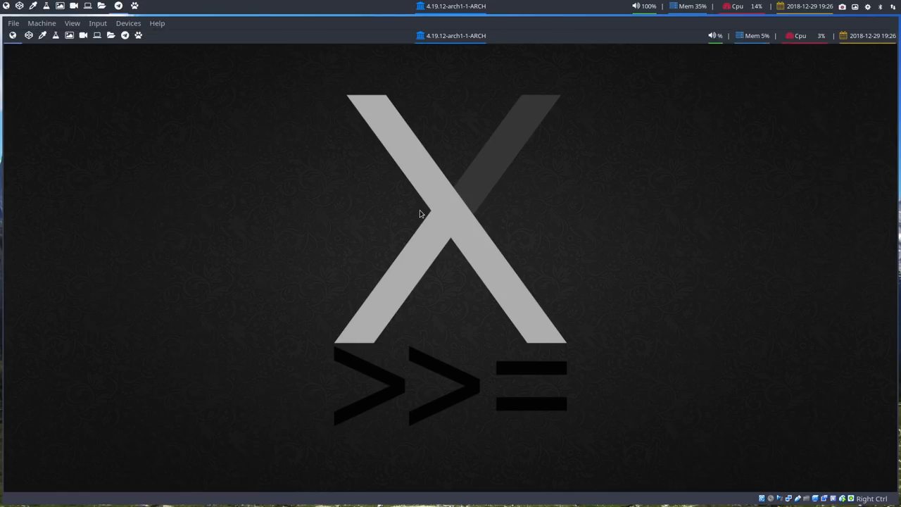
{"action": "mouse_move", "coordinate": [237, 162]}
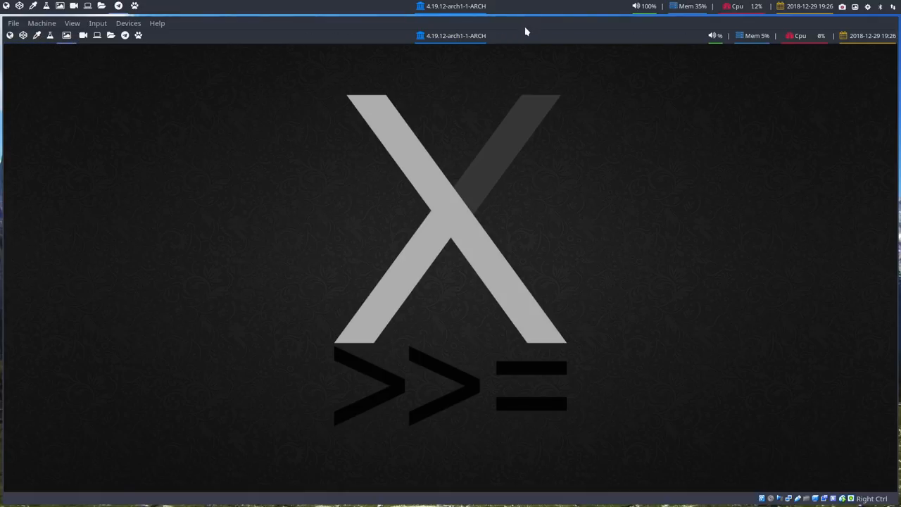
{"action": "mouse_move", "coordinate": [247, 59]}
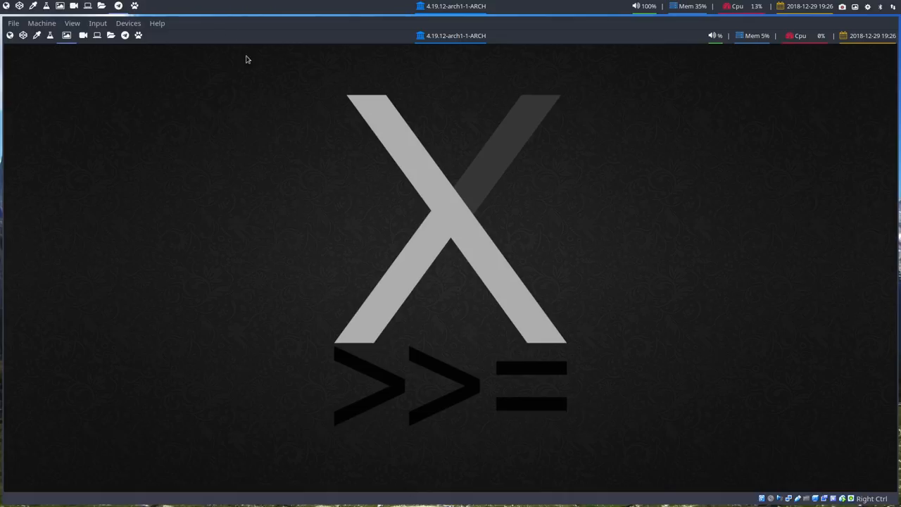
{"action": "mouse_move", "coordinate": [102, 121]}
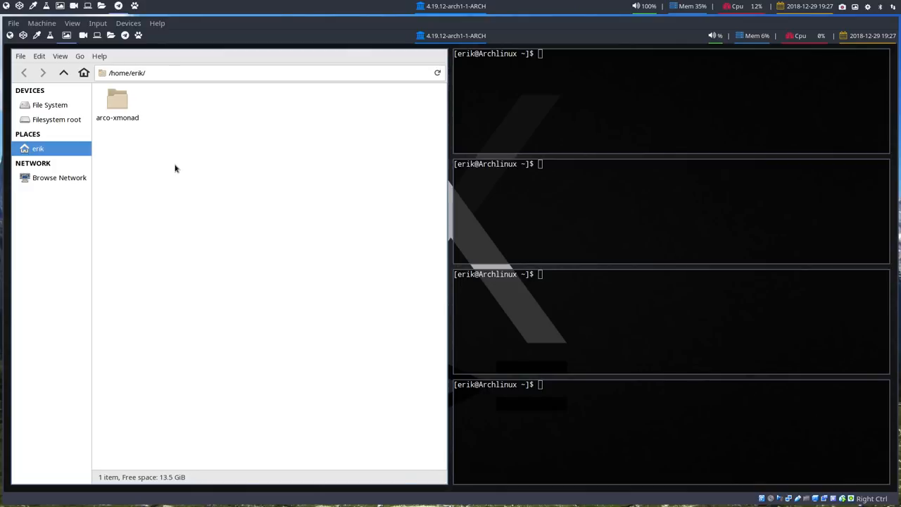
{"action": "type", "text": "A"}
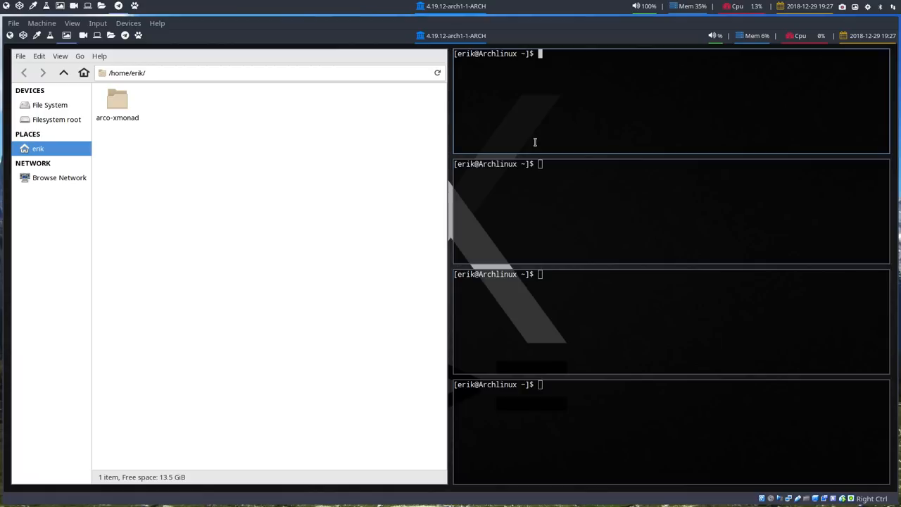
{"action": "type", "text": "qw"}
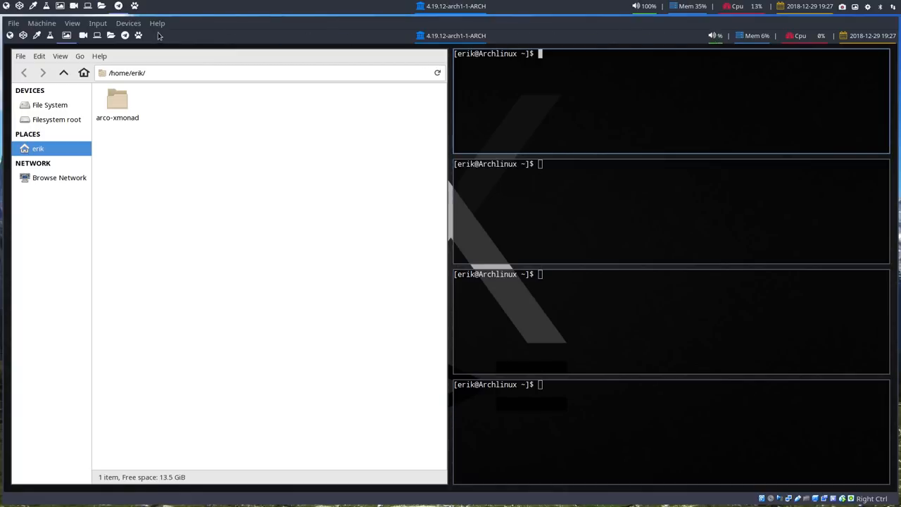
{"action": "mouse_move", "coordinate": [716, 36]}
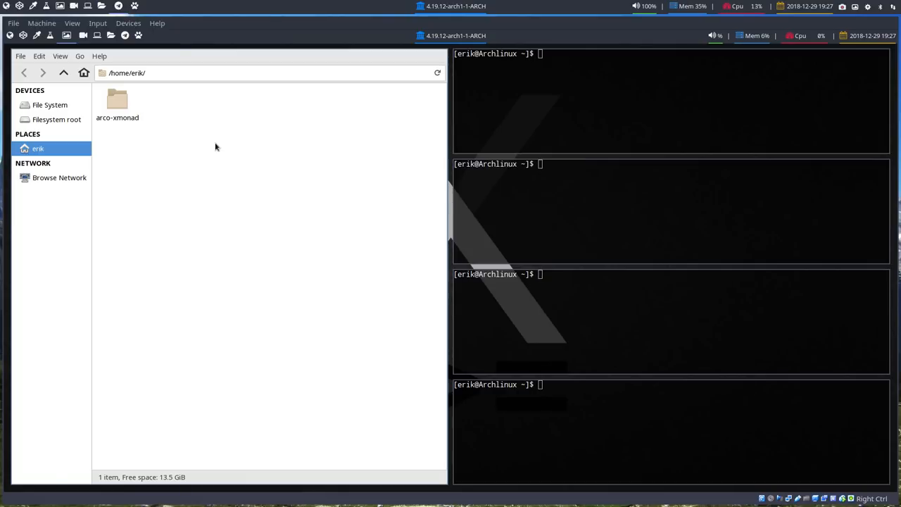
- Open arco-xmonad and select the 120, 130, 200 and 300 setup scripts
{"action": "double_click", "coordinate": [116, 102]}
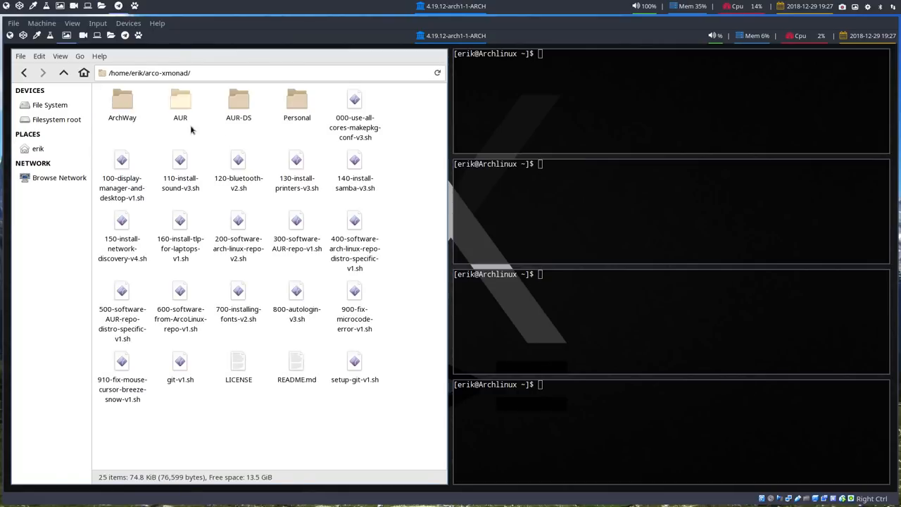
{"action": "mouse_move", "coordinate": [180, 162]}
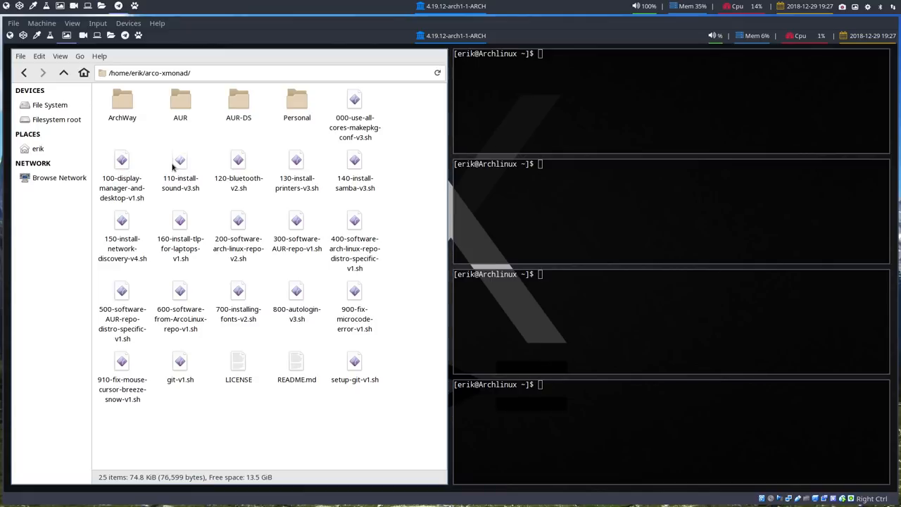
{"action": "left_click", "coordinate": [296, 169]}
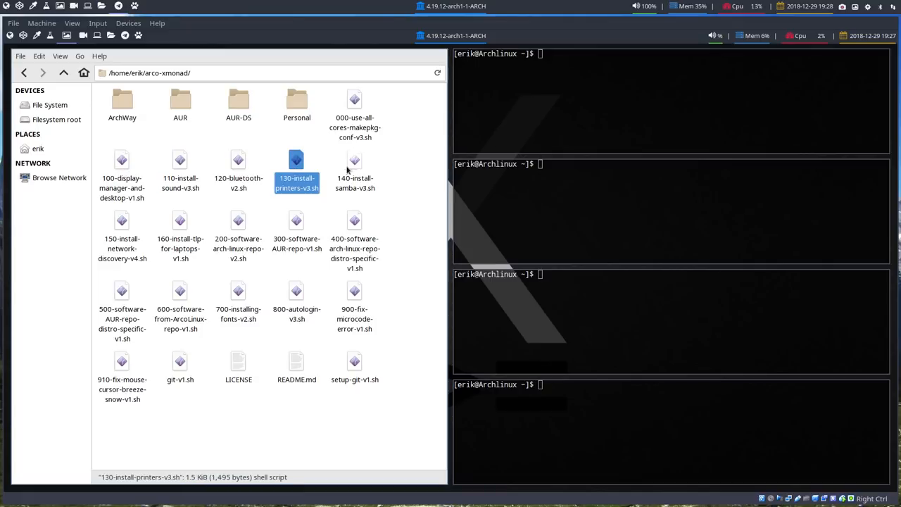
{"action": "left_click", "coordinate": [355, 169]}
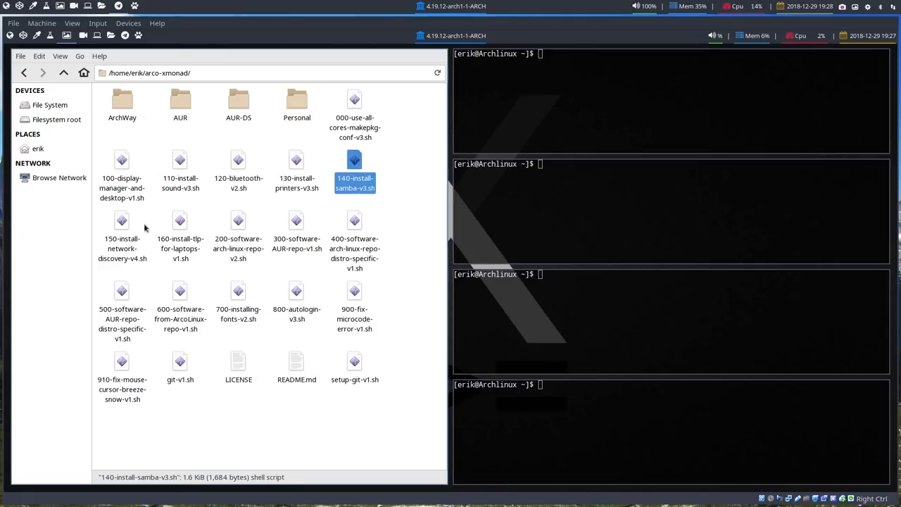
{"action": "left_click", "coordinate": [121, 239]}
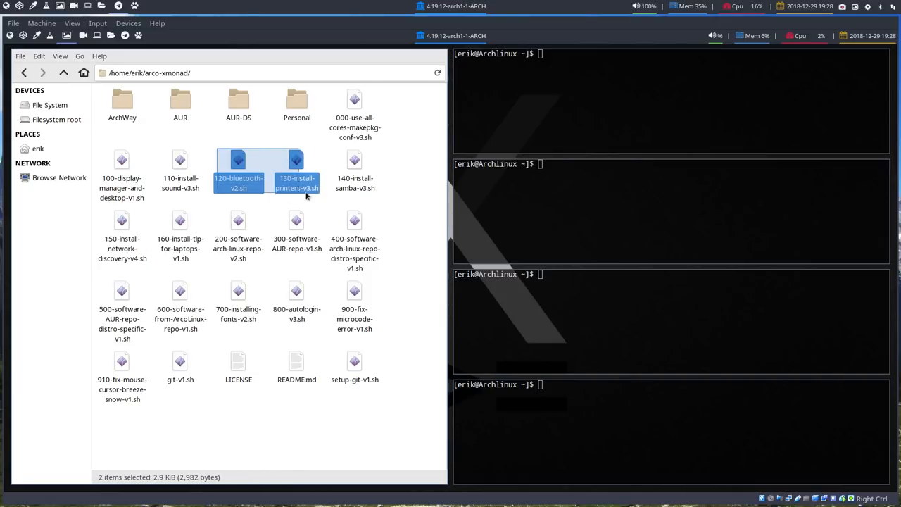
{"action": "left_click", "coordinate": [238, 240]}
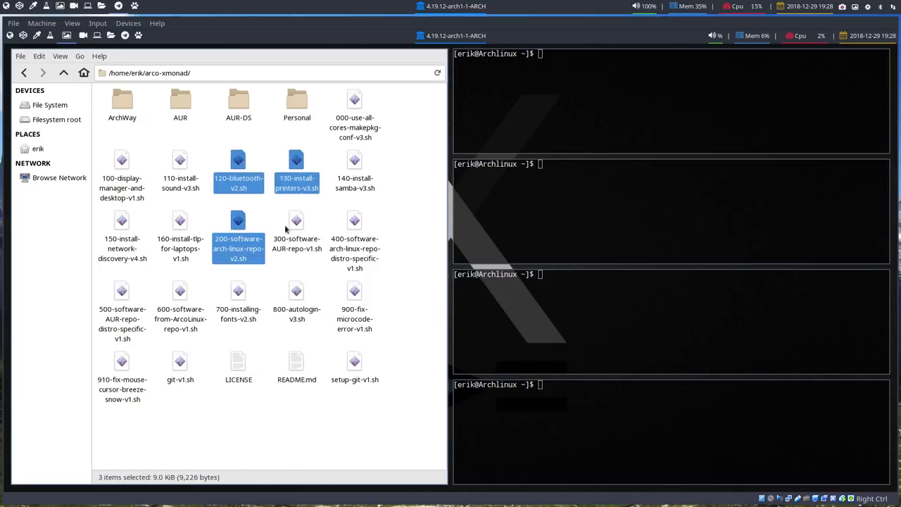
{"action": "left_click", "coordinate": [297, 243]}
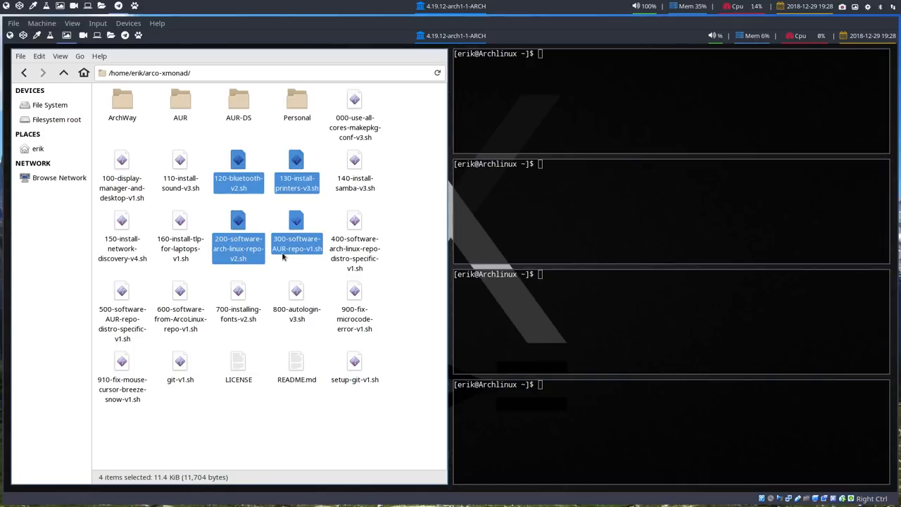